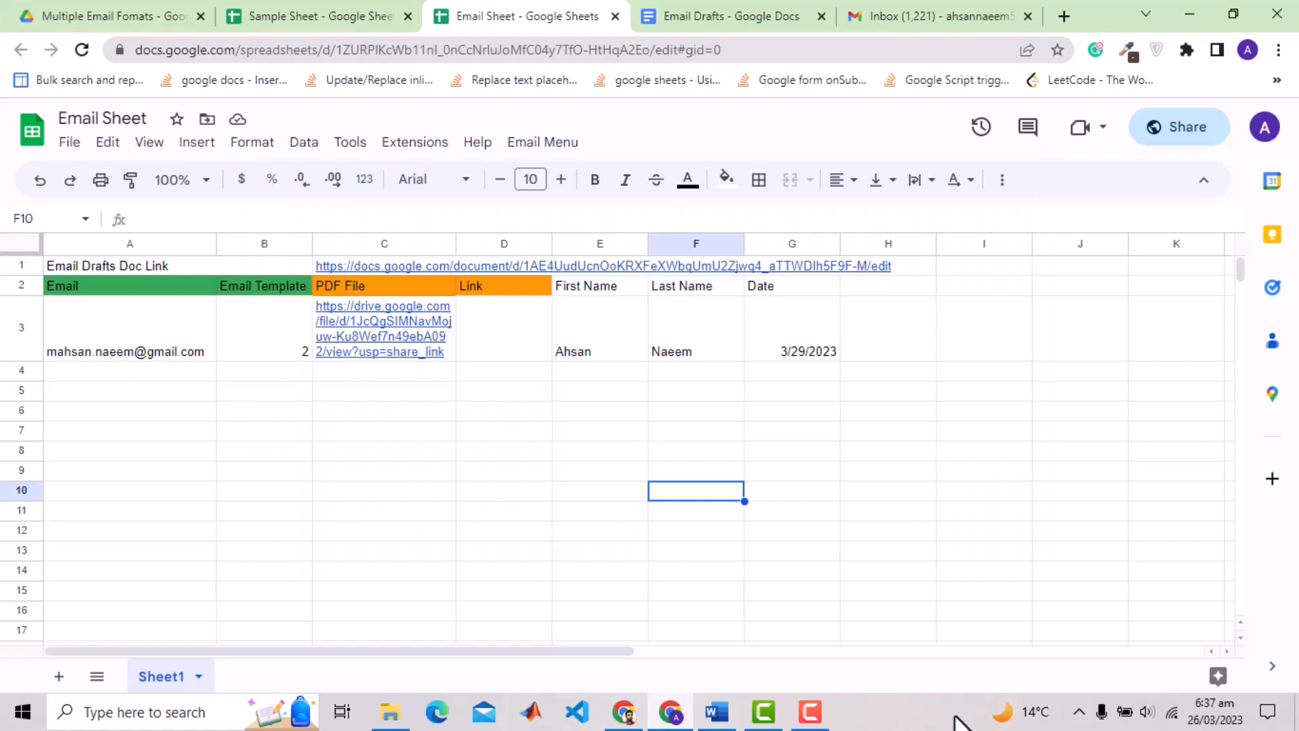
Step: Point out the Email and Email Template headers, the recipient's address and template number, then bring up Email Drafts
left_click(130, 285)
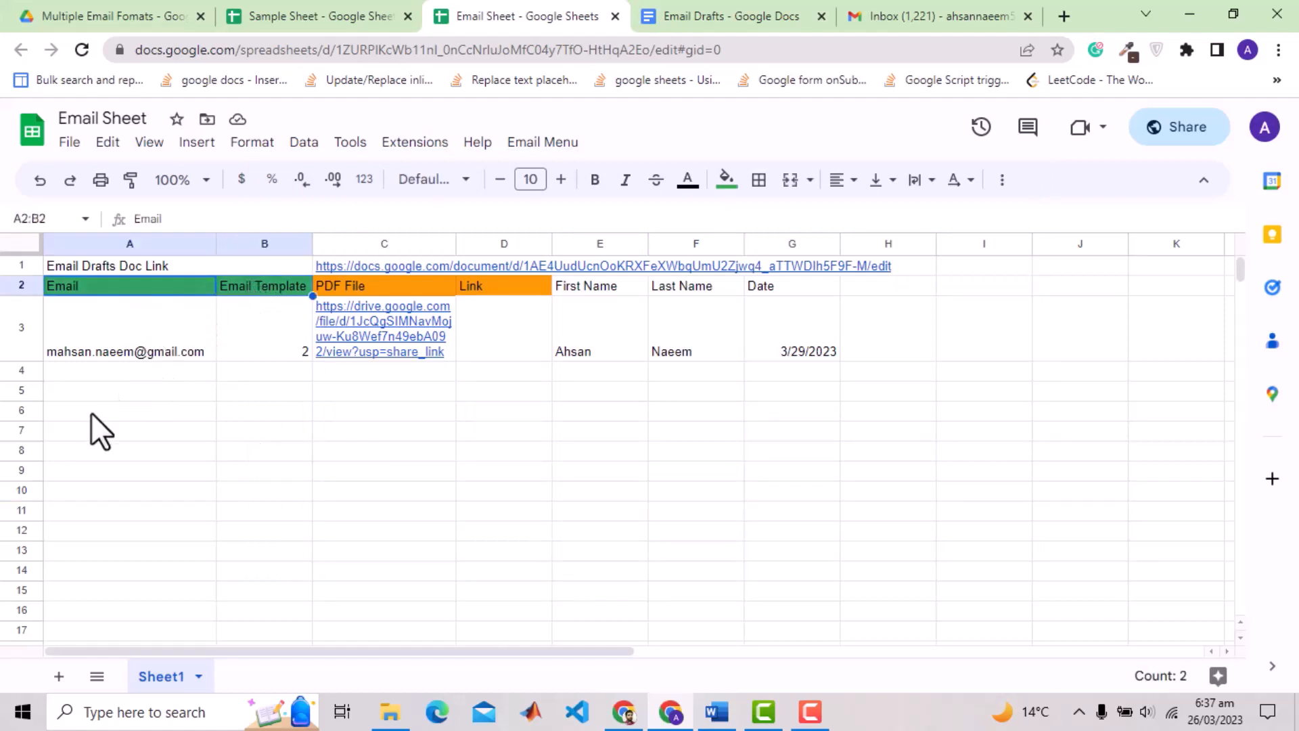
left_click(129, 327)
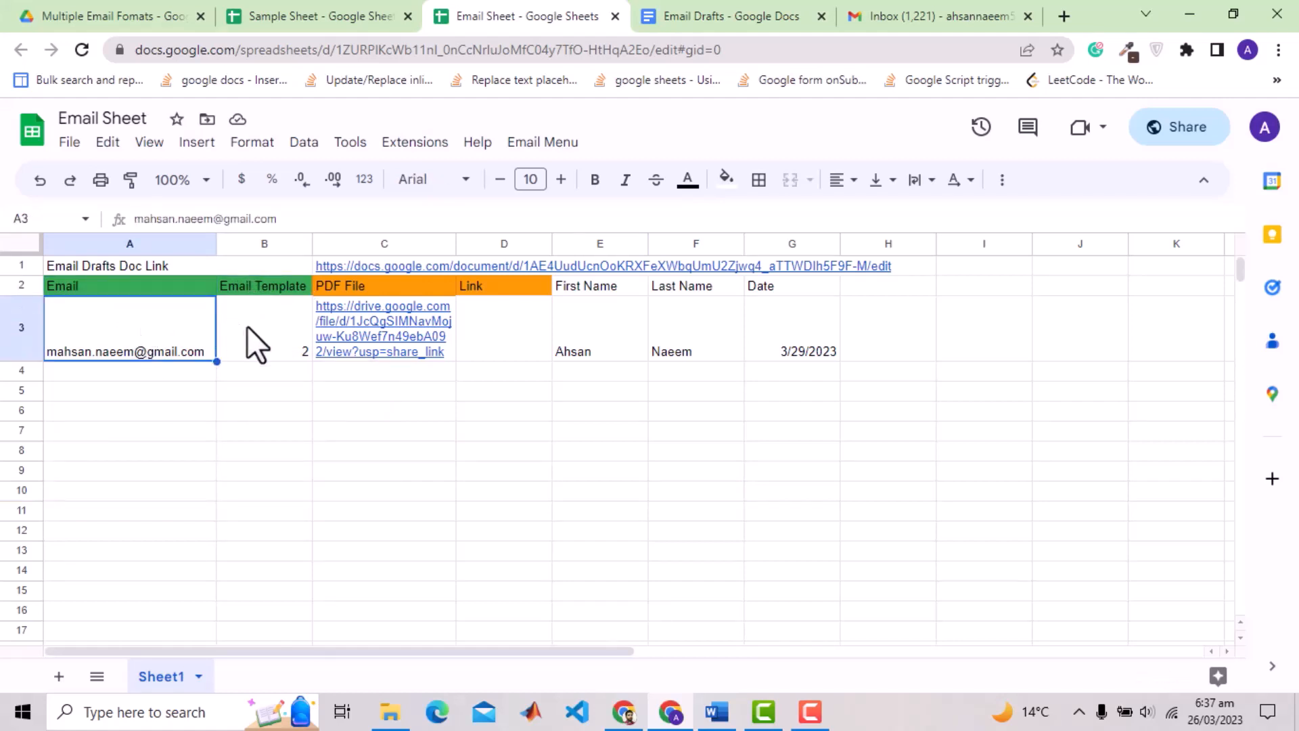
left_click(264, 329)
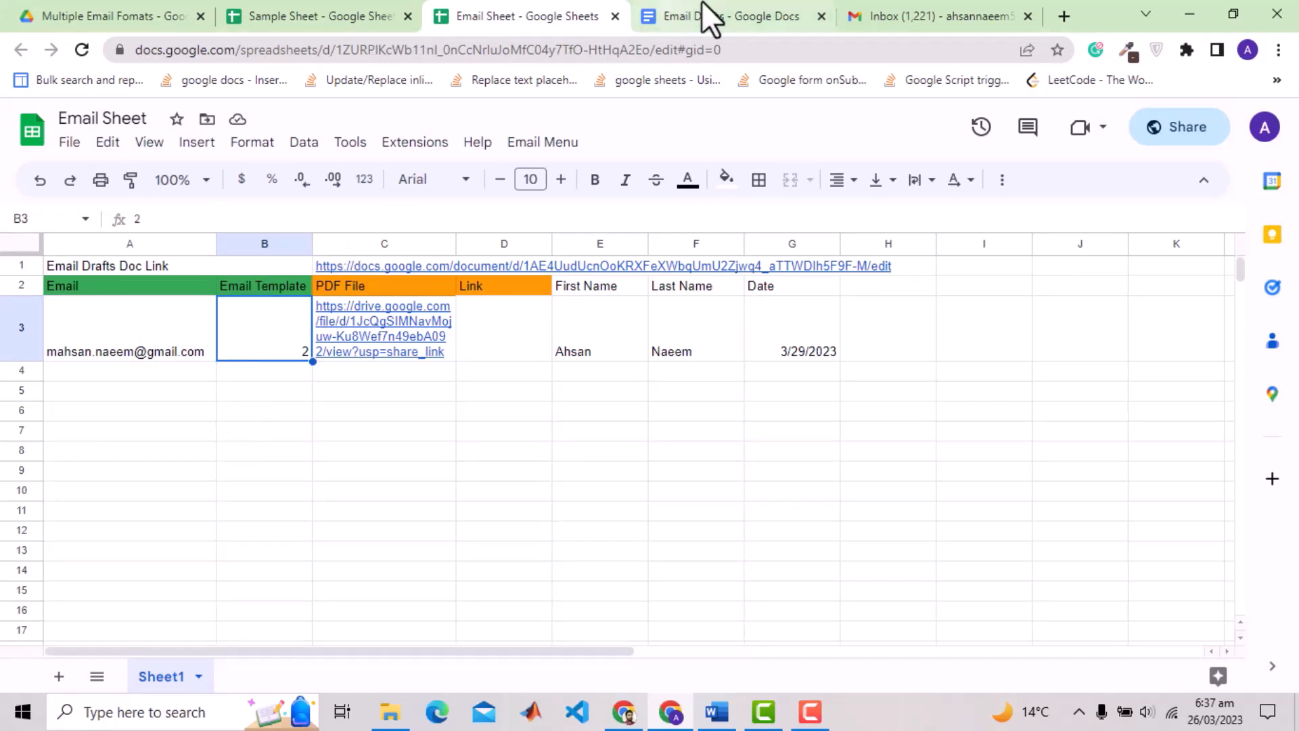
left_click(729, 16)
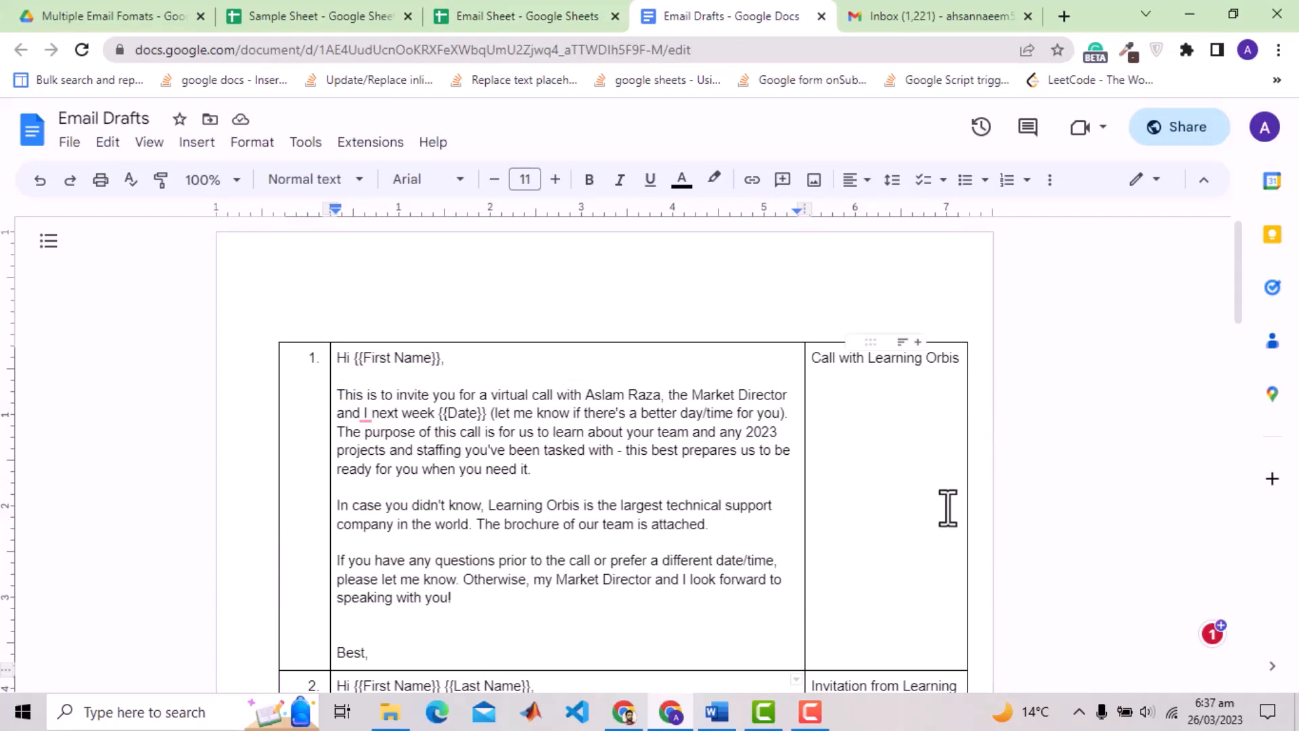
Step: Review template 1's body and select its 'Call with Learning Orbis' subject, then return to Email Sheet
scroll("down", 3)
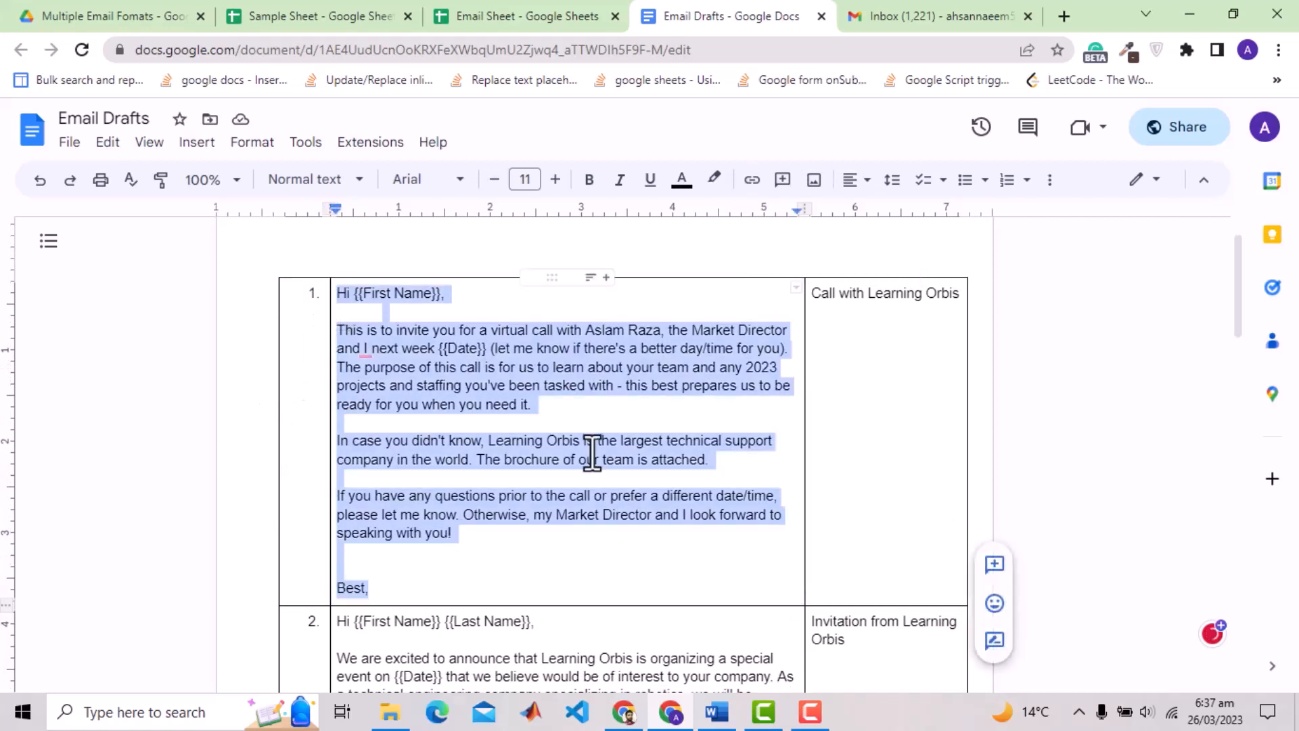
double_click(896, 293)
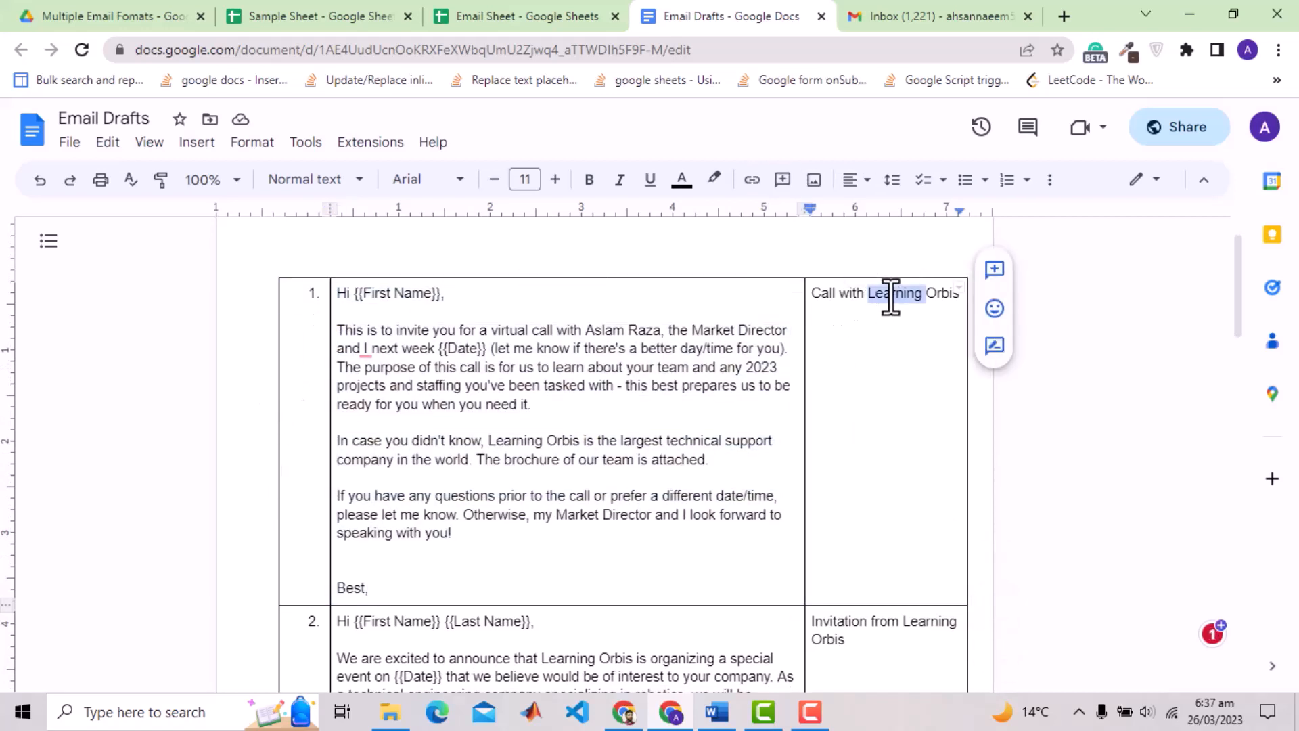
triple_click(885, 293)
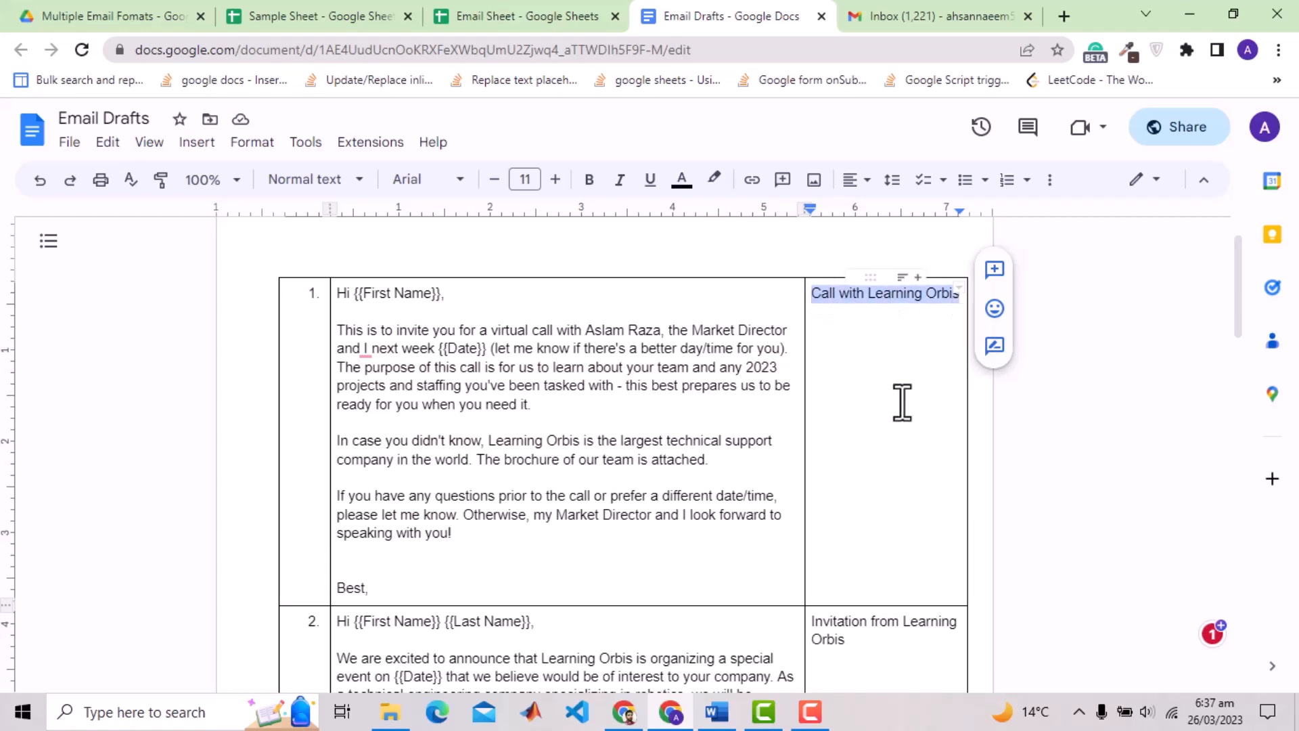
scroll("down", 3)
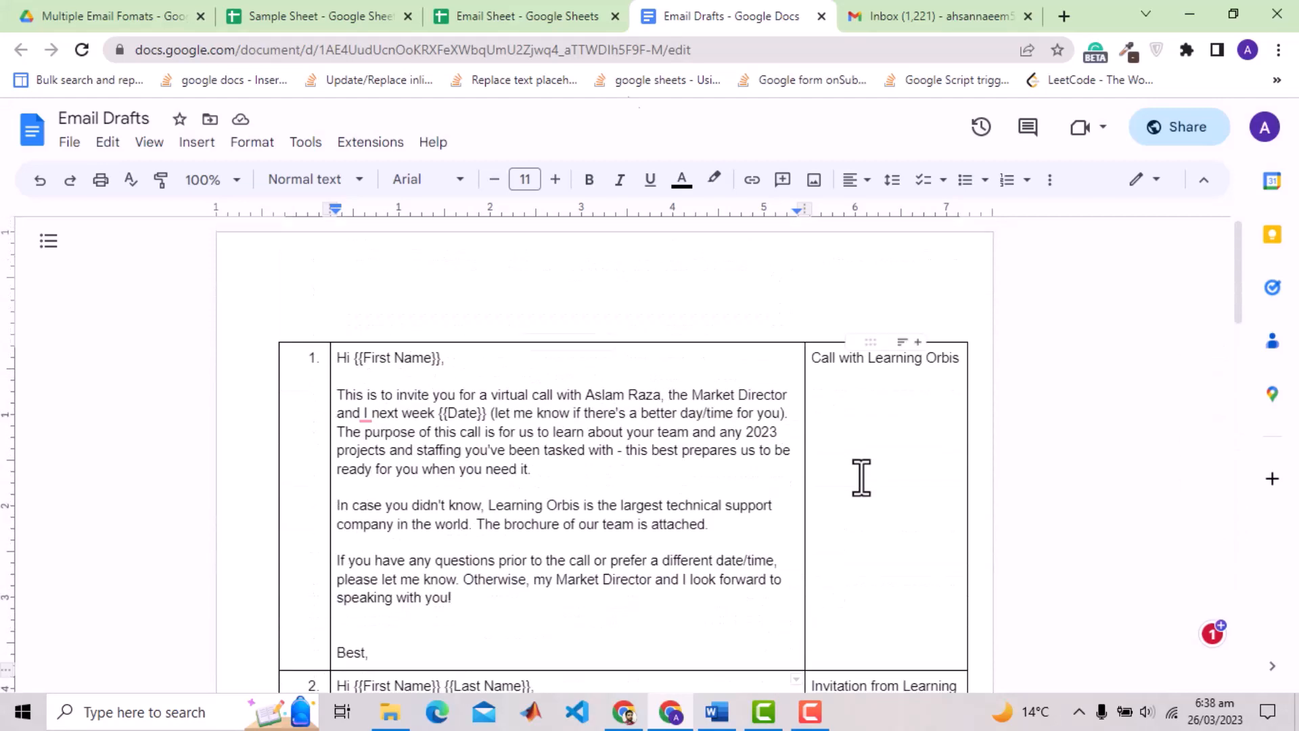
left_click(522, 16)
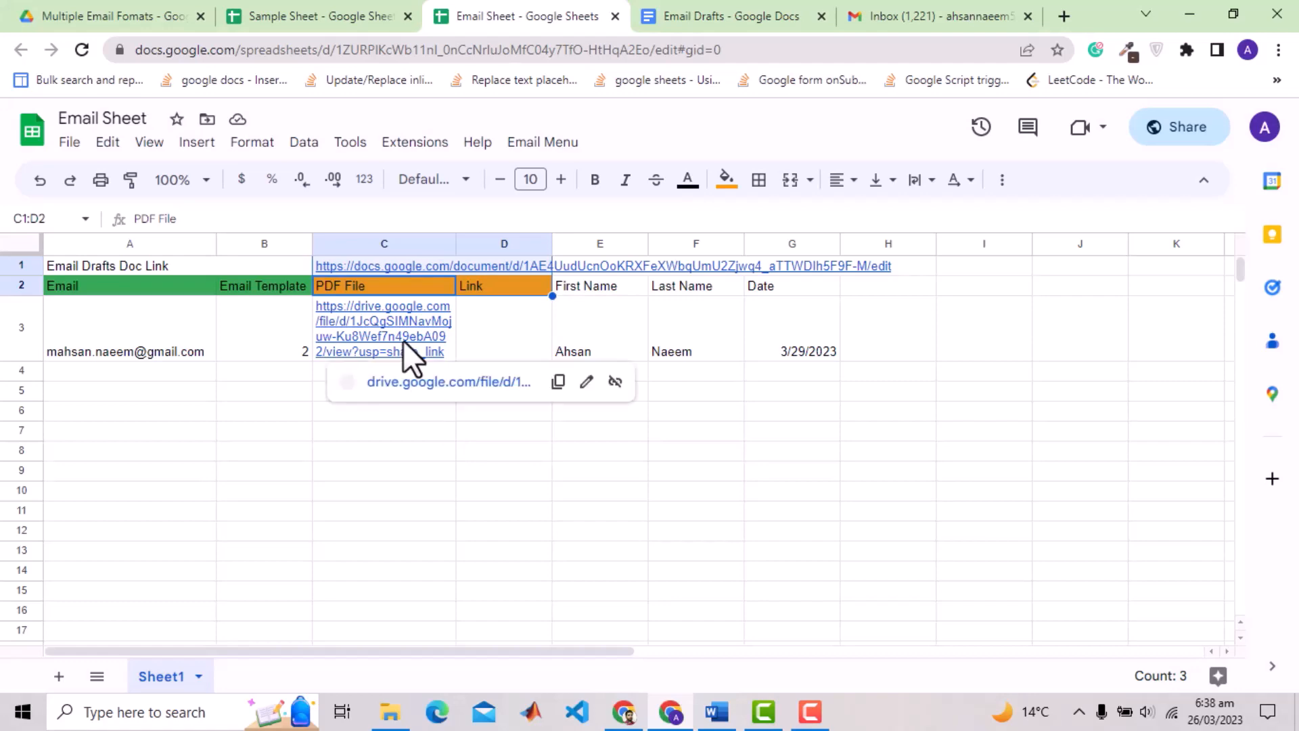
left_click(381, 321)
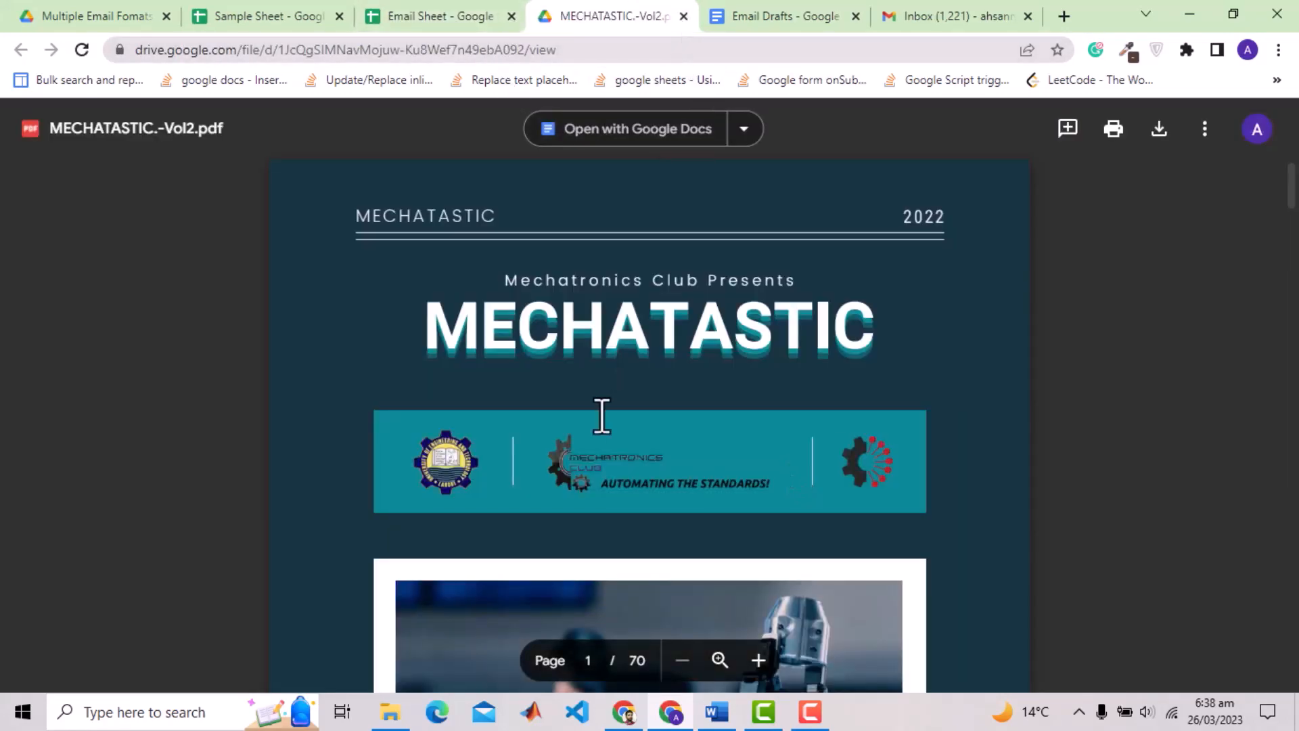
scroll("down", 3)
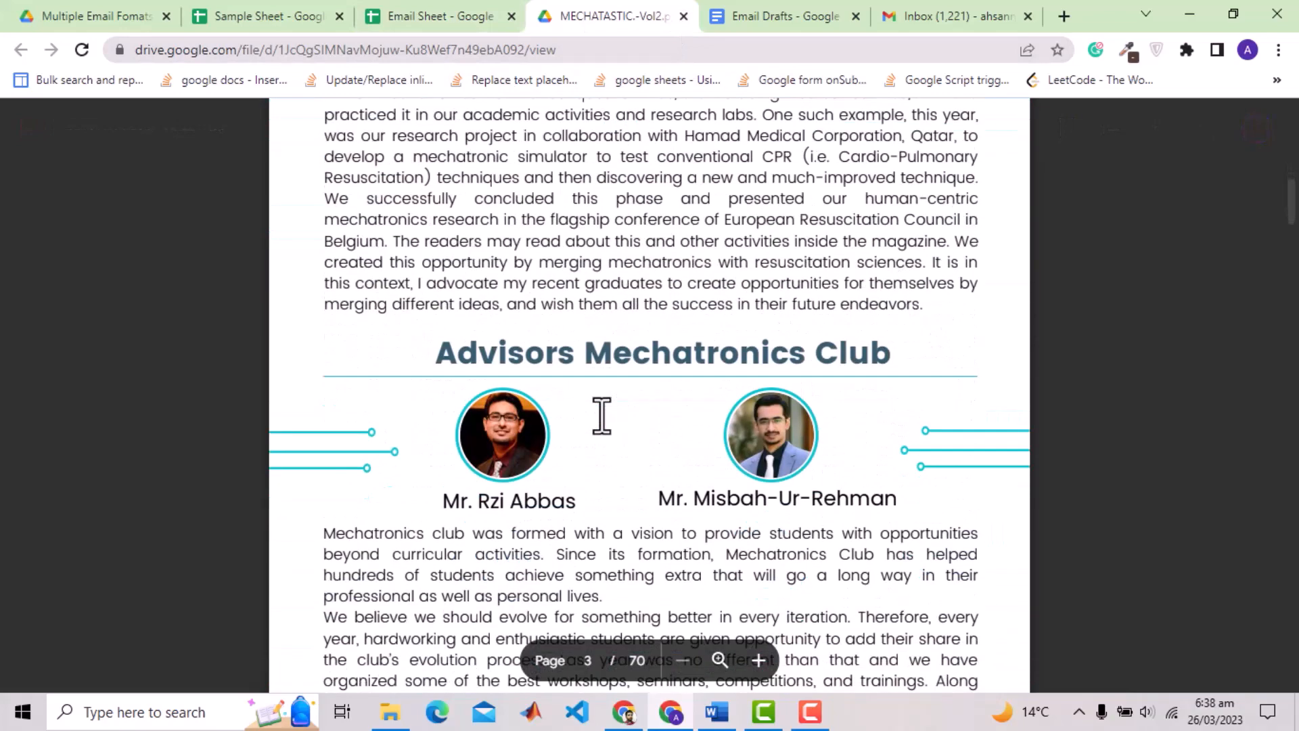
left_click(439, 15)
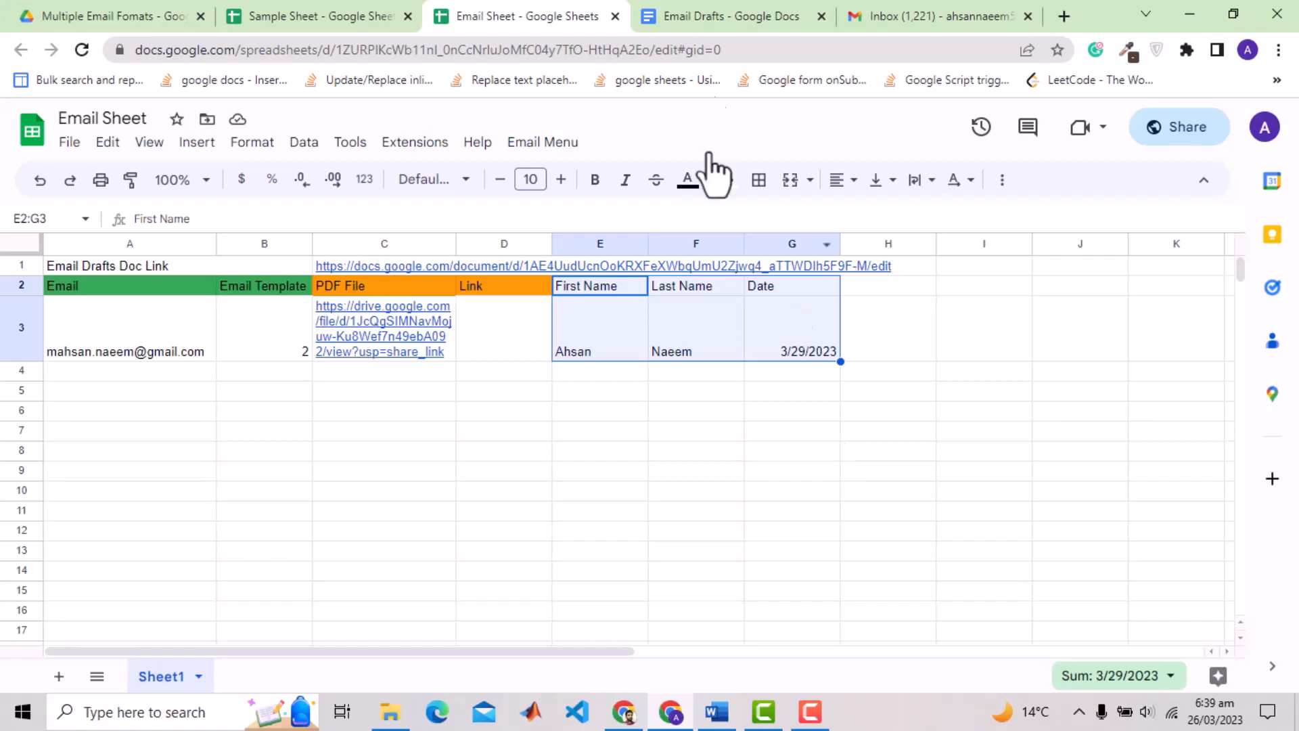
left_click(732, 16)
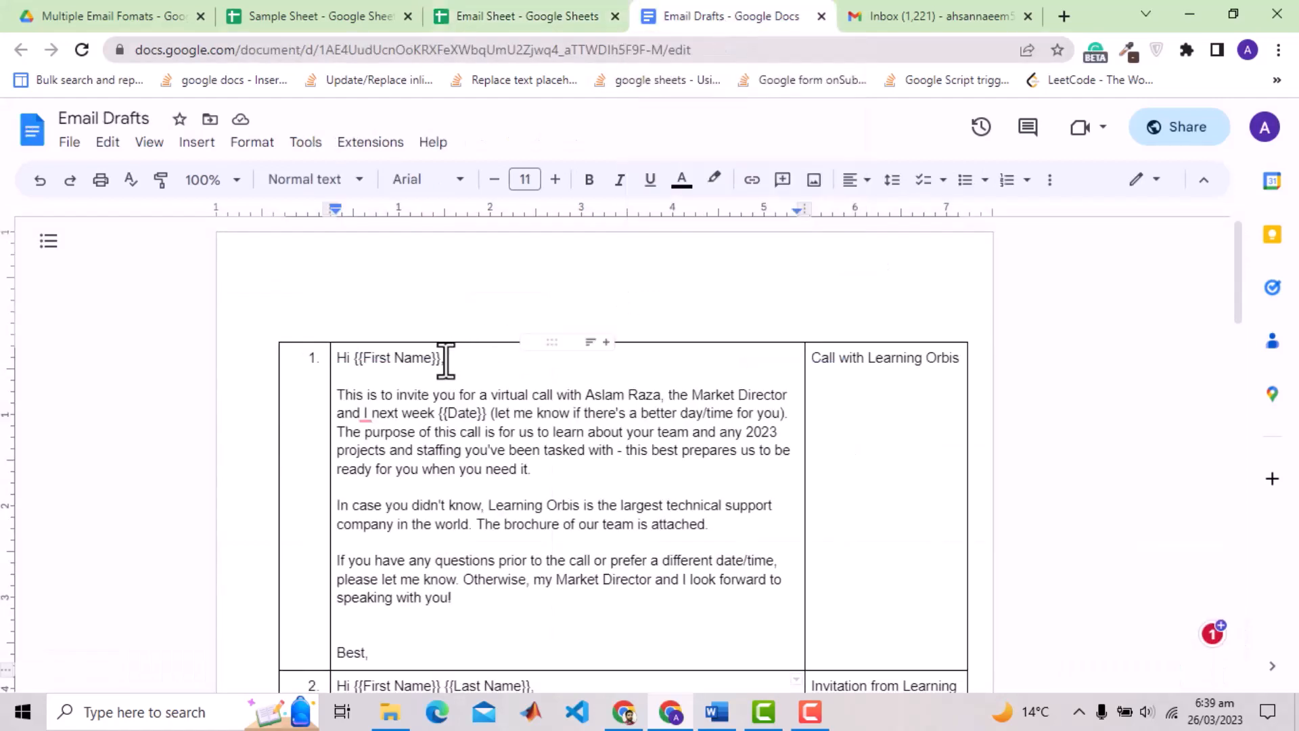
double_click(388, 357)
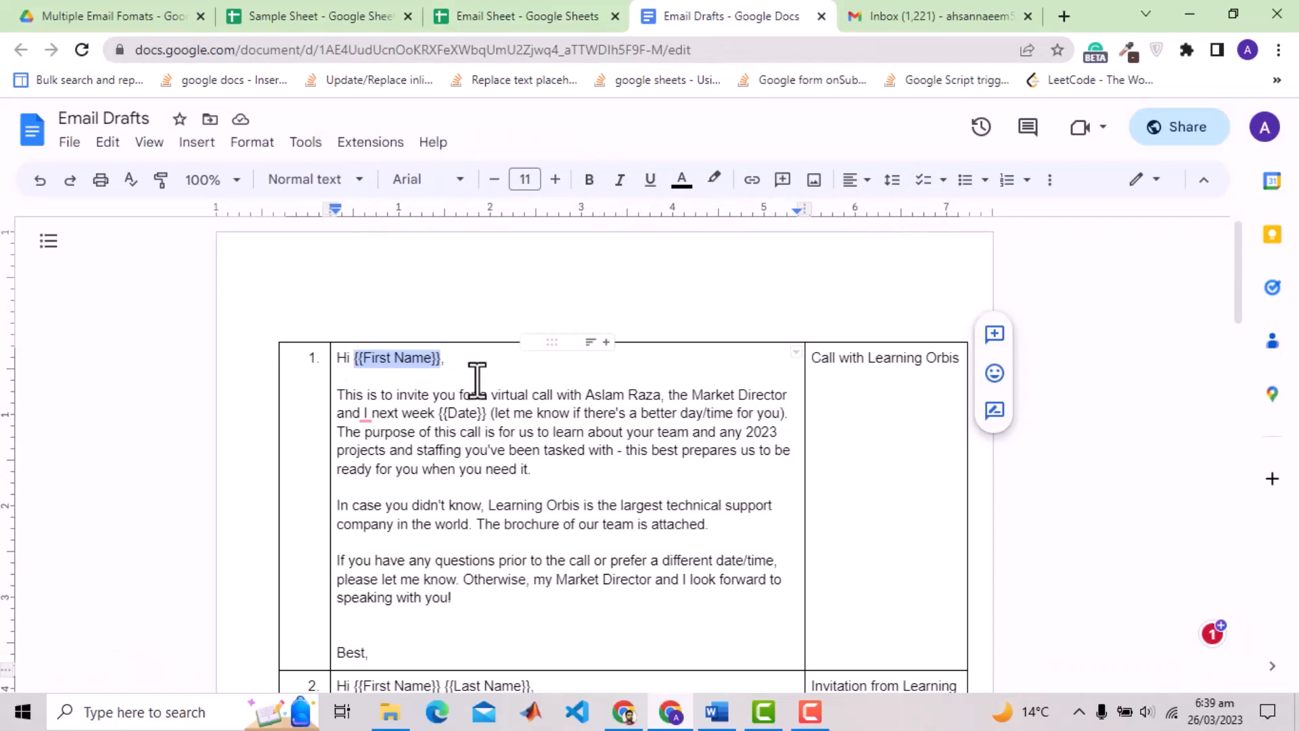
left_click(528, 16)
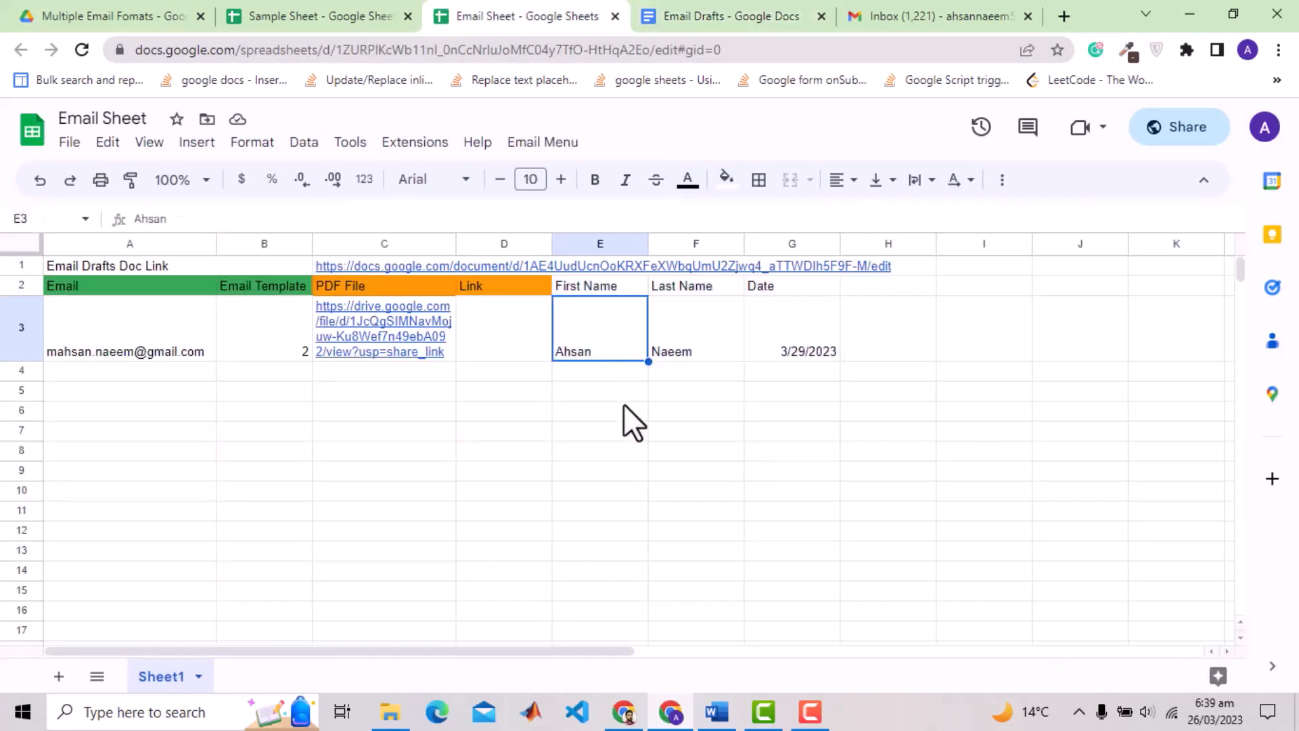
left_click(732, 15)
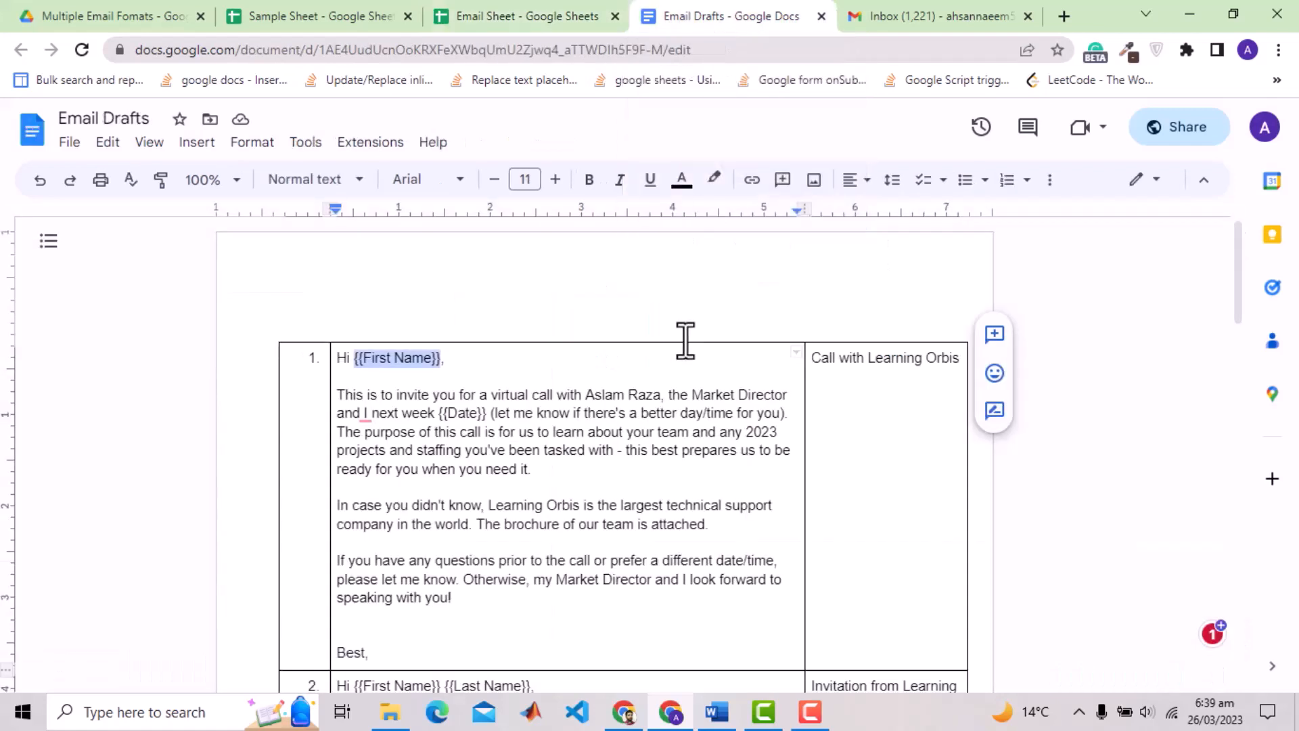
double_click(462, 413)
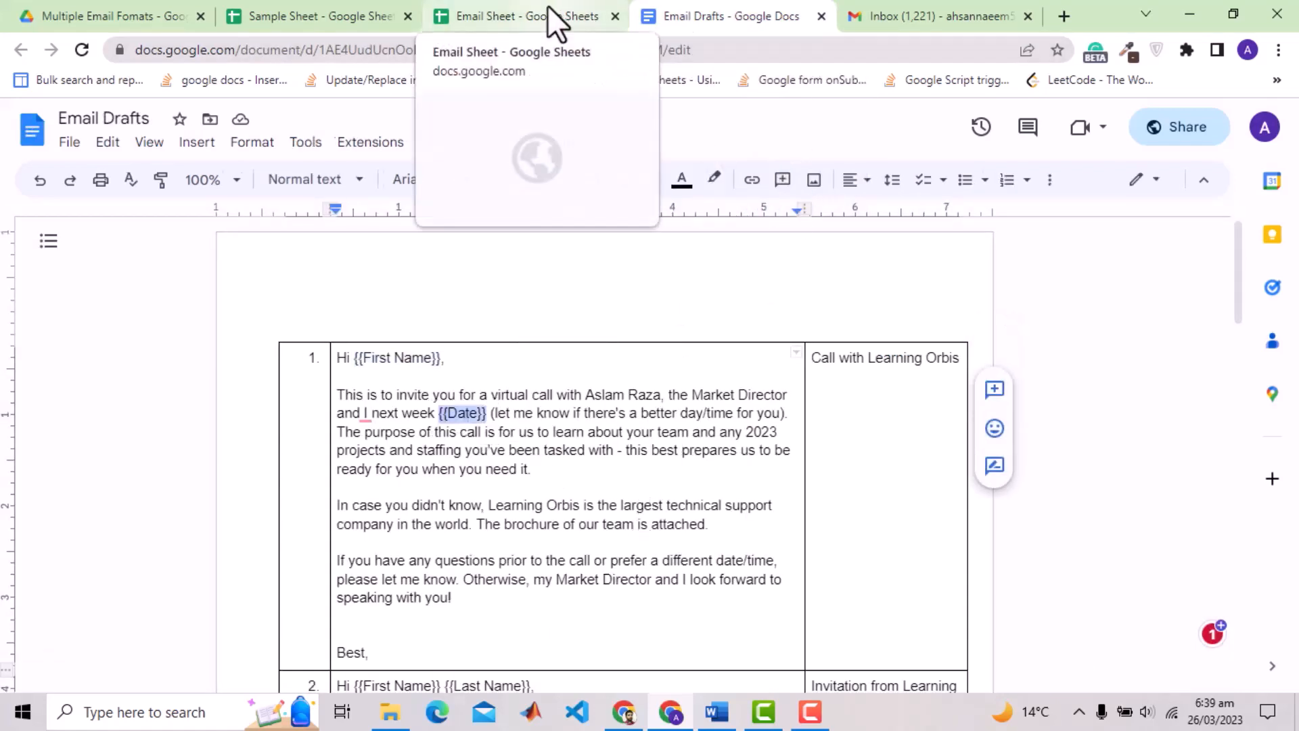
left_click(524, 15)
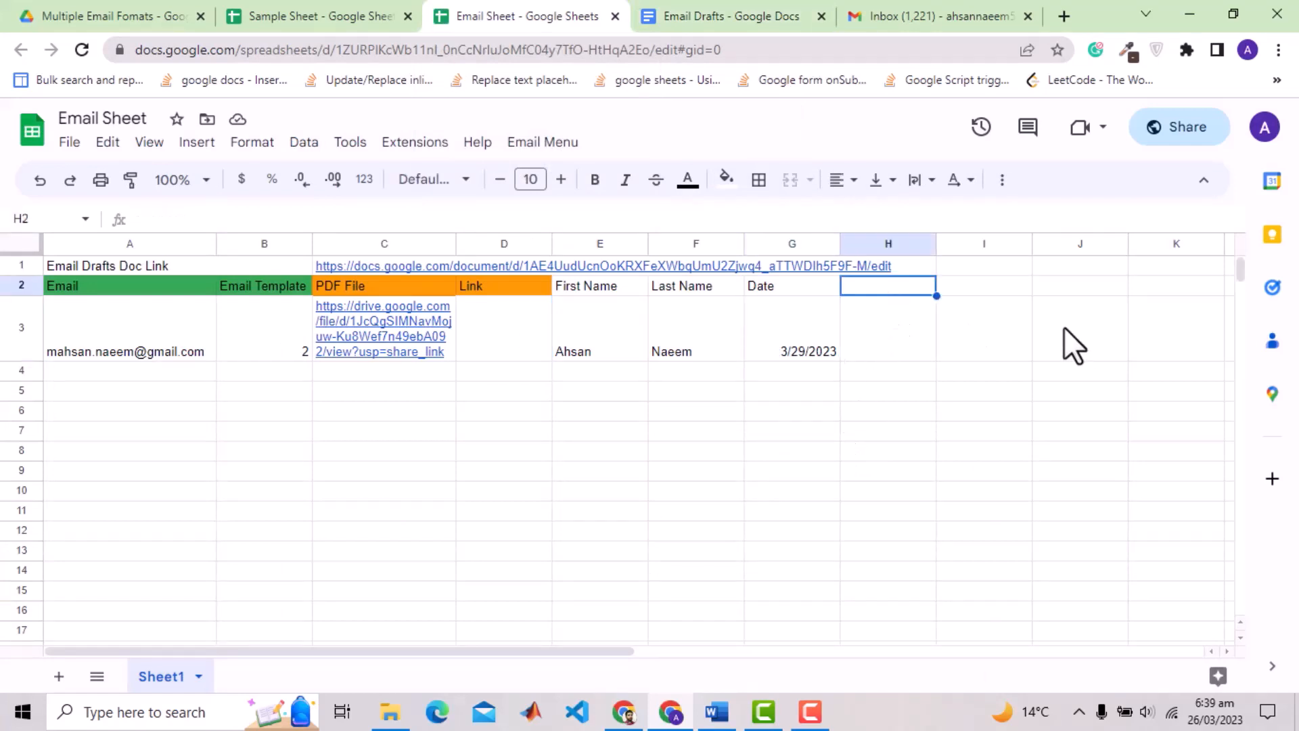
mouse_move(1061, 343)
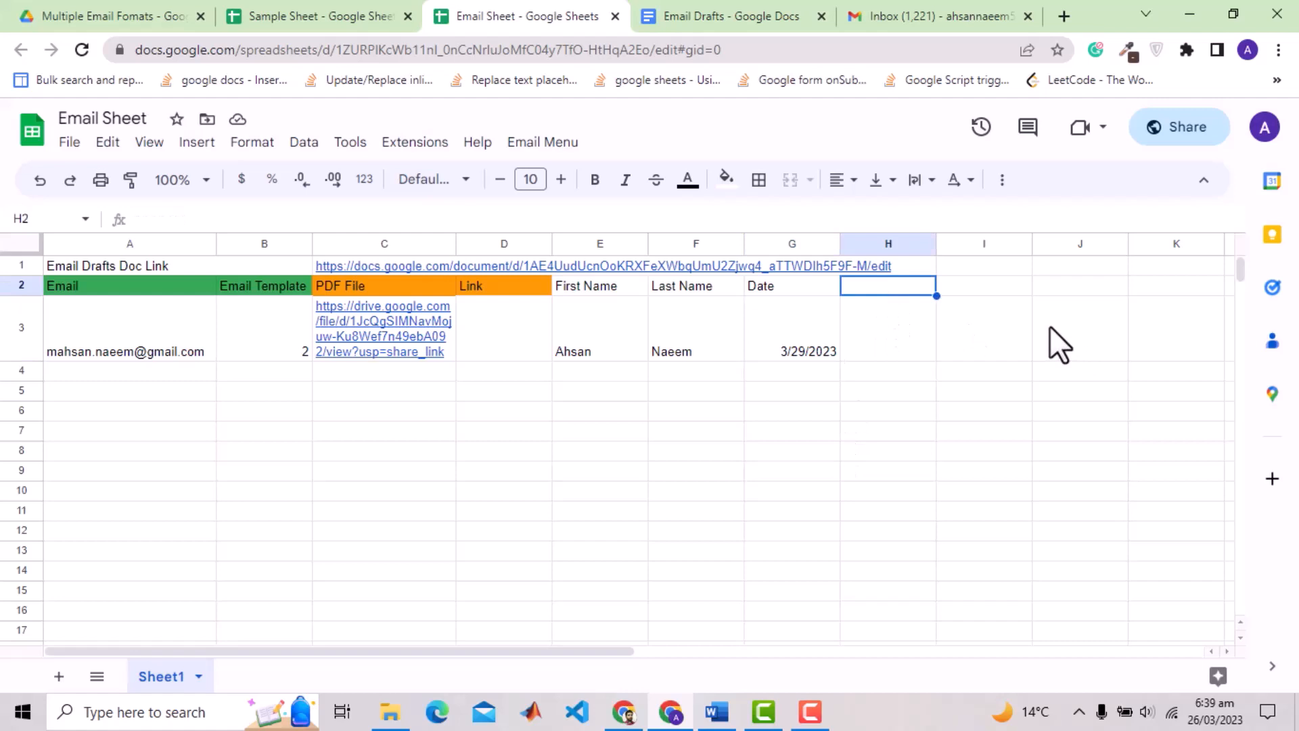
Step: Add the Price header, then type 'The cost of our products starts with {{Price}} $.' into template 1
type("Price")
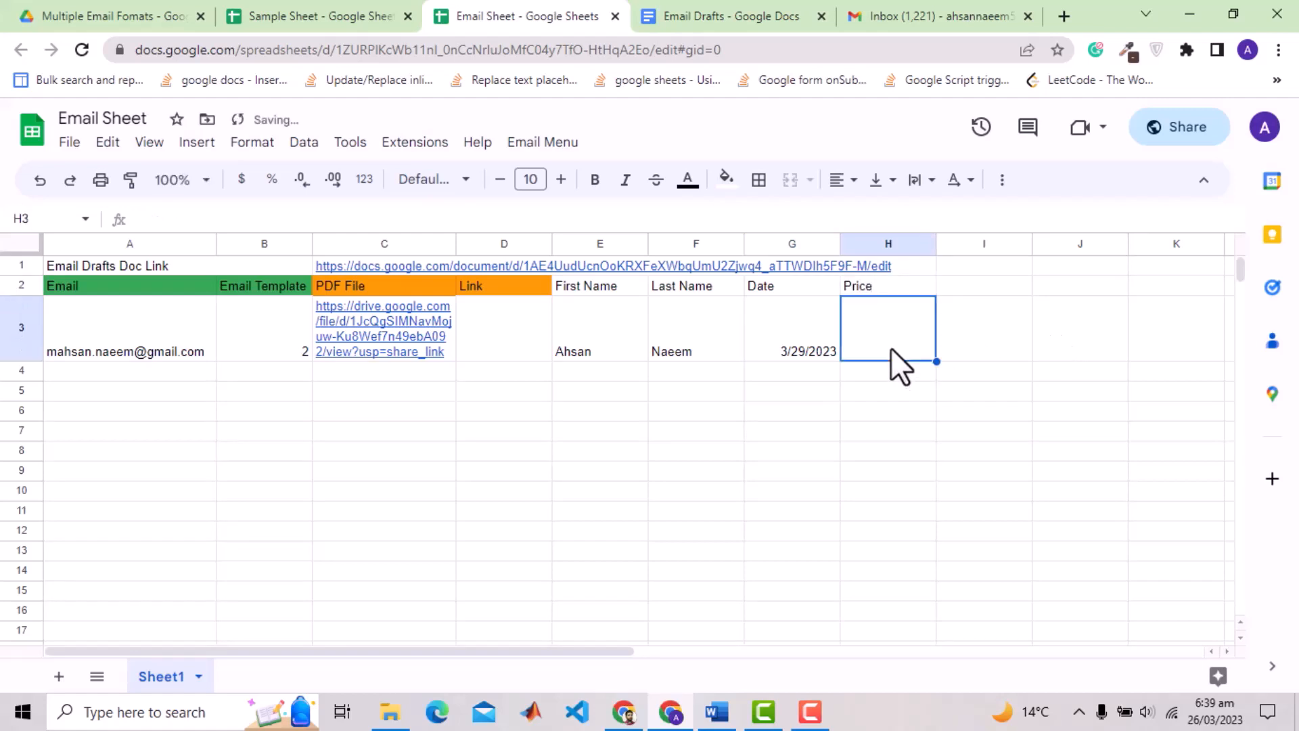
left_click(733, 15)
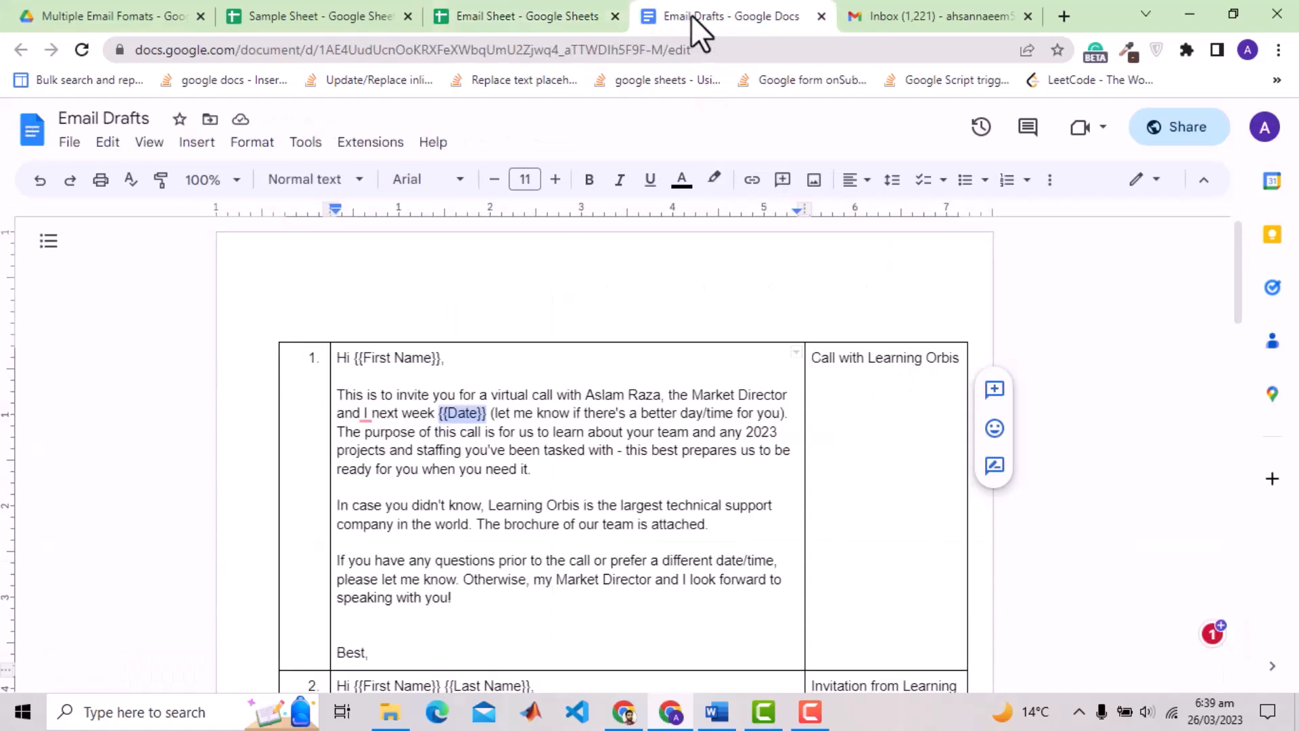
type("The cost of our products starts")
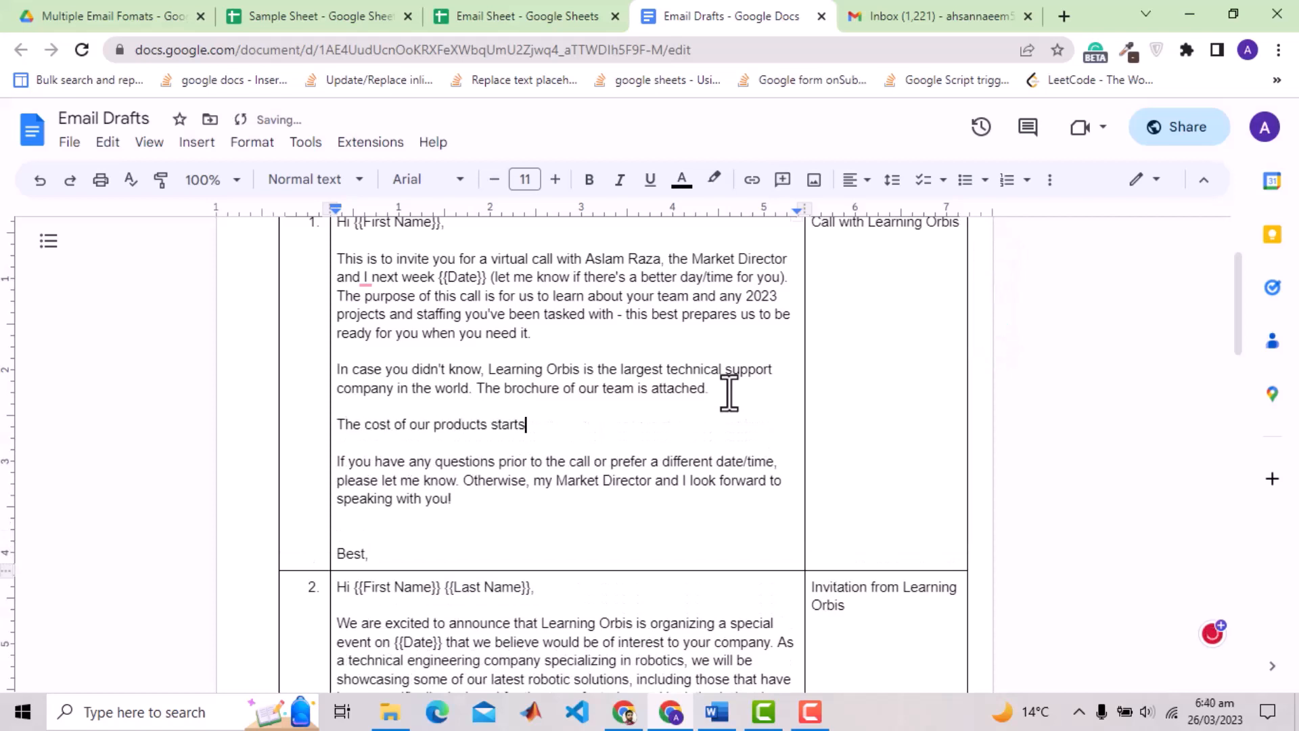
type("with {{Price}}")
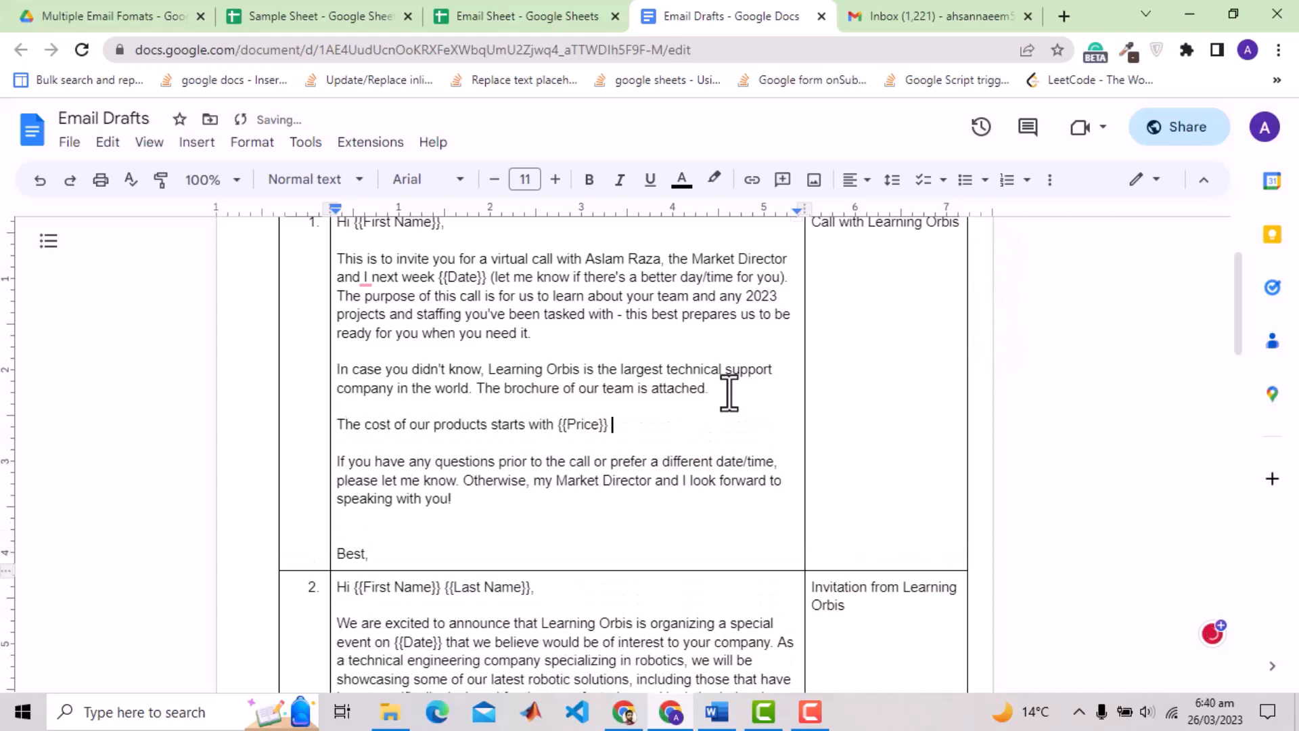
type("$.")
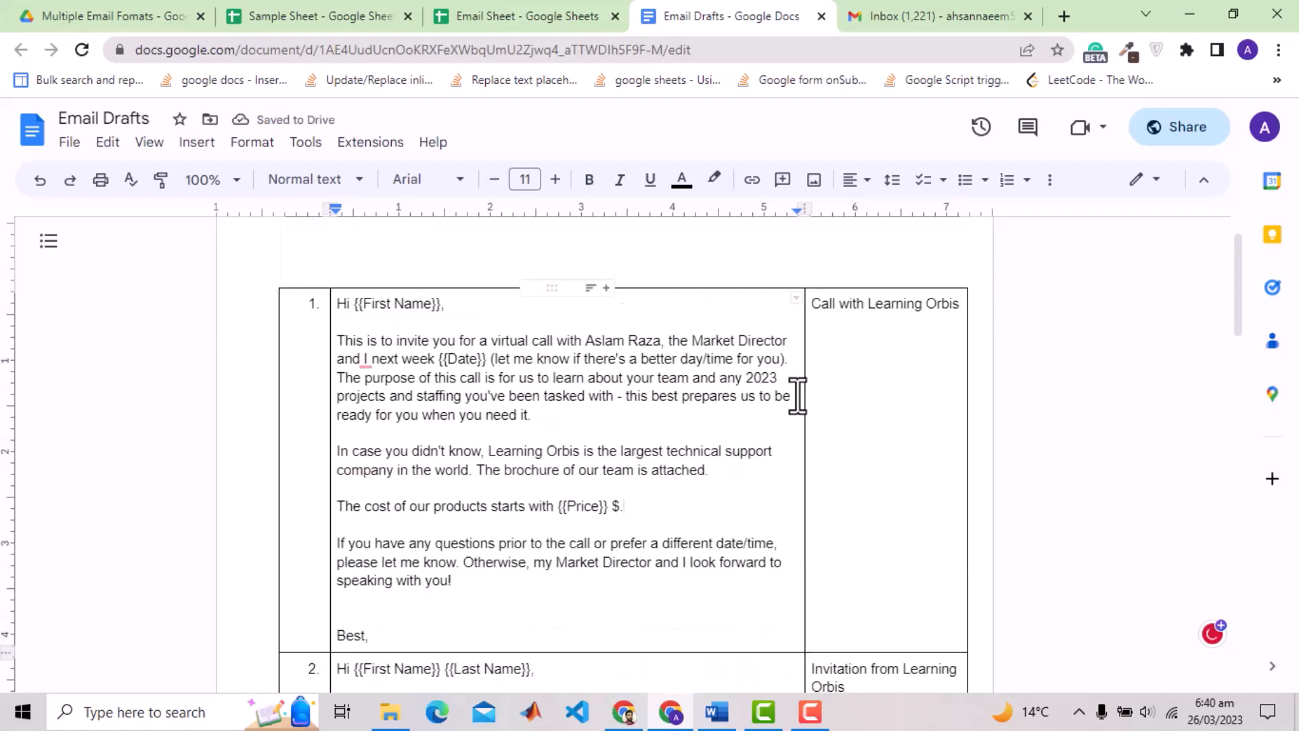
left_click(525, 16)
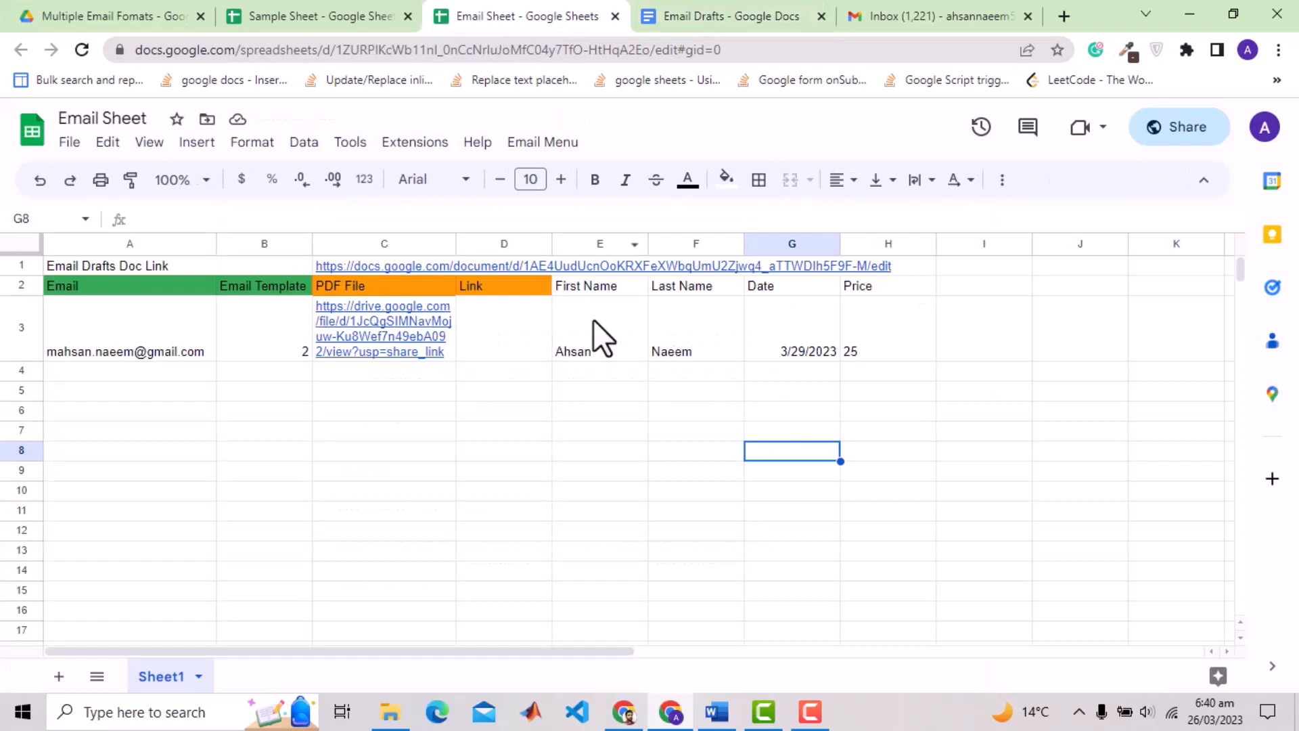
Step: Change B3's template number to 1 and run Email Menu > Send Emails
left_click(264, 328)
type("1")
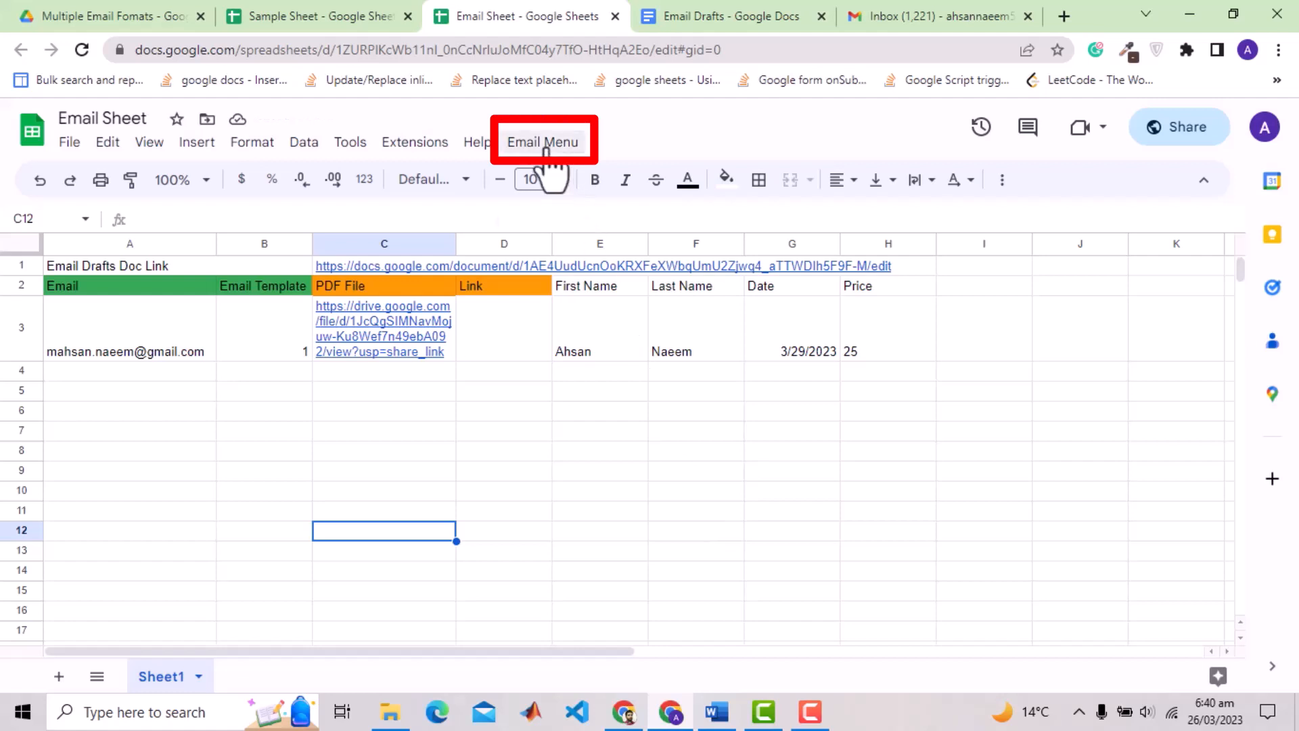
left_click(543, 141)
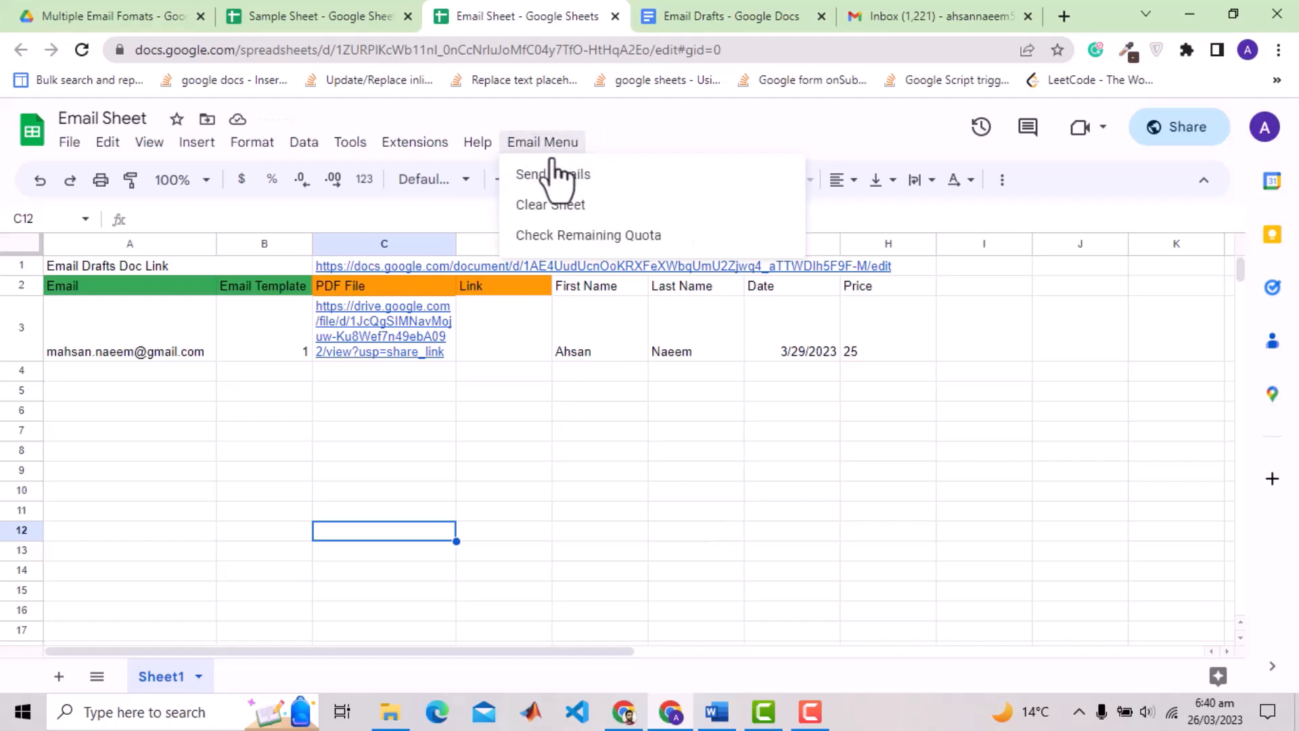
left_click(553, 174)
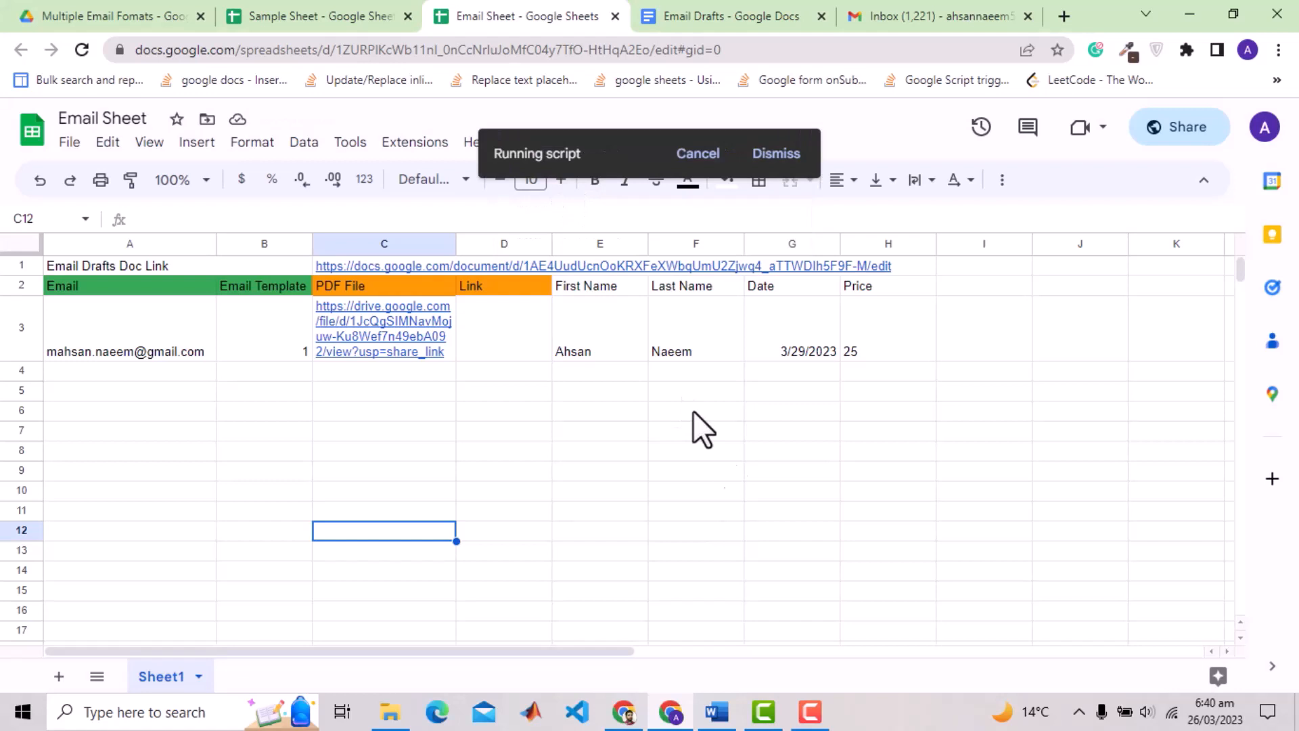
mouse_move(738, 481)
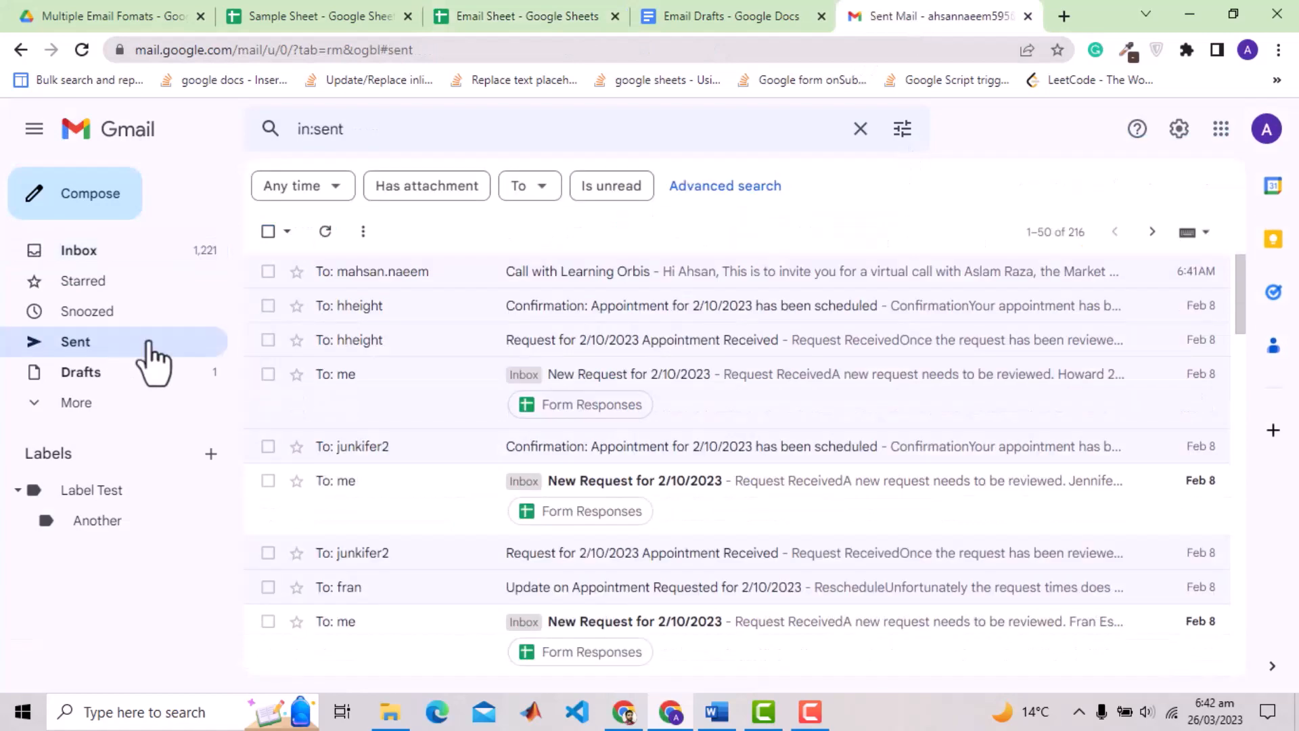
Step: Compare the sent email's filled-in greeting and price 25 sentence against the Email Drafts template
left_click(580, 271)
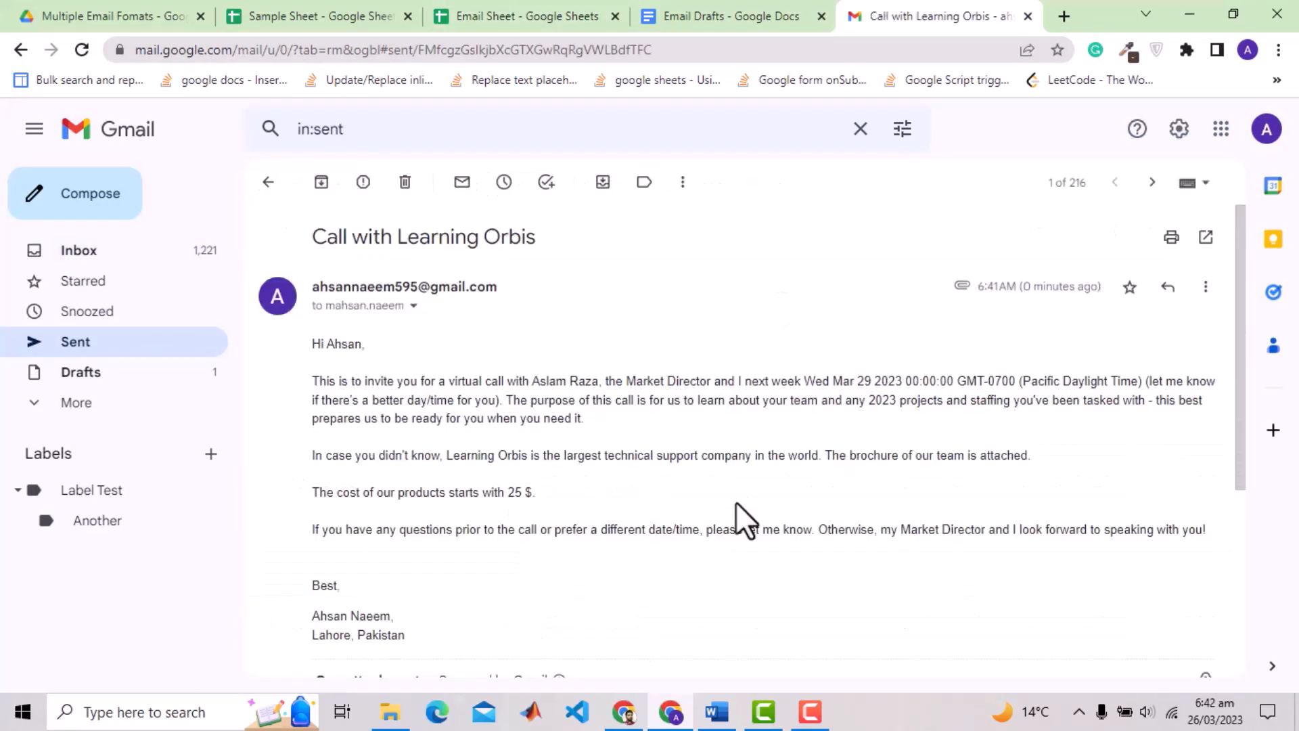
double_click(337, 344)
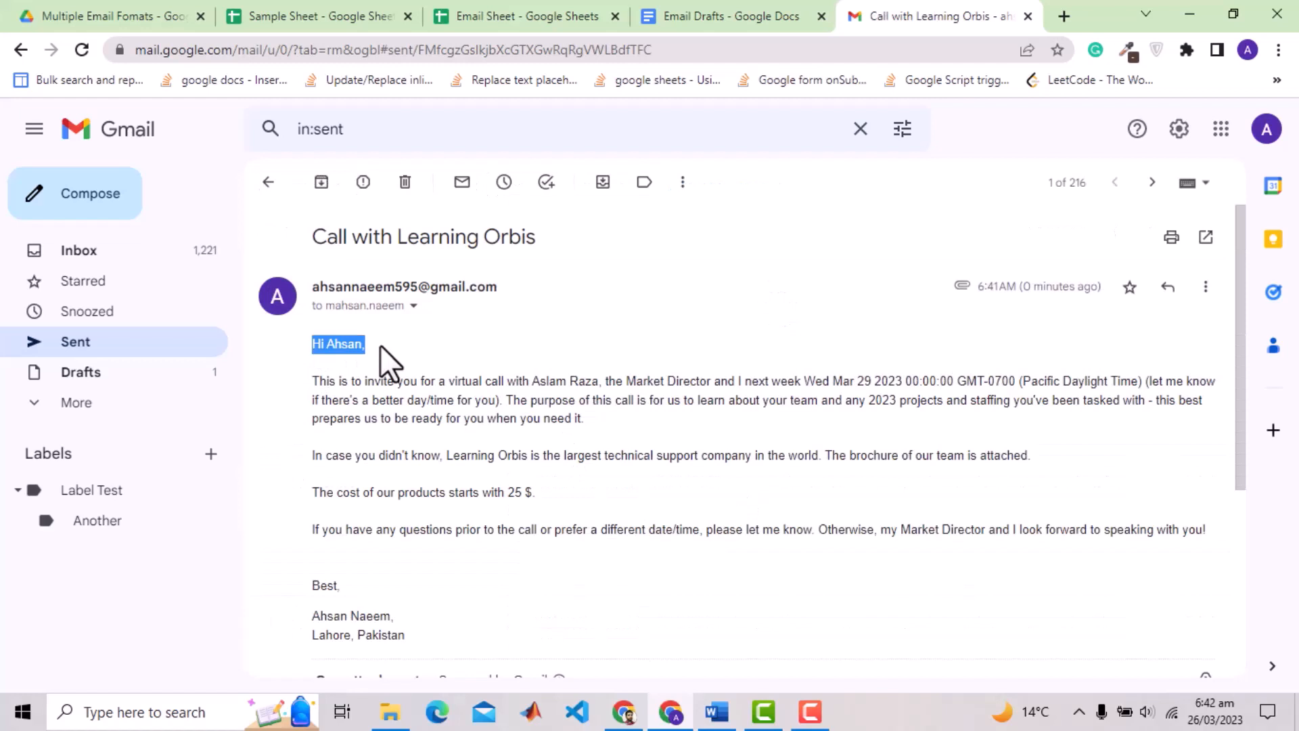
left_click(732, 15)
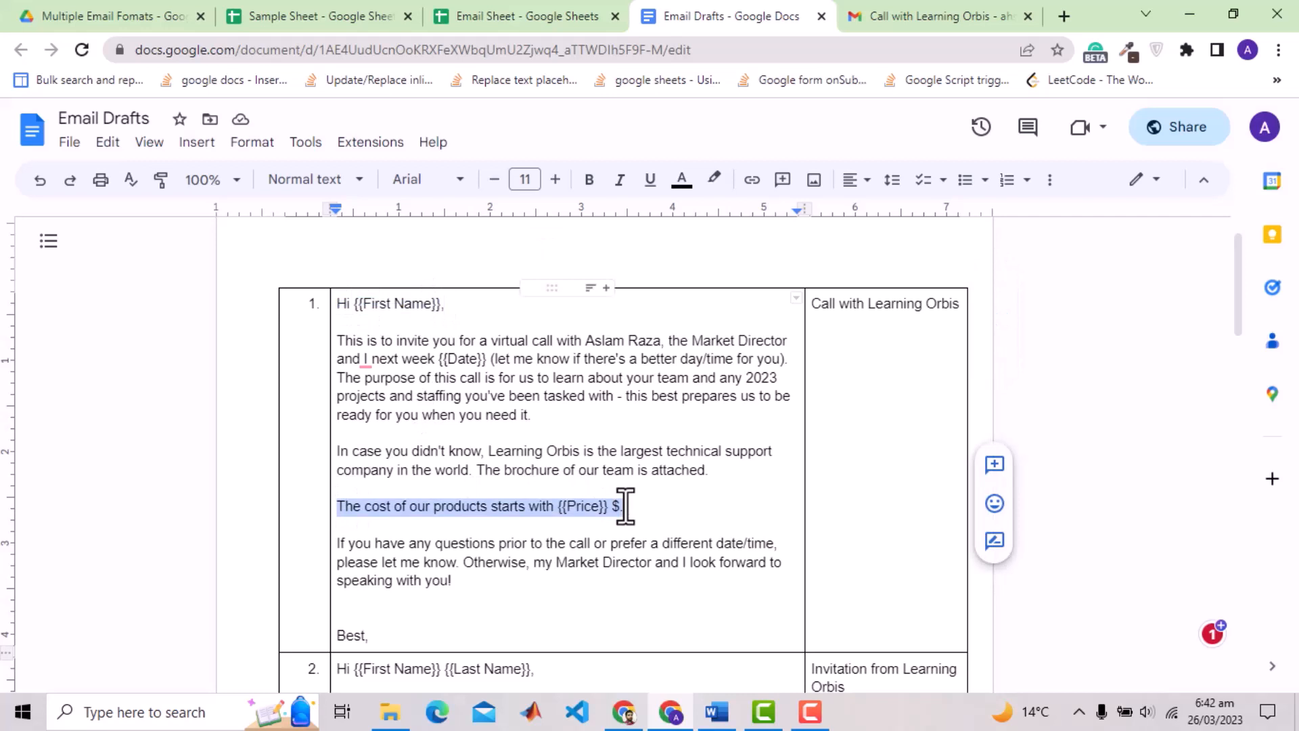
left_click(927, 16)
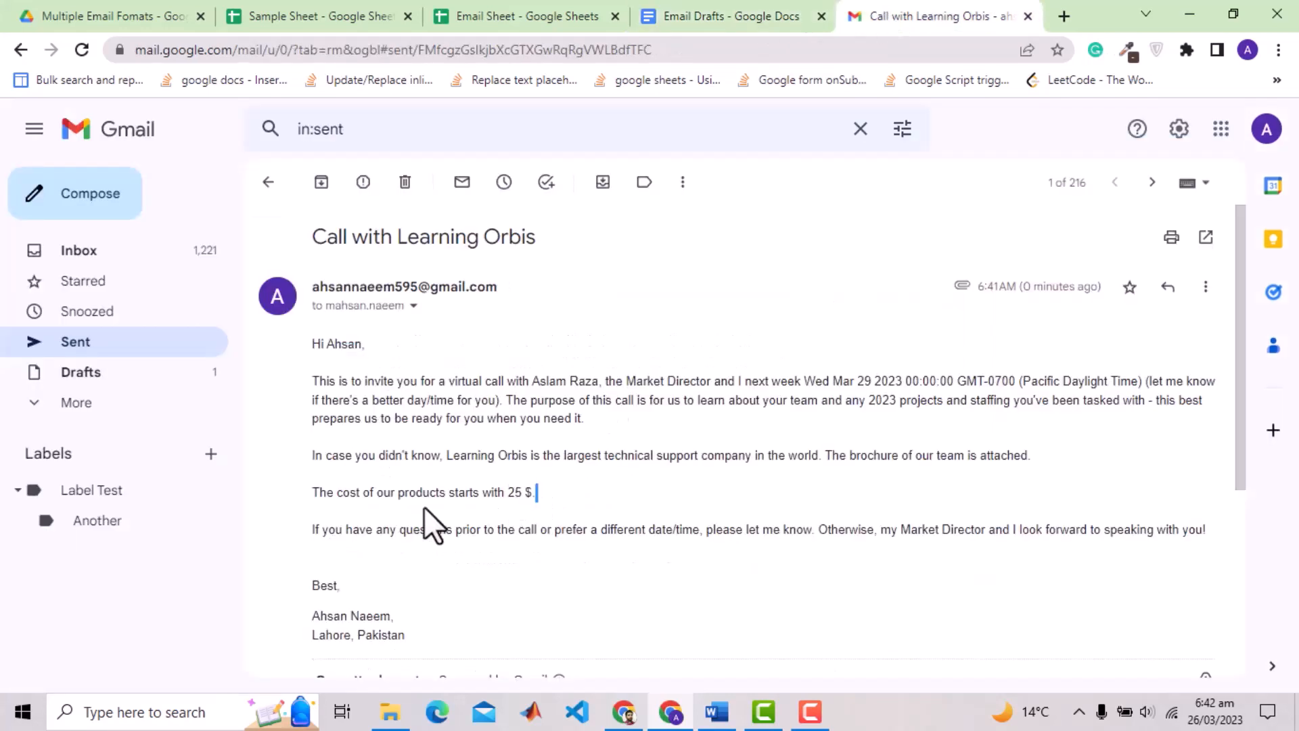
triple_click(422, 492)
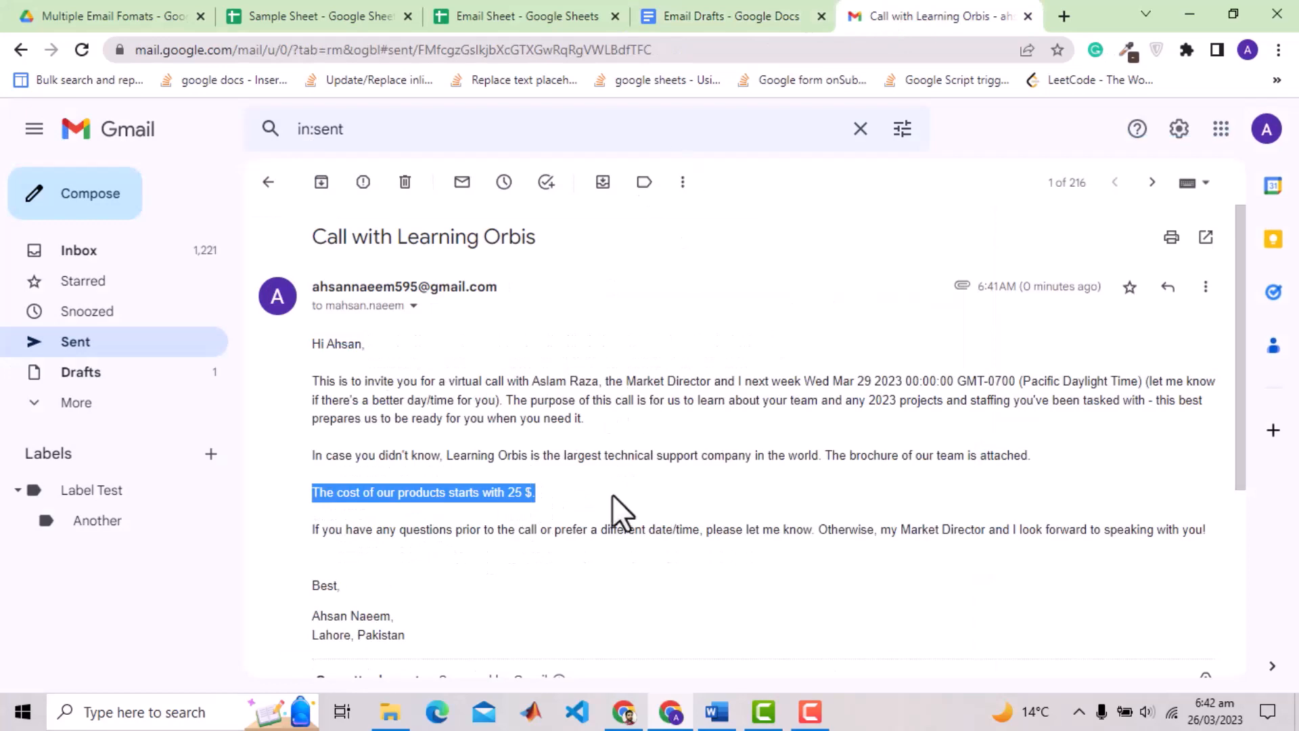
left_click(730, 15)
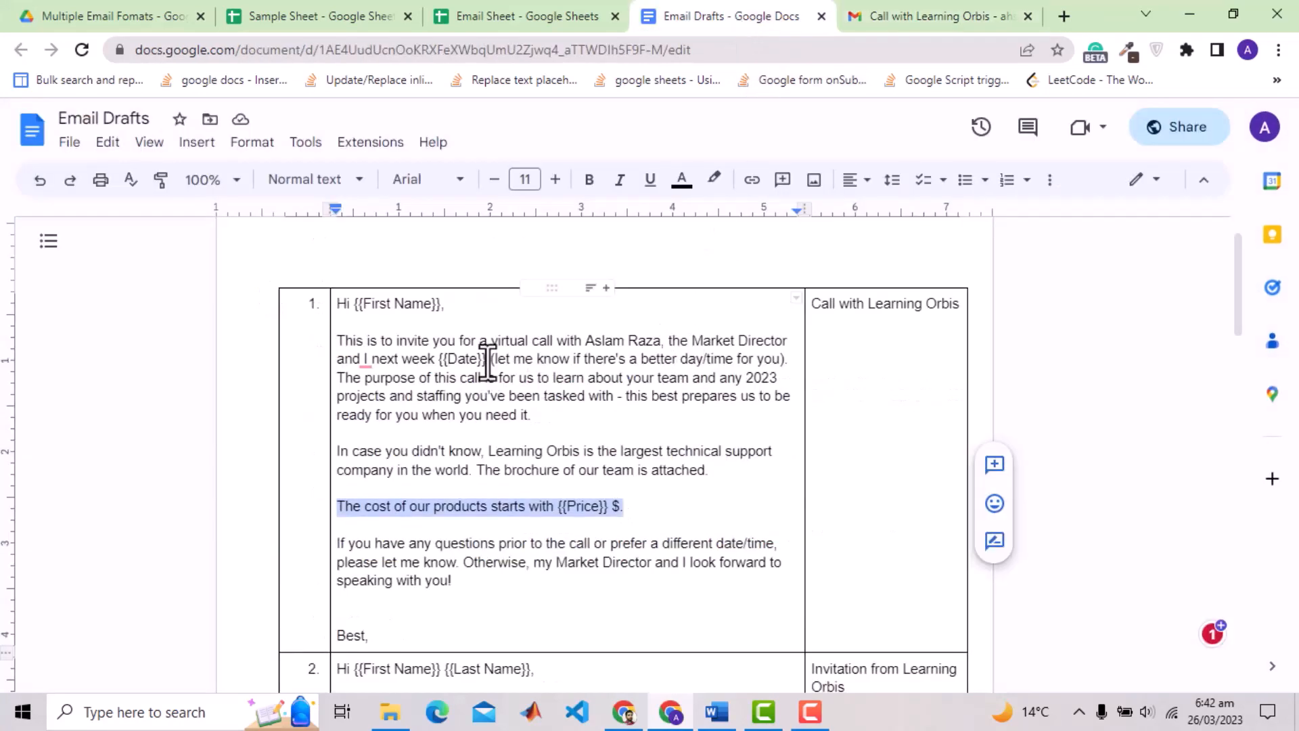
left_click(937, 16)
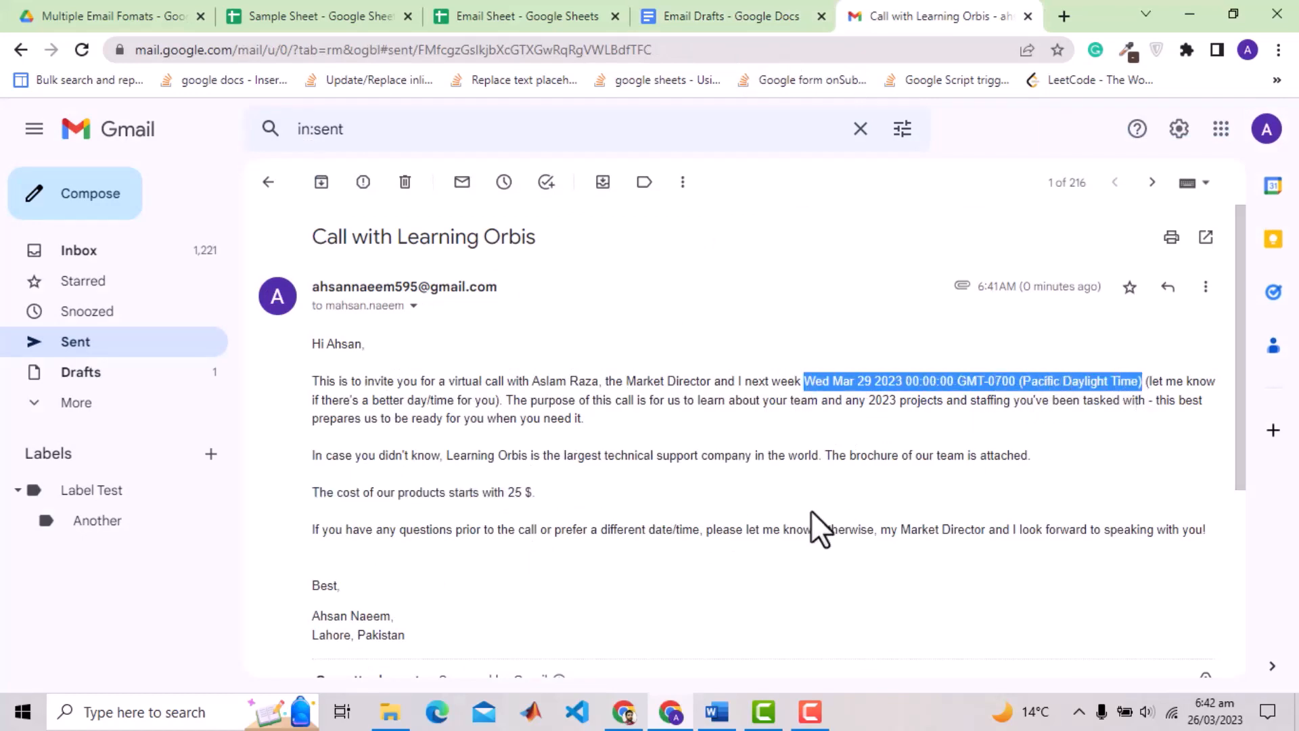
left_click(732, 16)
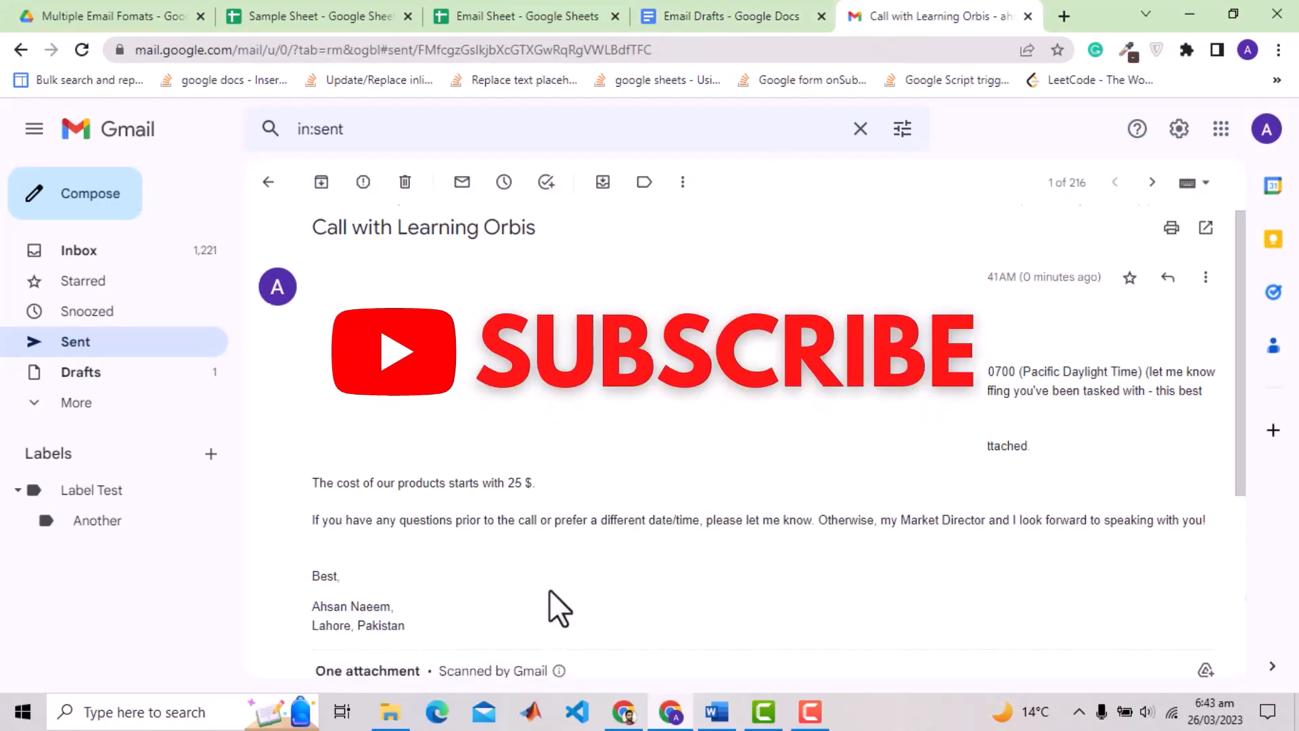
Step: Preview the attached brochure PDF, then return via the template document to the Email Sheet spreadsheet
scroll("down", 3)
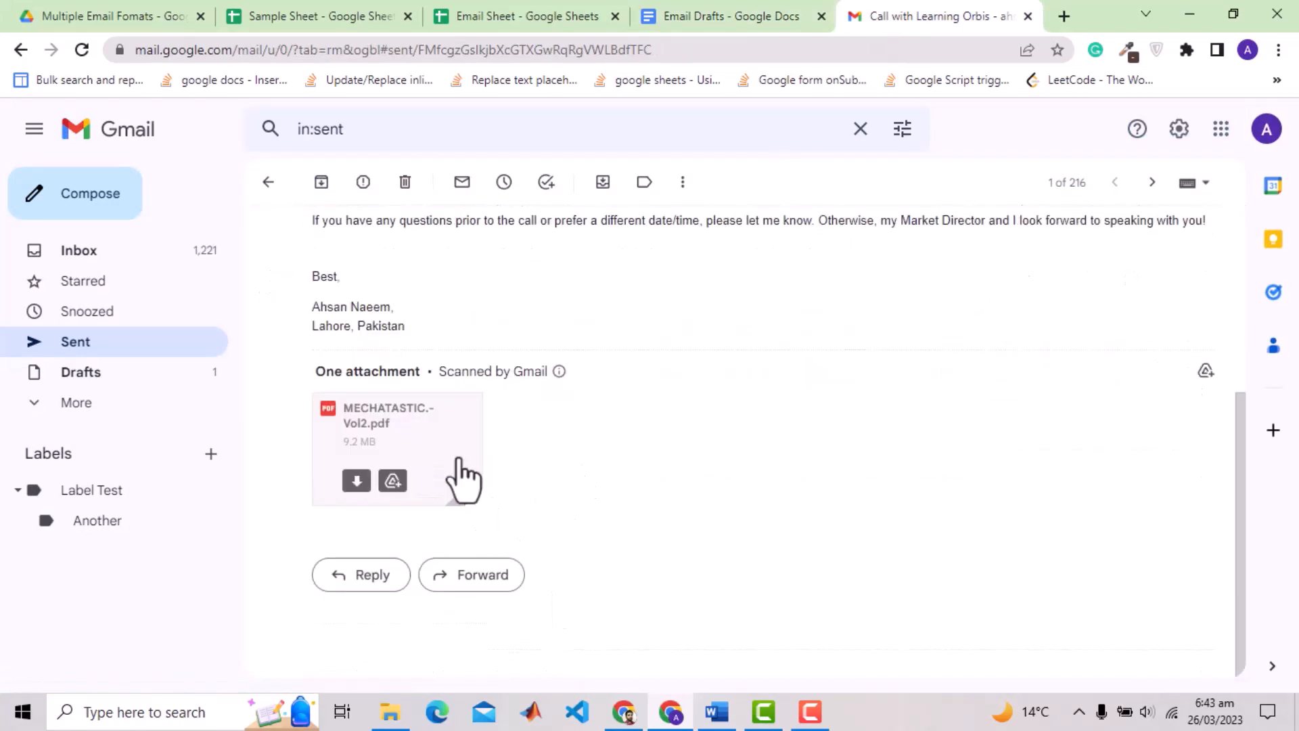
left_click(398, 414)
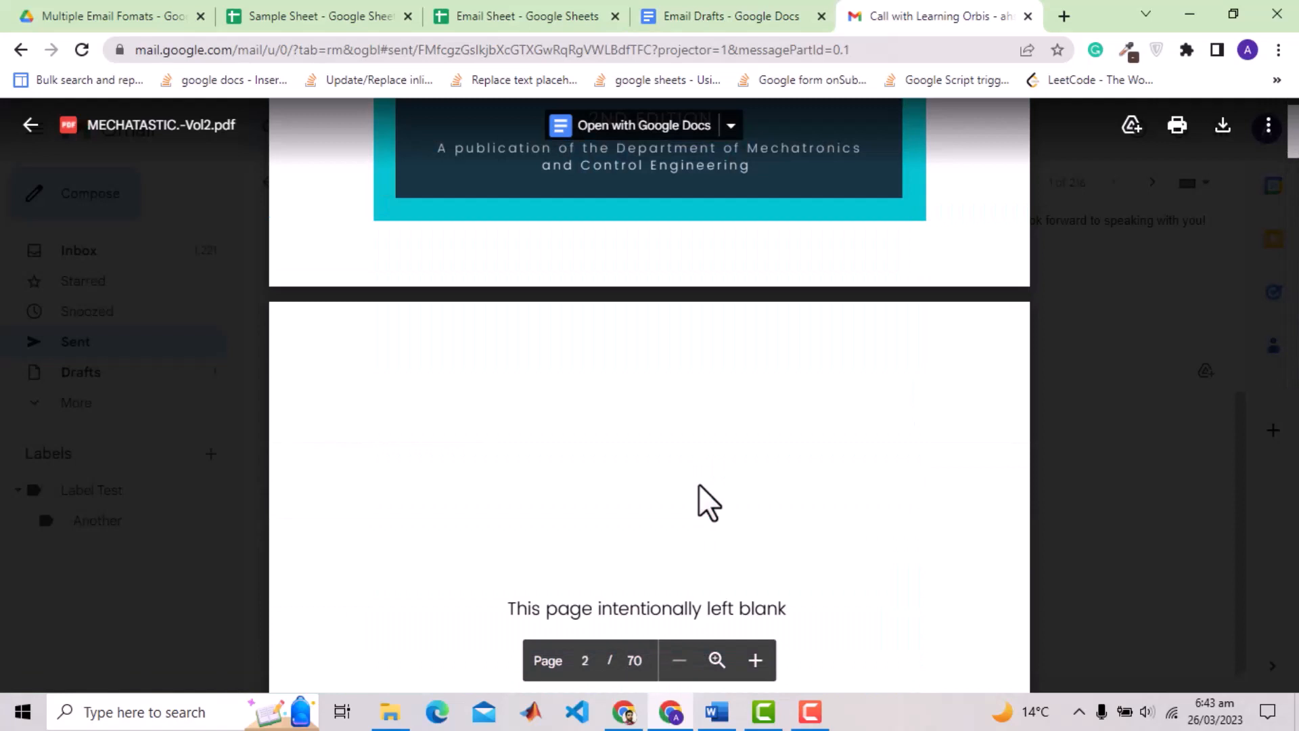
scroll("down", 3)
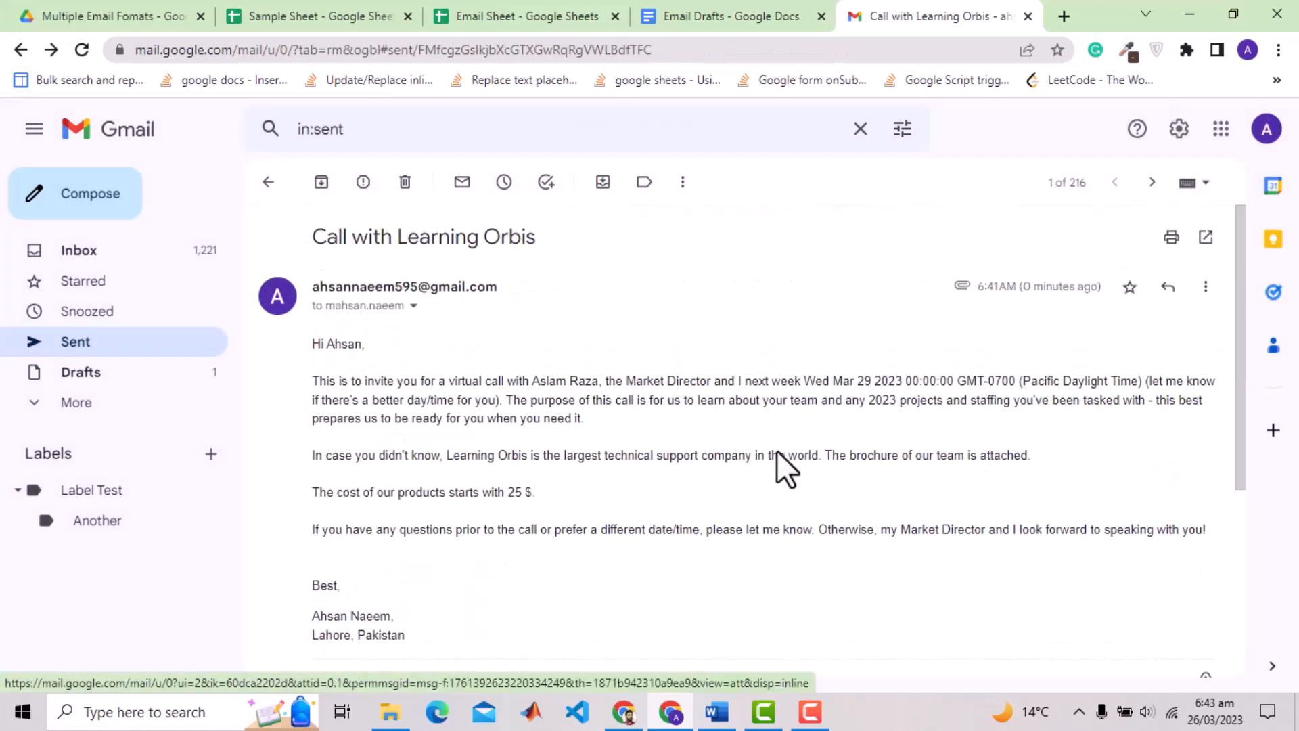
left_click(733, 16)
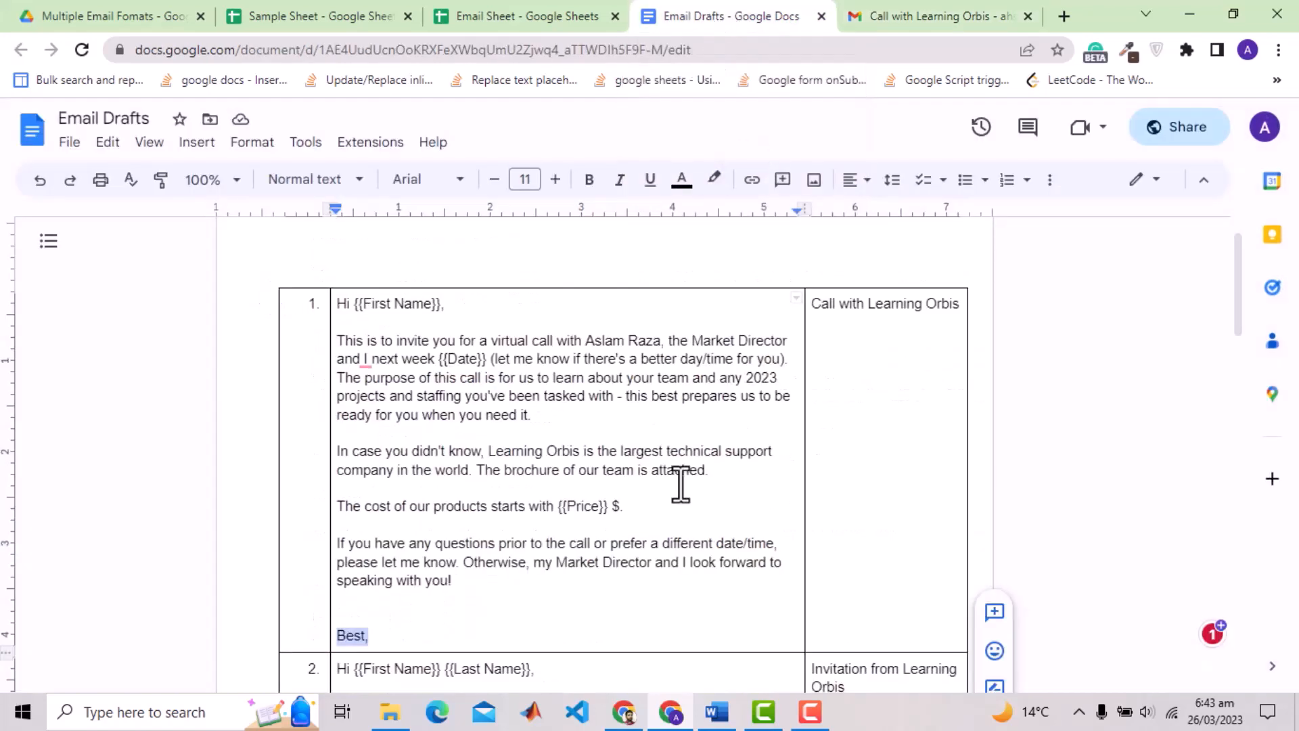
left_click(527, 15)
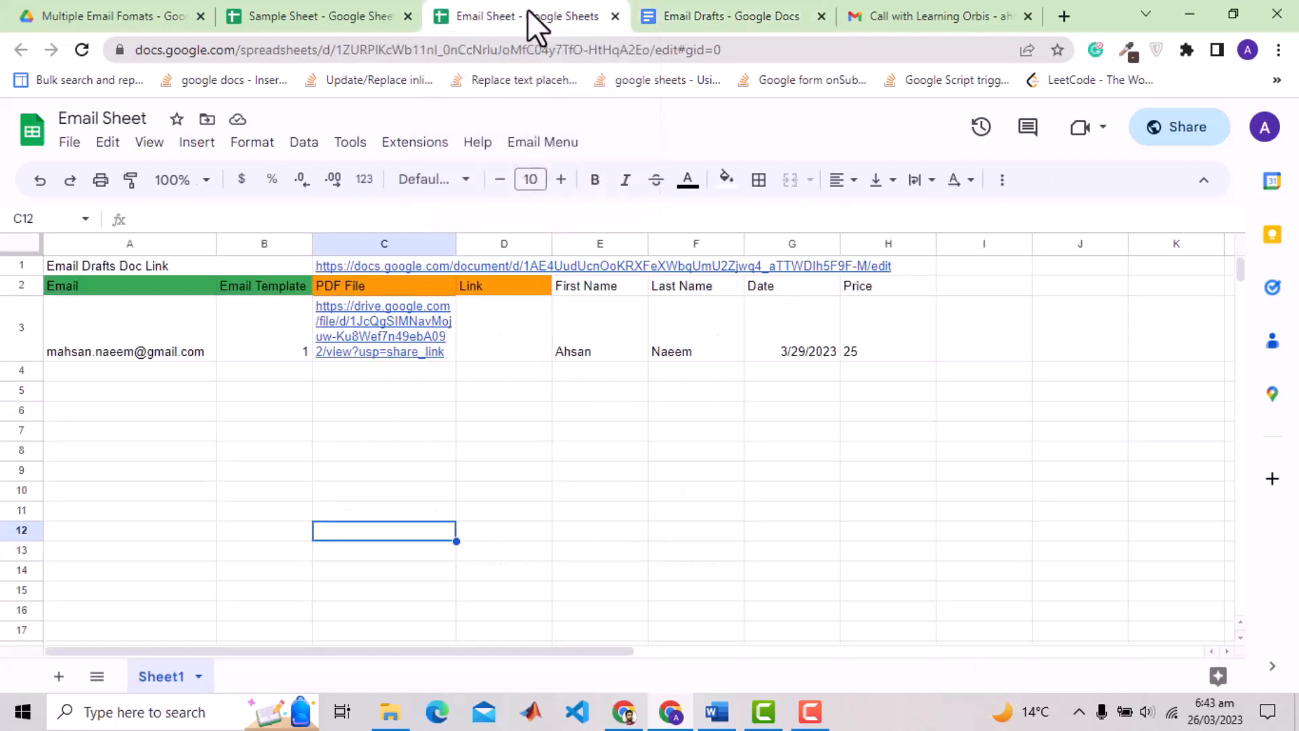
Step: Copy rows A4:H5 from Sample Sheet into Email Sheet row 4 and set Rzi's template number to 2
left_click(315, 15)
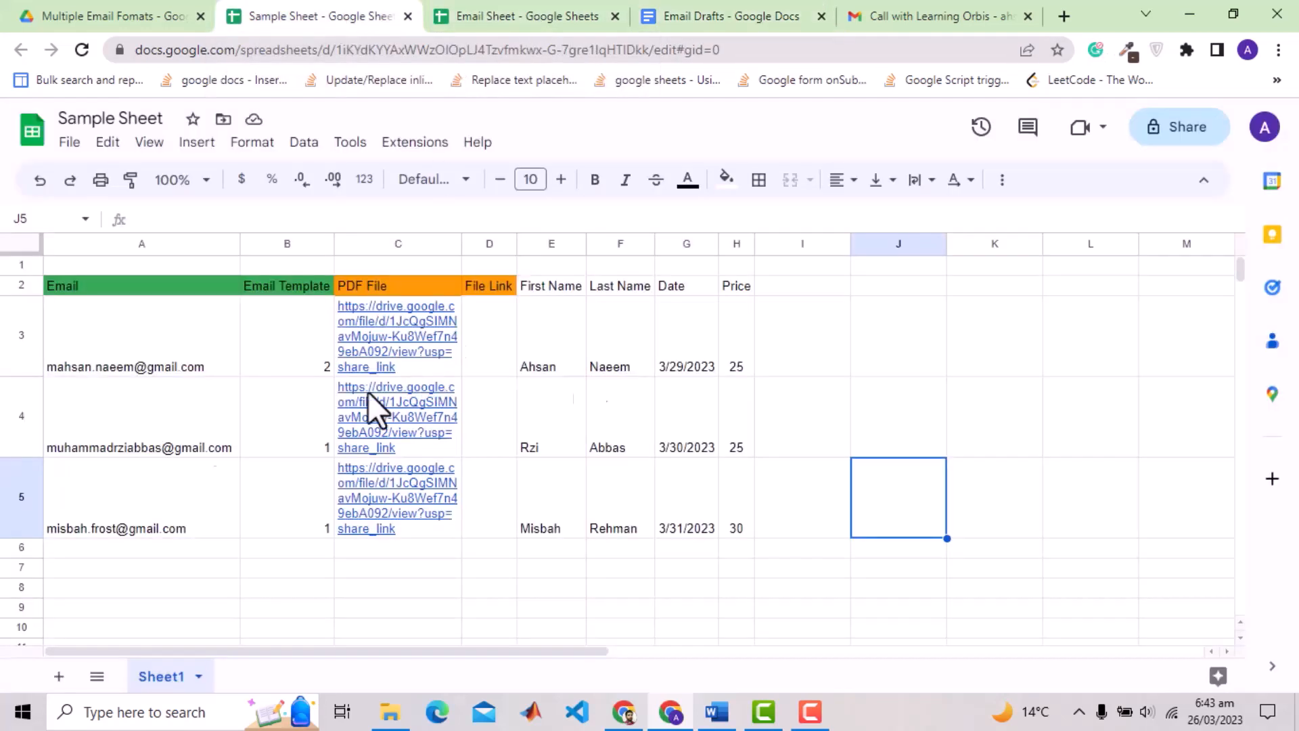
left_click_drag(140, 417, 736, 528)
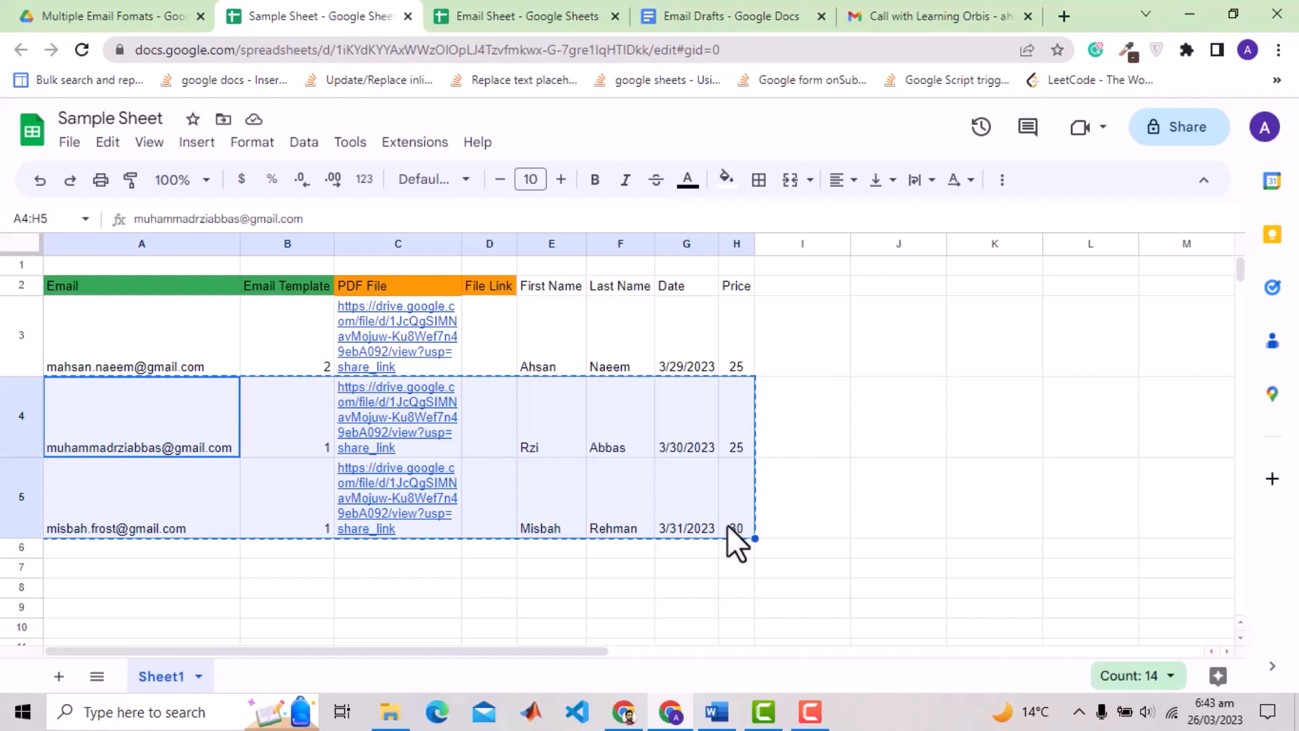
left_click(526, 15)
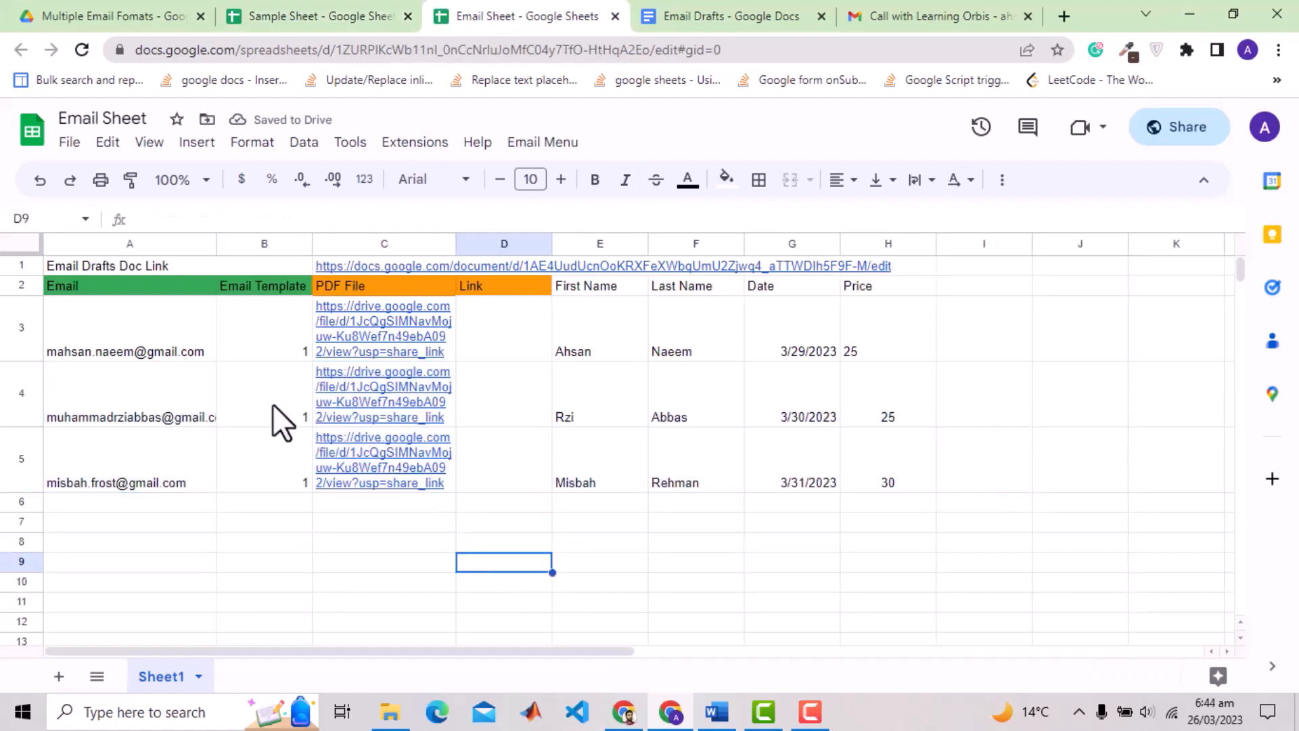
left_click(265, 394)
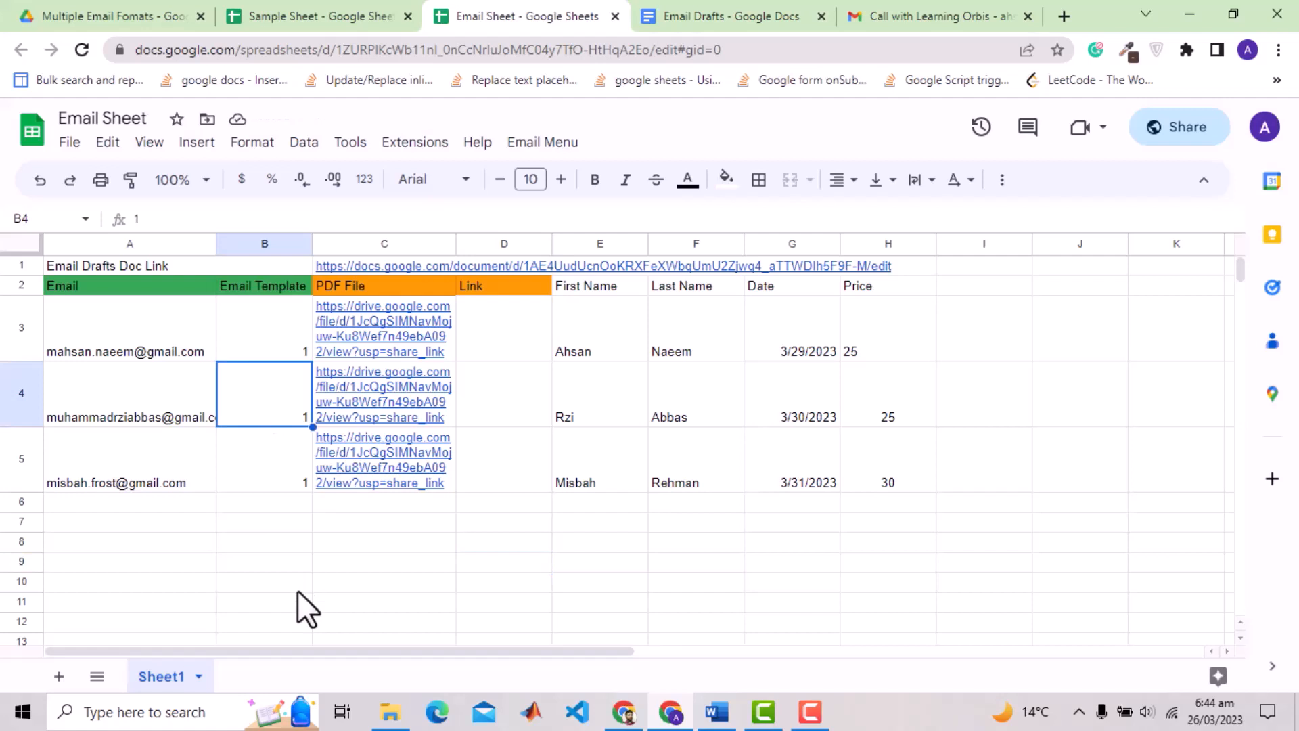
type("2")
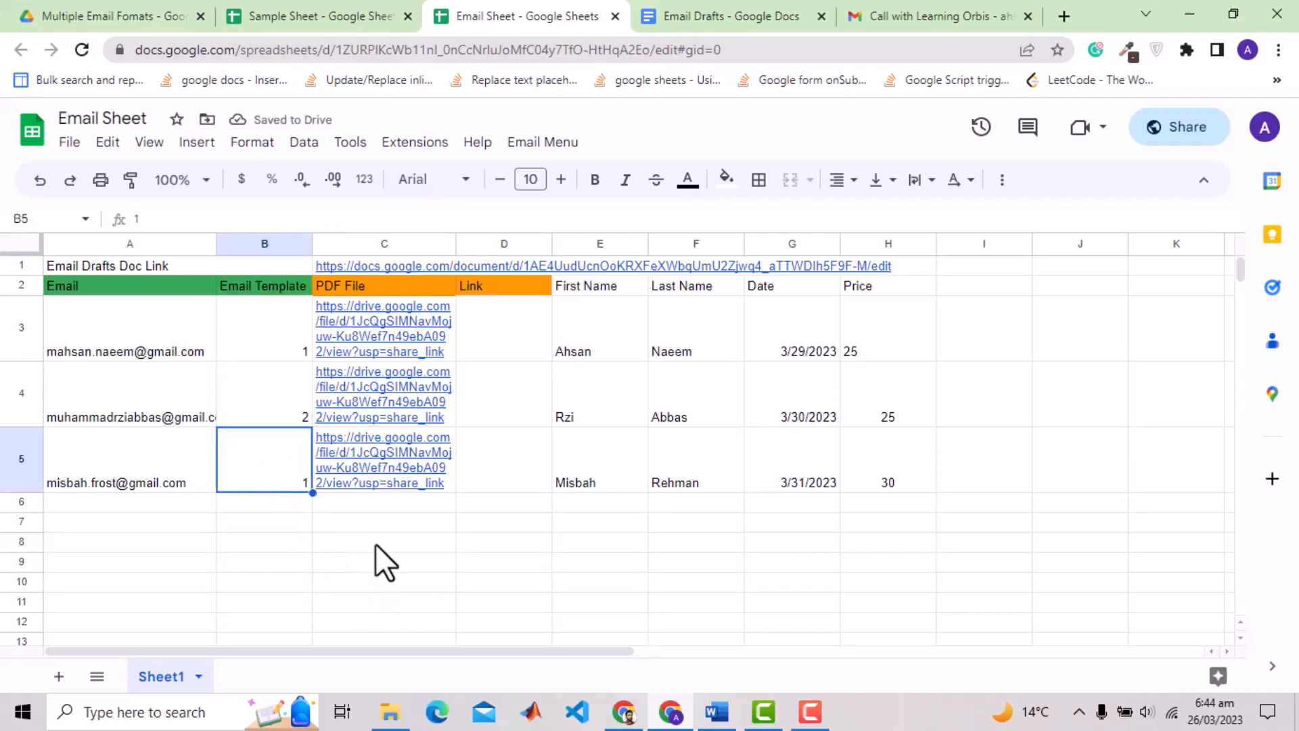
mouse_move(908, 372)
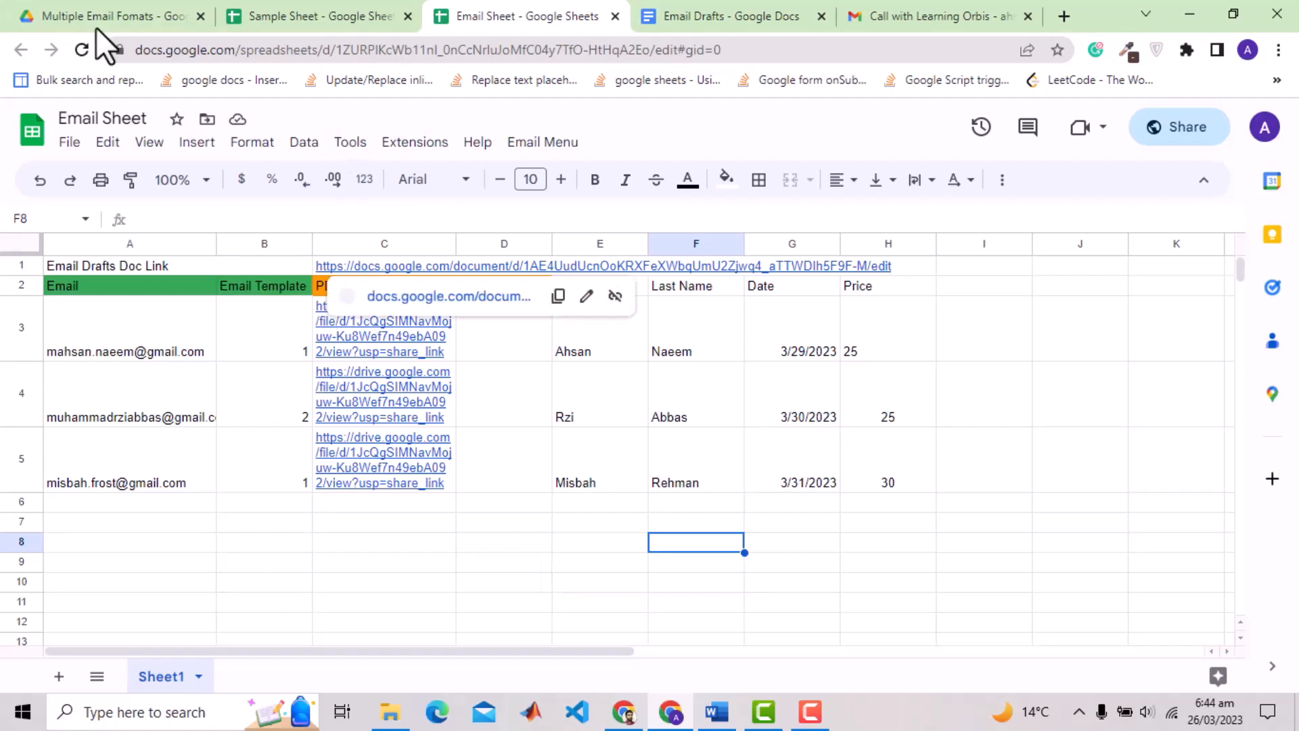
Step: Copy the Demo folder's share link in Drive for the Link column of all three recipients
left_click(106, 16)
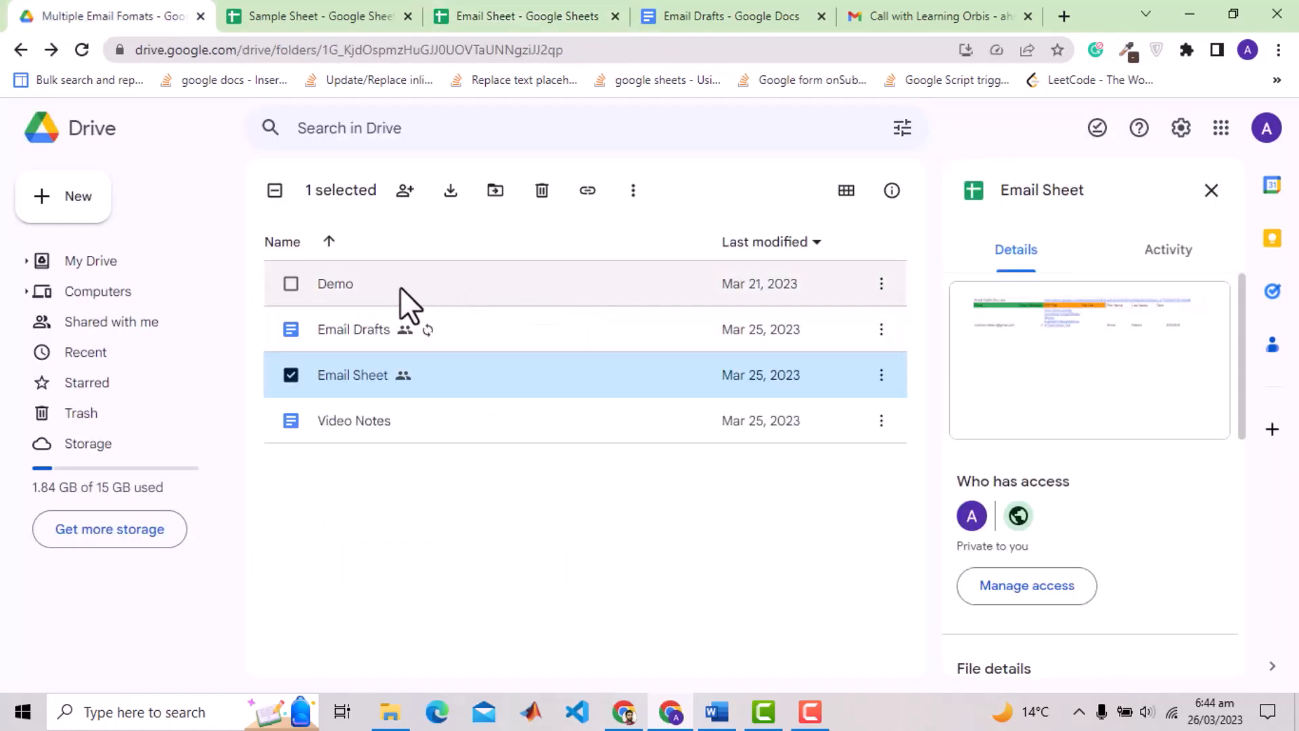
double_click(335, 284)
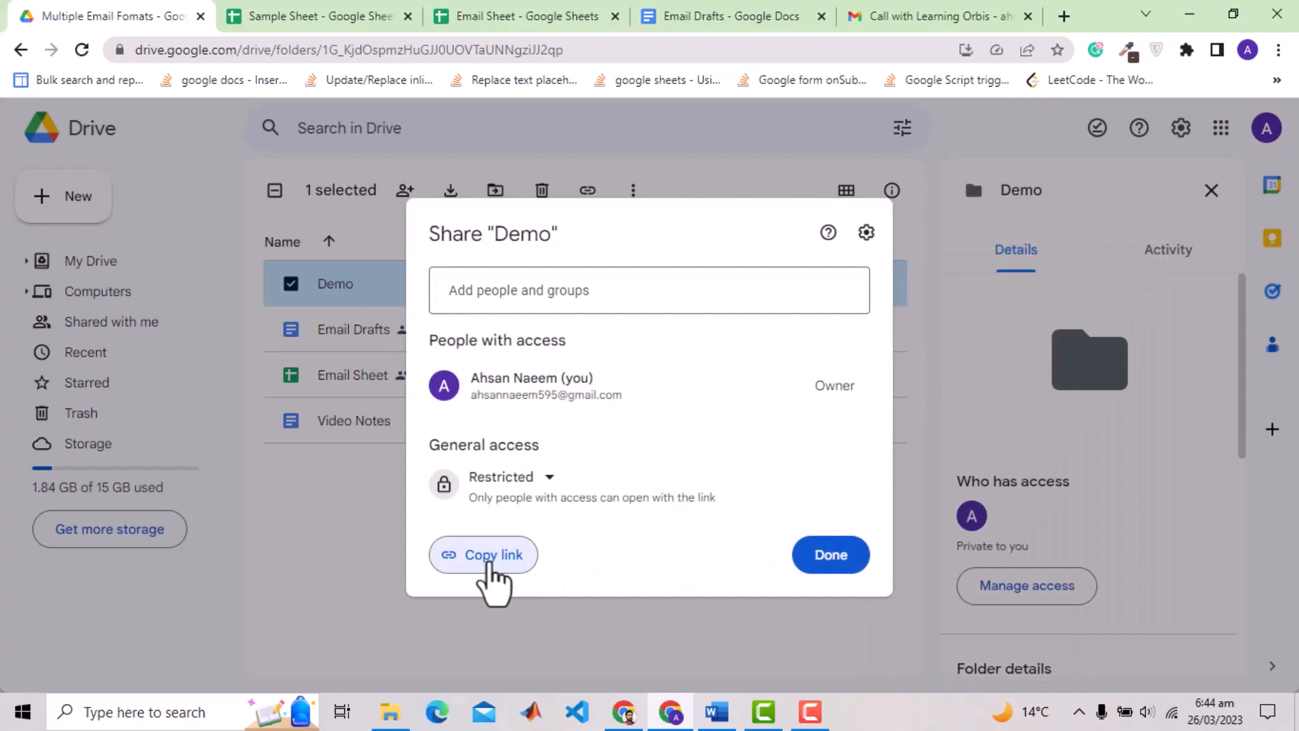
left_click(483, 554)
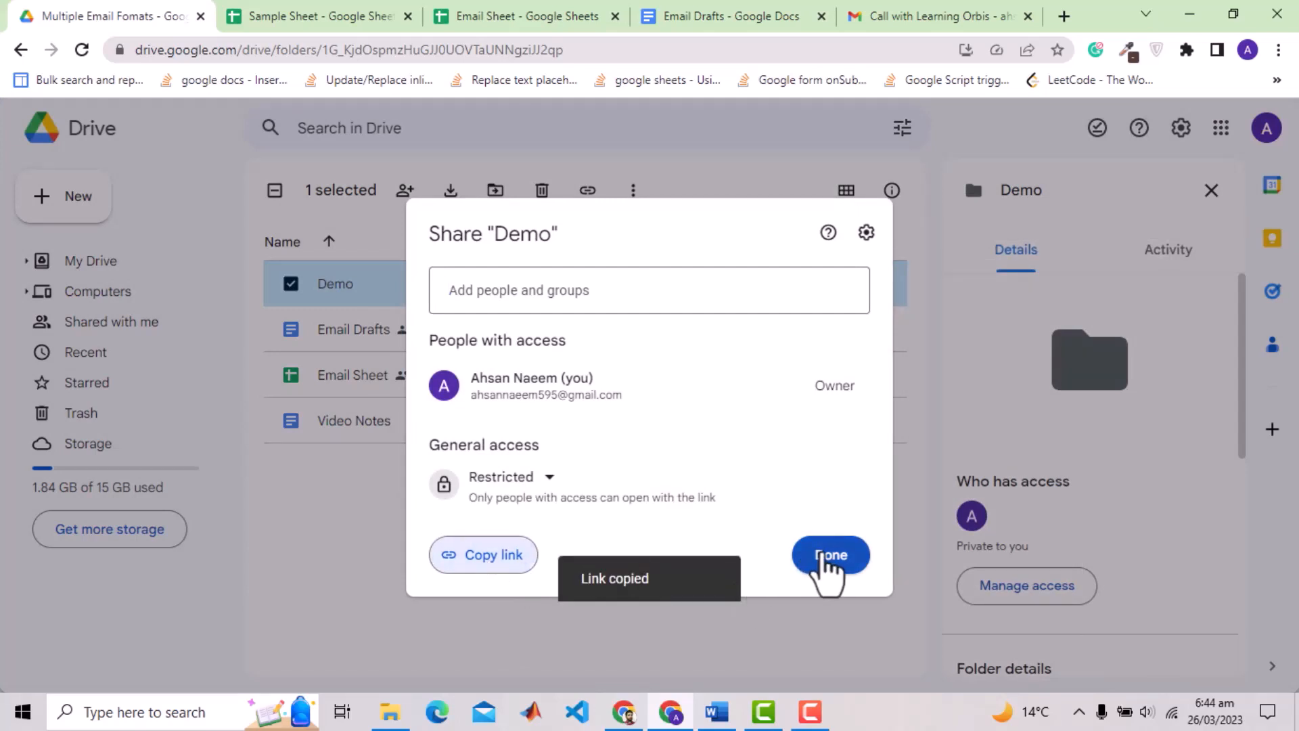
left_click(830, 554)
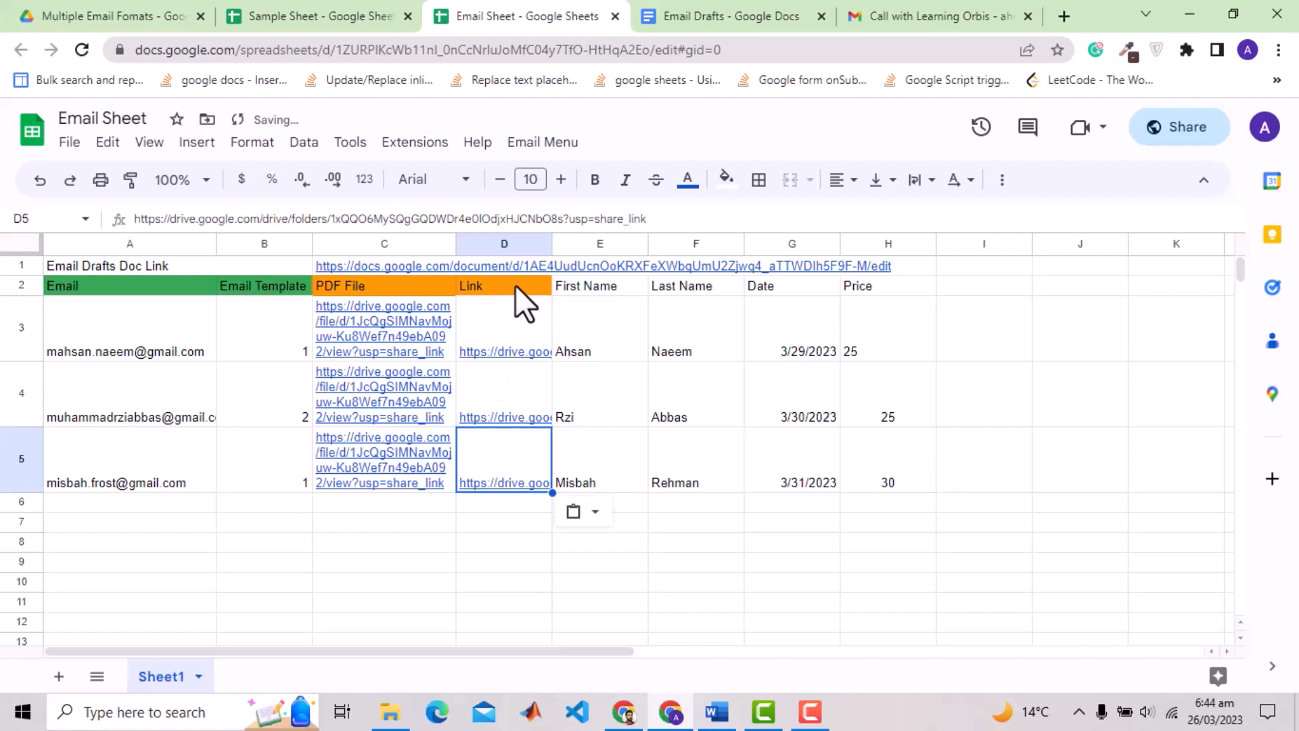
Step: Type 'The drive folder link is here: {{Link}}' below the price line in template 1, then return to Email Sheet
left_click(732, 16)
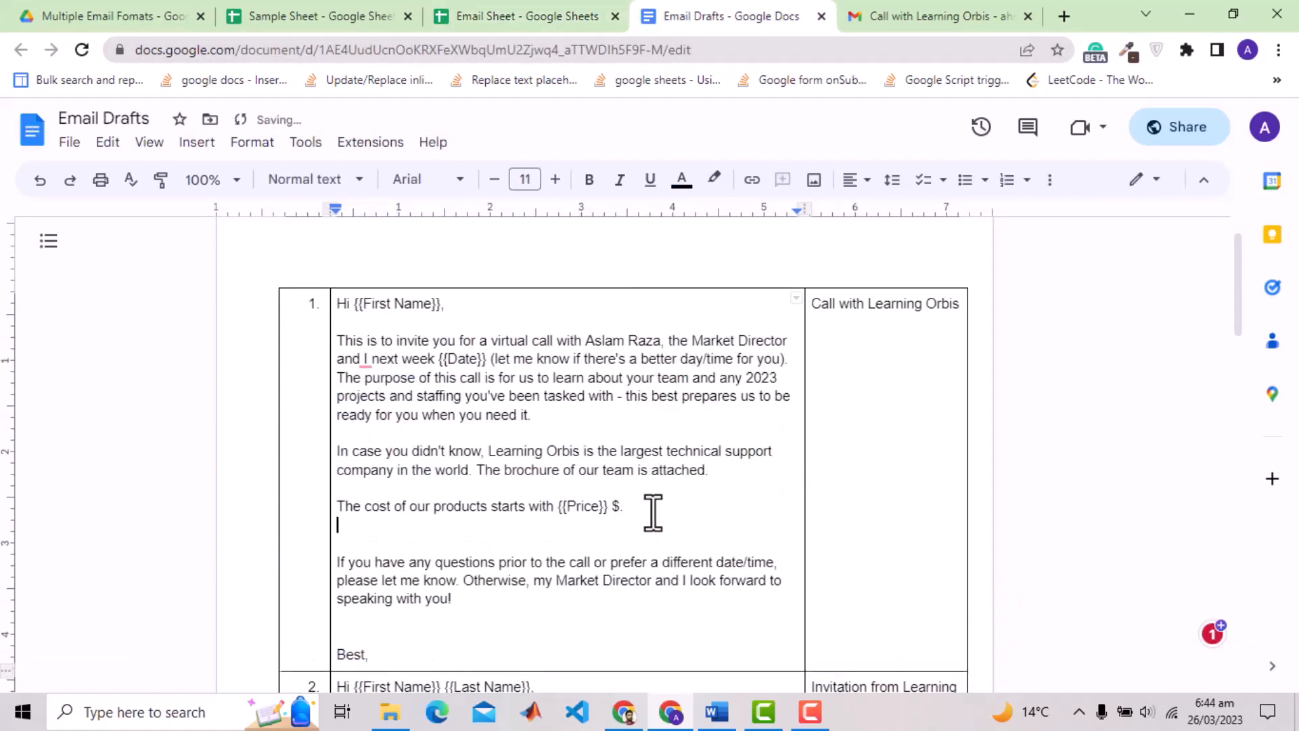
type("The drive folder link is here:")
type("{{Link}}")
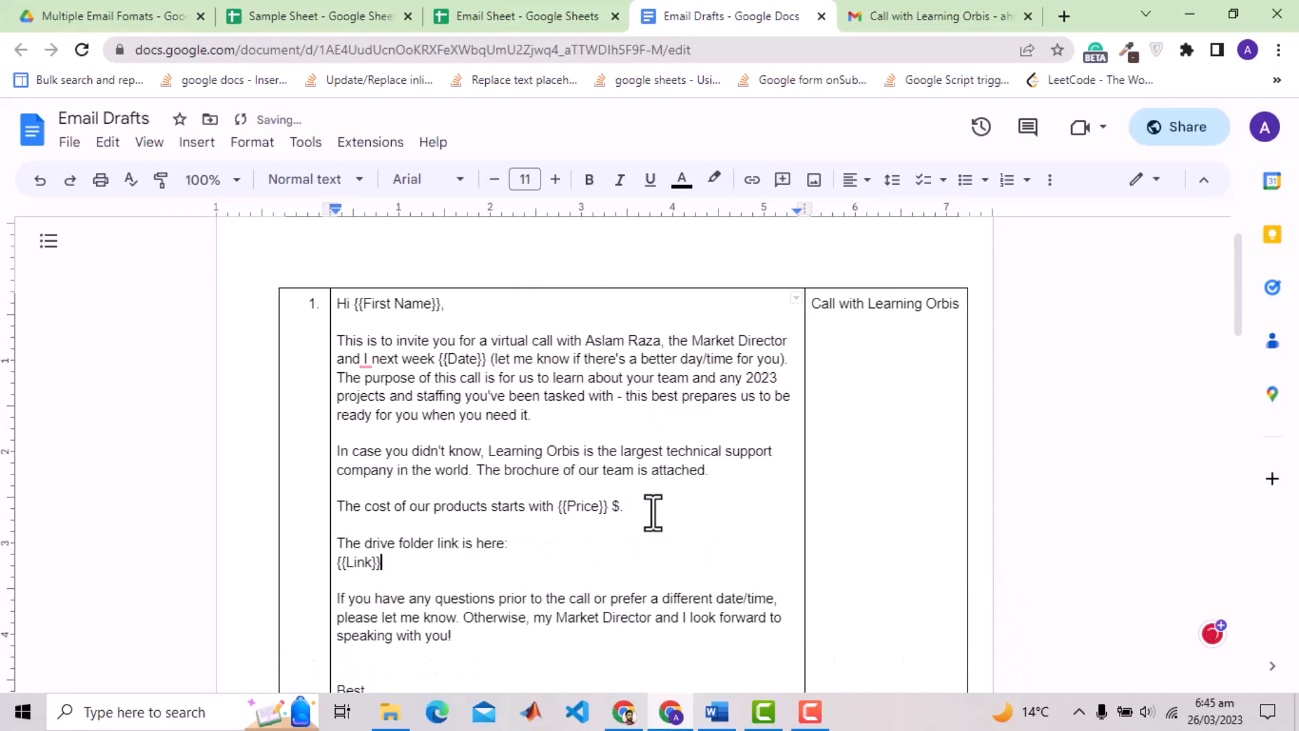
scroll("down", 3)
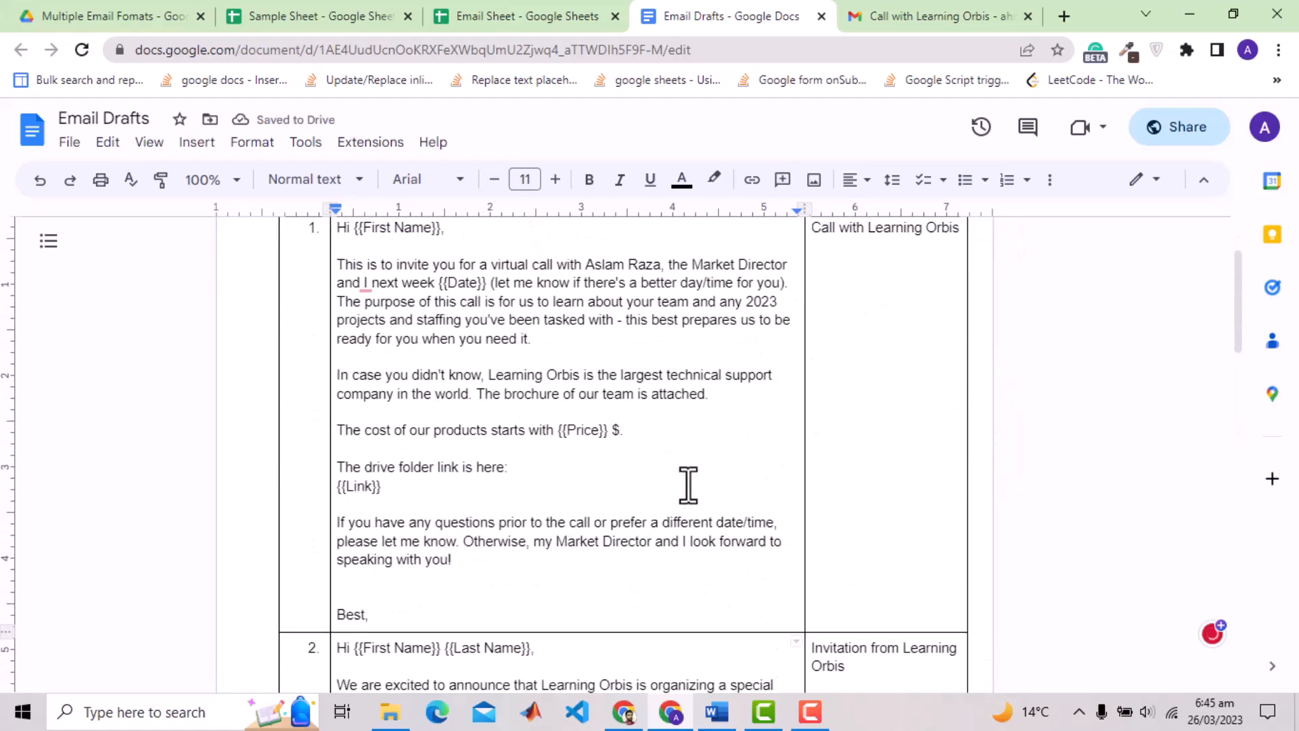
scroll("down", 3)
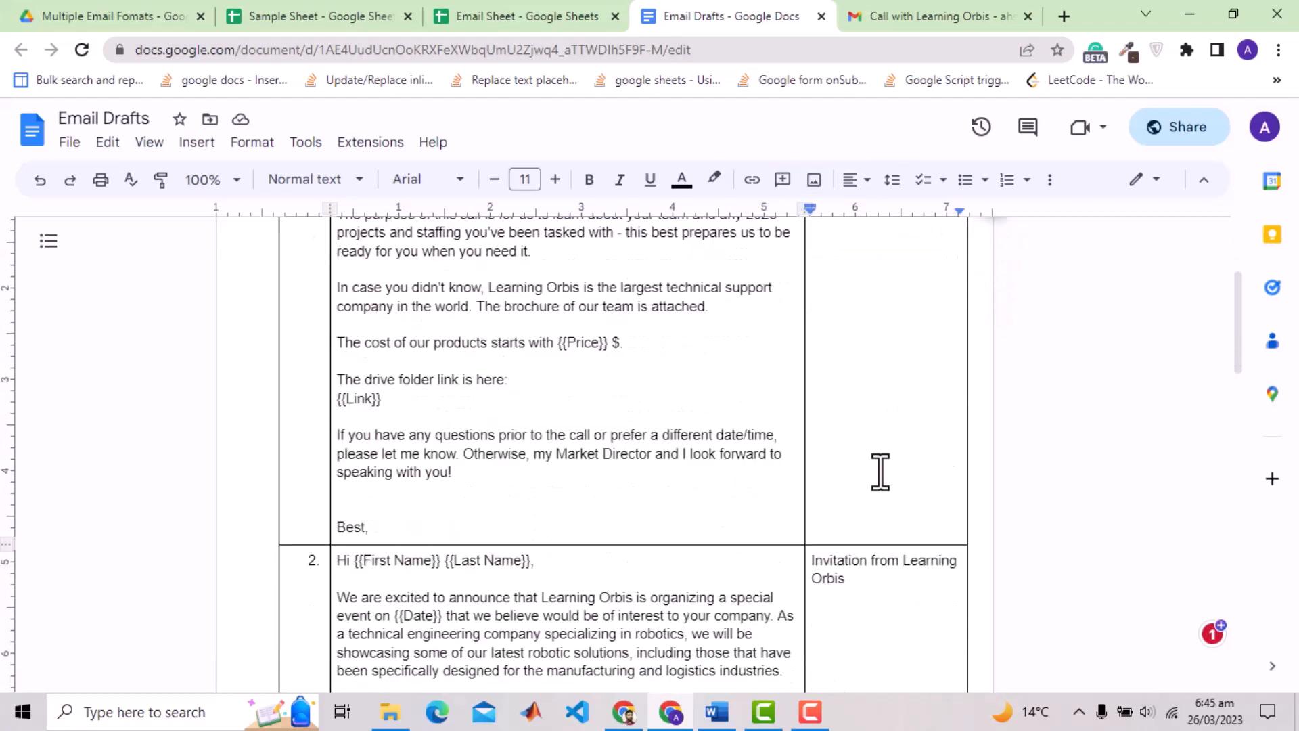
left_click(523, 16)
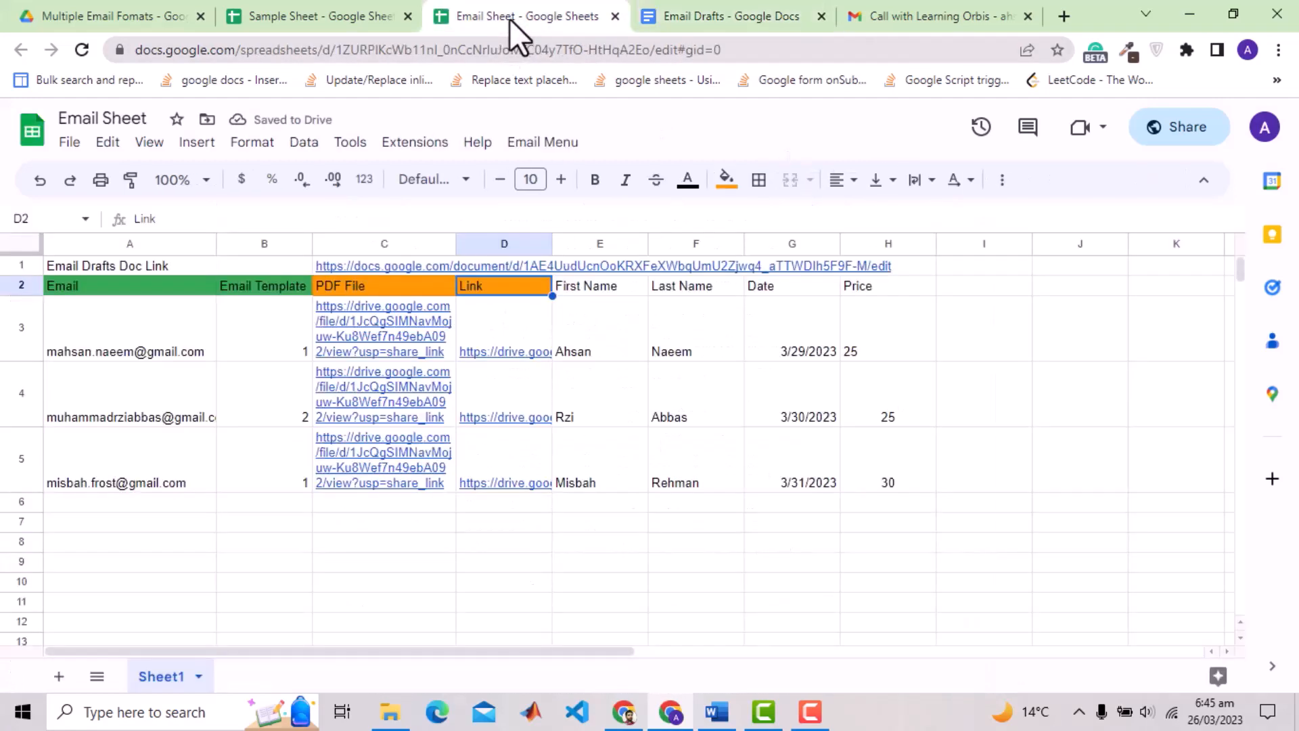
Step: Run Email Menu > Send Emails for the three recipient rows
left_click(543, 142)
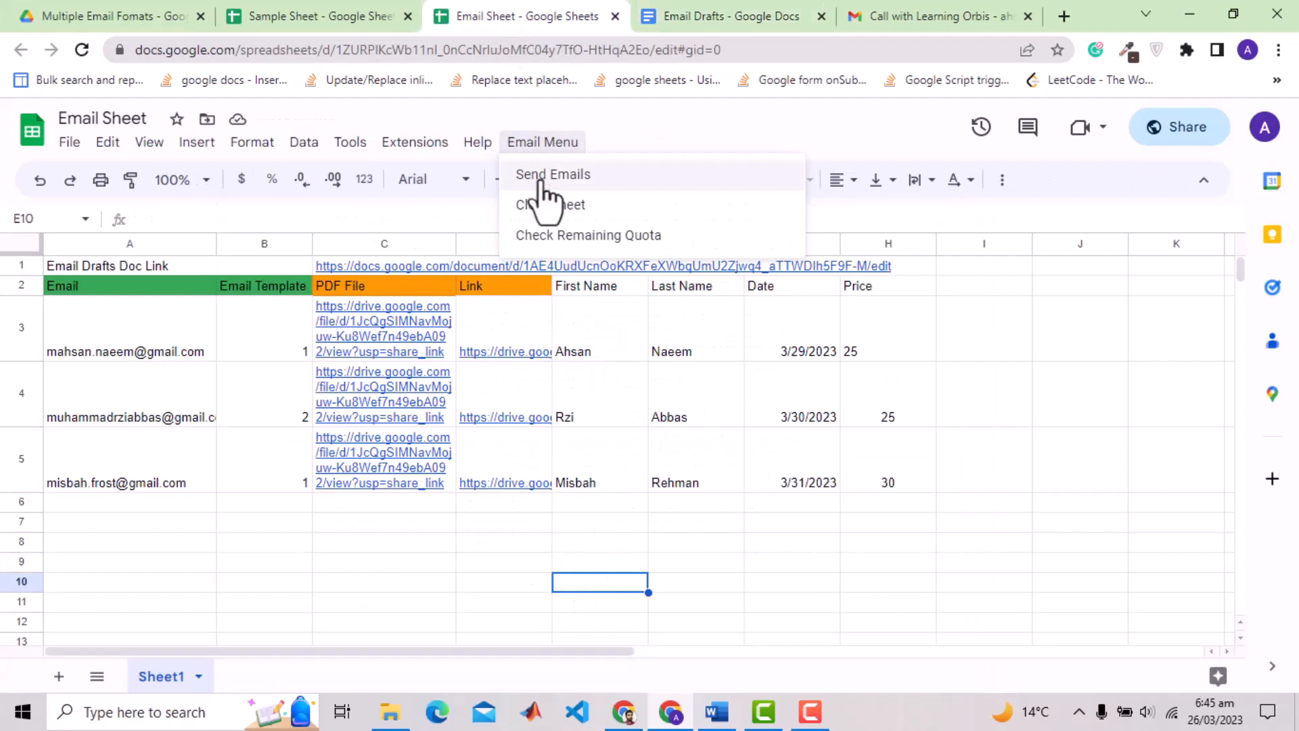
left_click(553, 174)
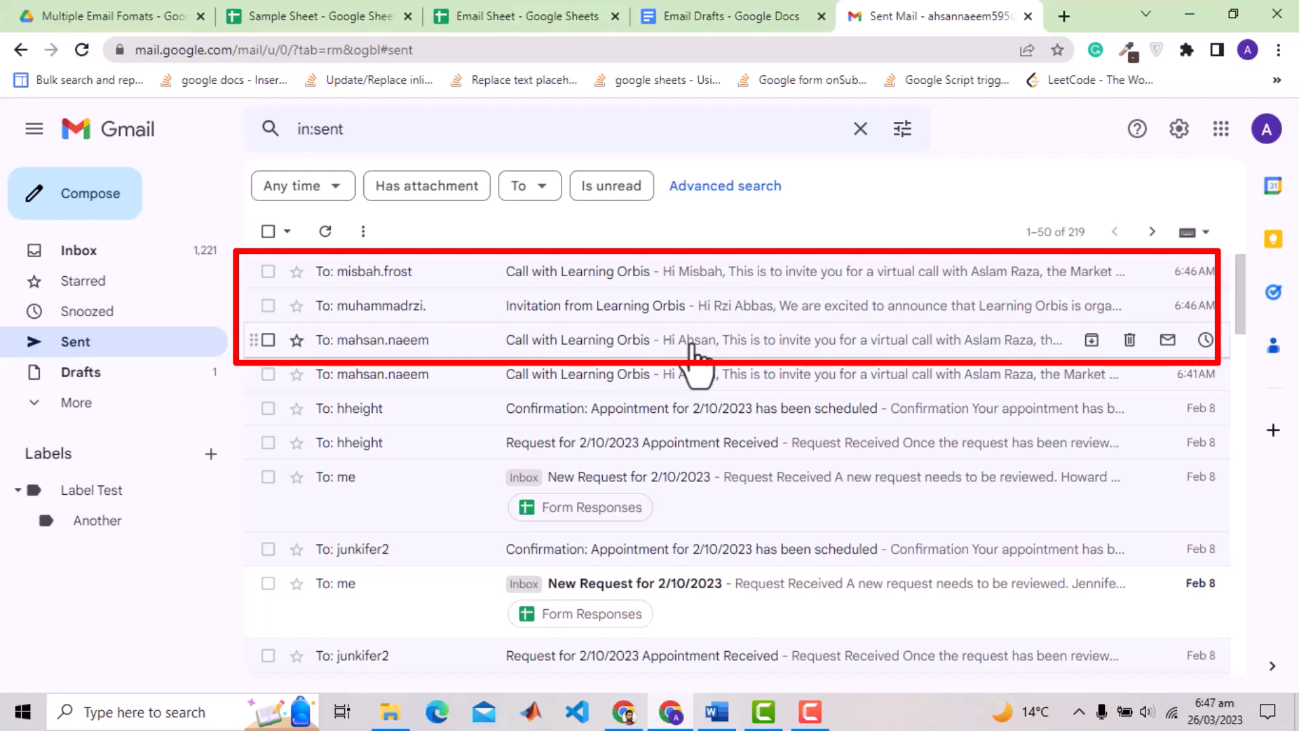
Step: Review the sent Call with Learning Orbis and Invitation emails showing the filled-in drive folder link
left_click(580, 340)
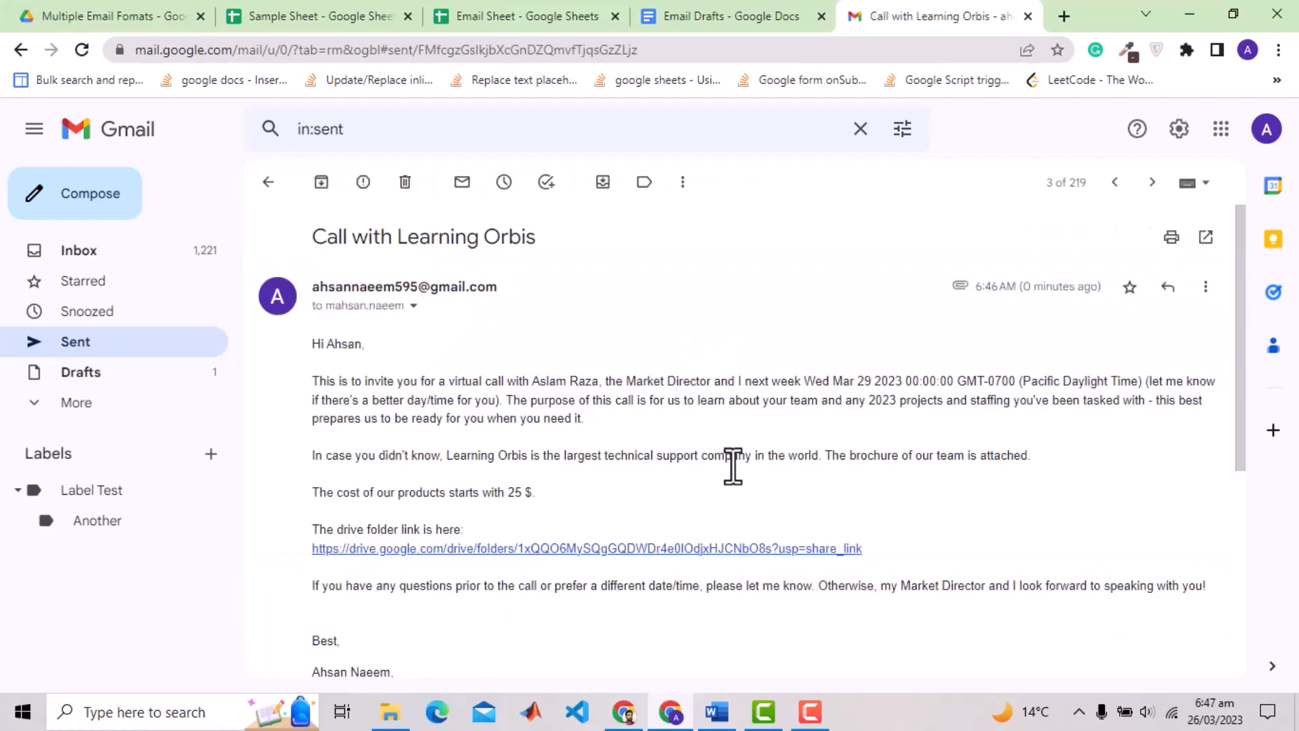
scroll("down", 3)
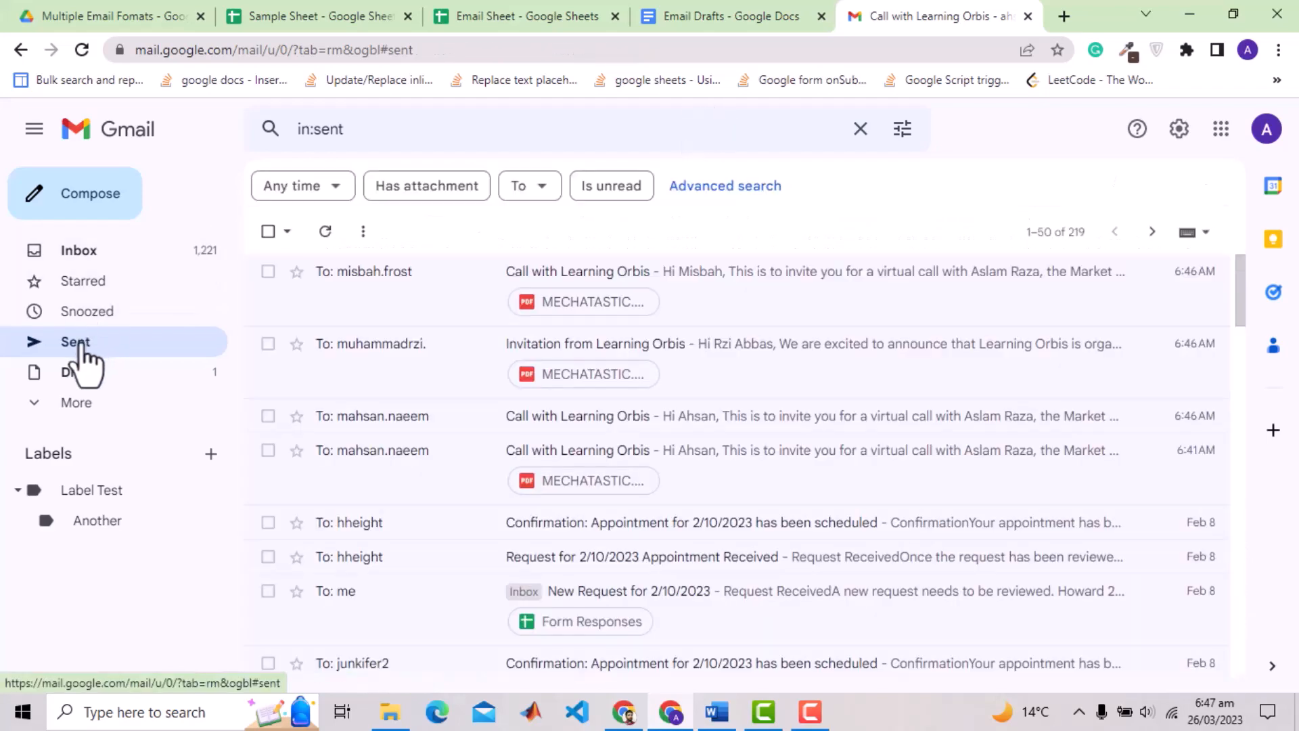
left_click(595, 343)
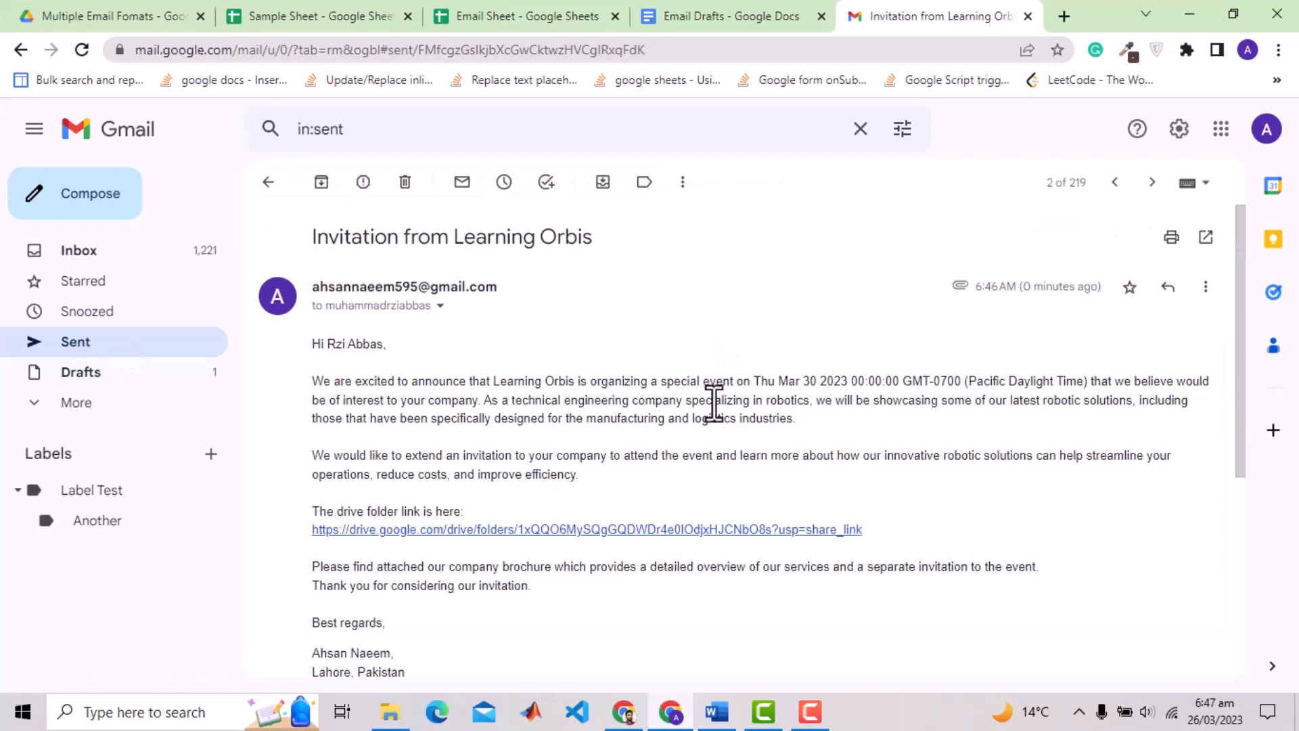
scroll("down", 3)
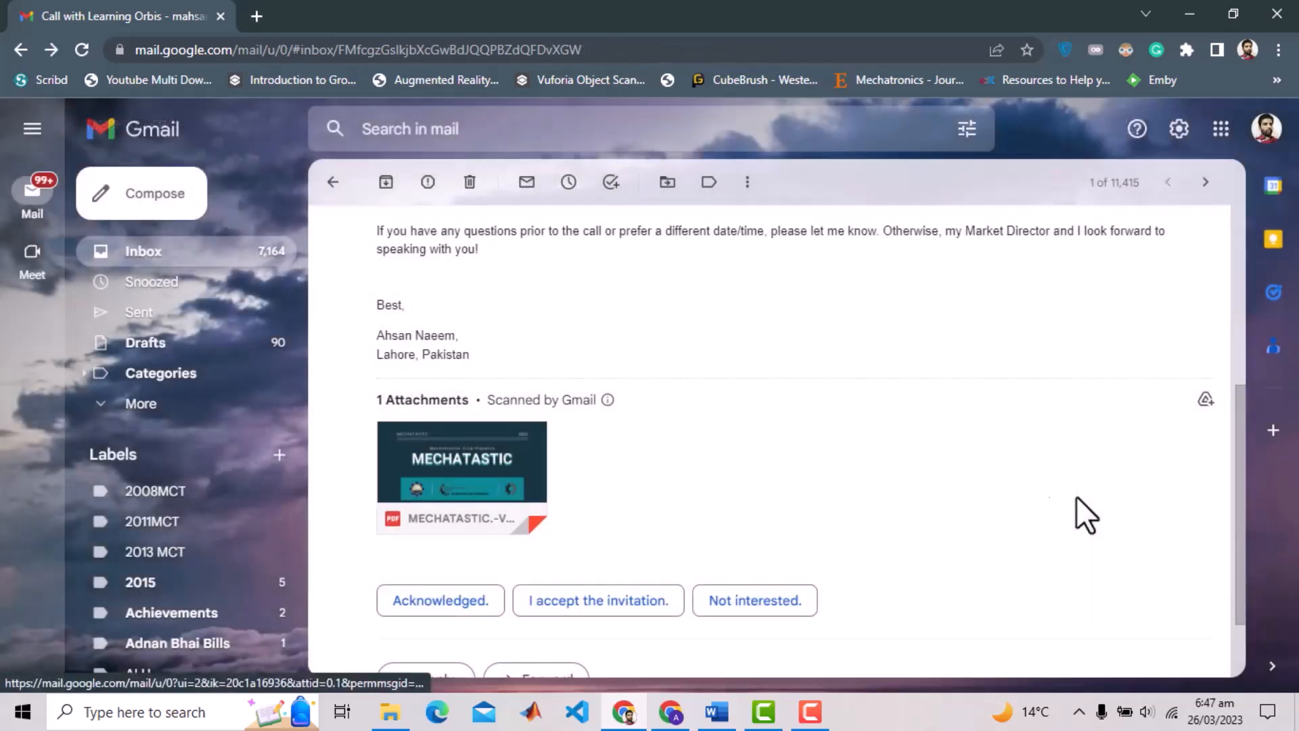
Step: Share the Demo folder so anyone with the link can view it, then reload to verify
left_click(461, 462)
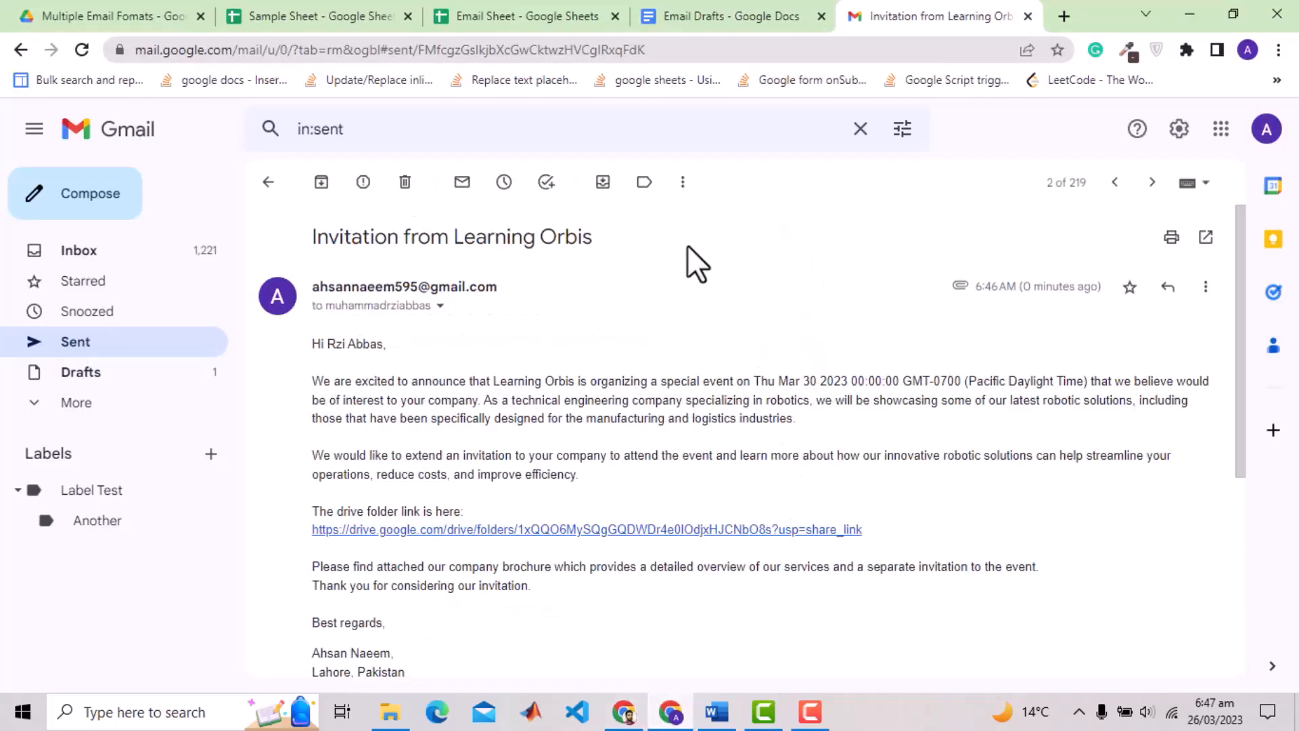
left_click(100, 15)
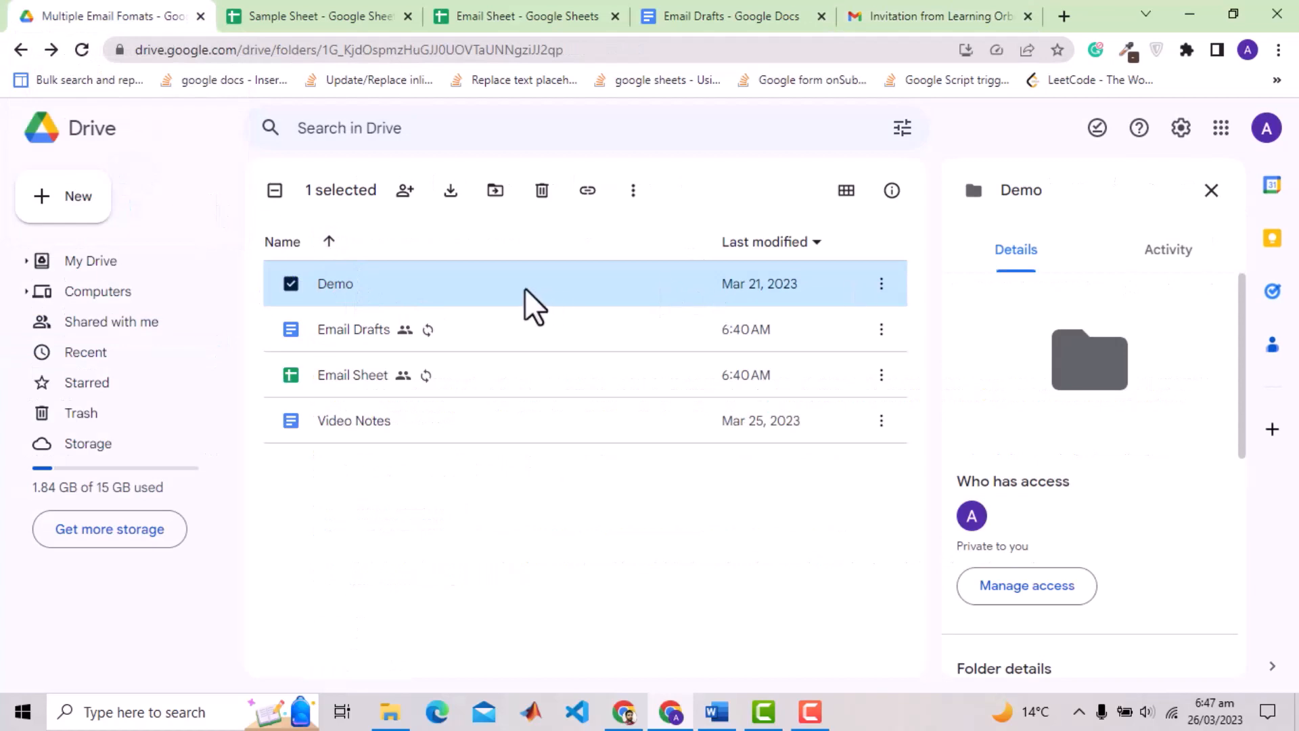
right_click(335, 284)
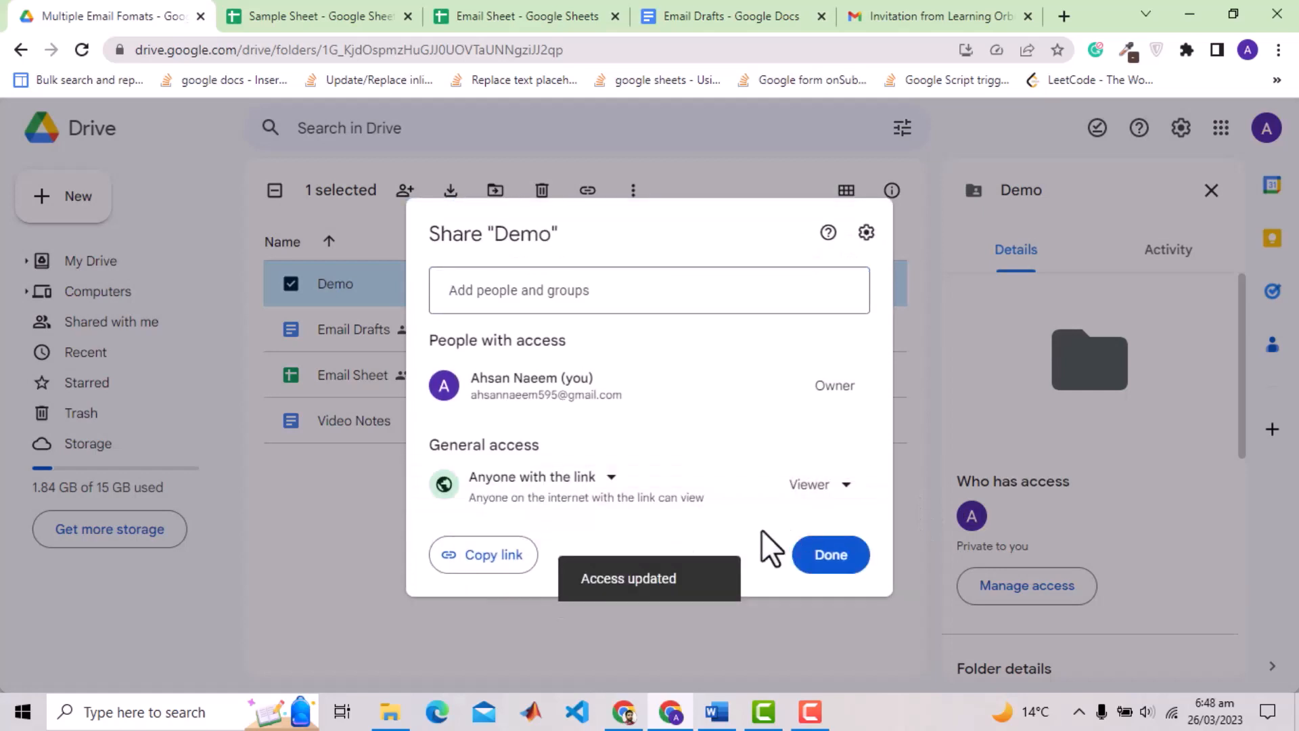
left_click(830, 555)
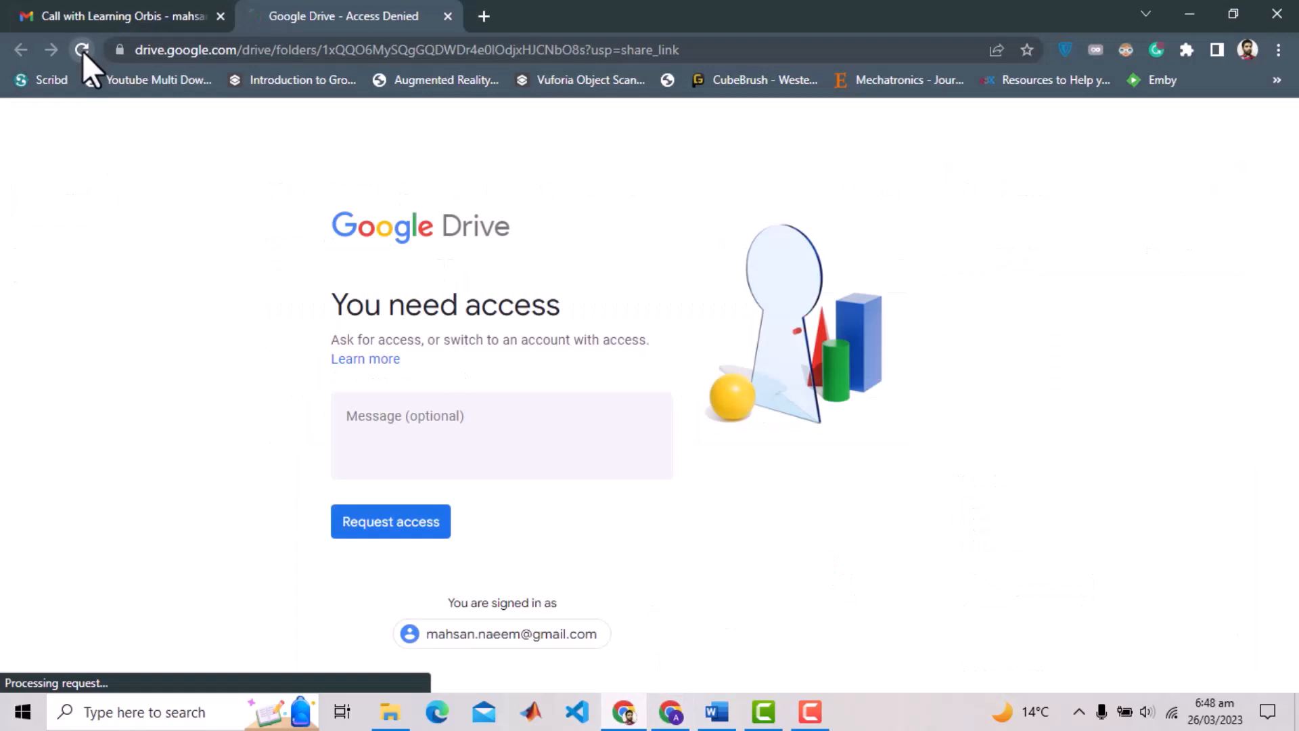
left_click(81, 49)
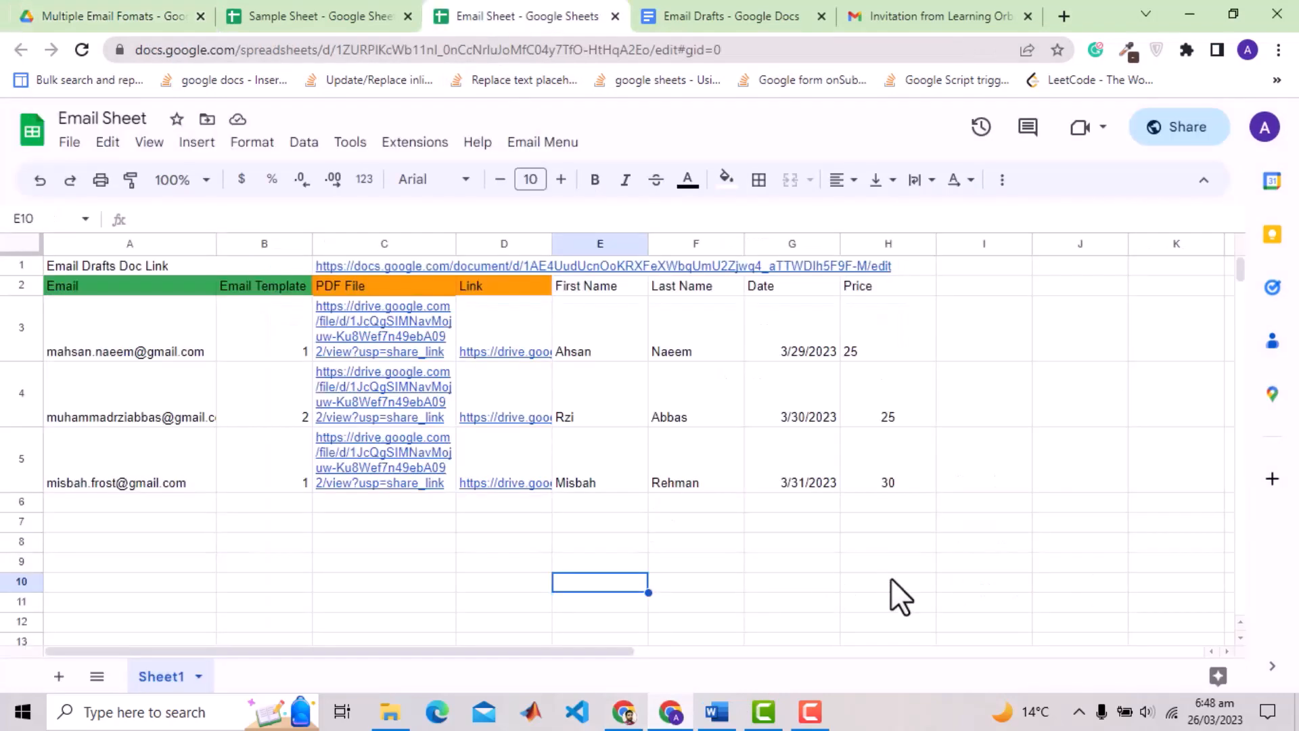
Step: Preview the Email Drafts link in C1, then start File > Make a copy of Email Sheet in the other account
left_click(888, 580)
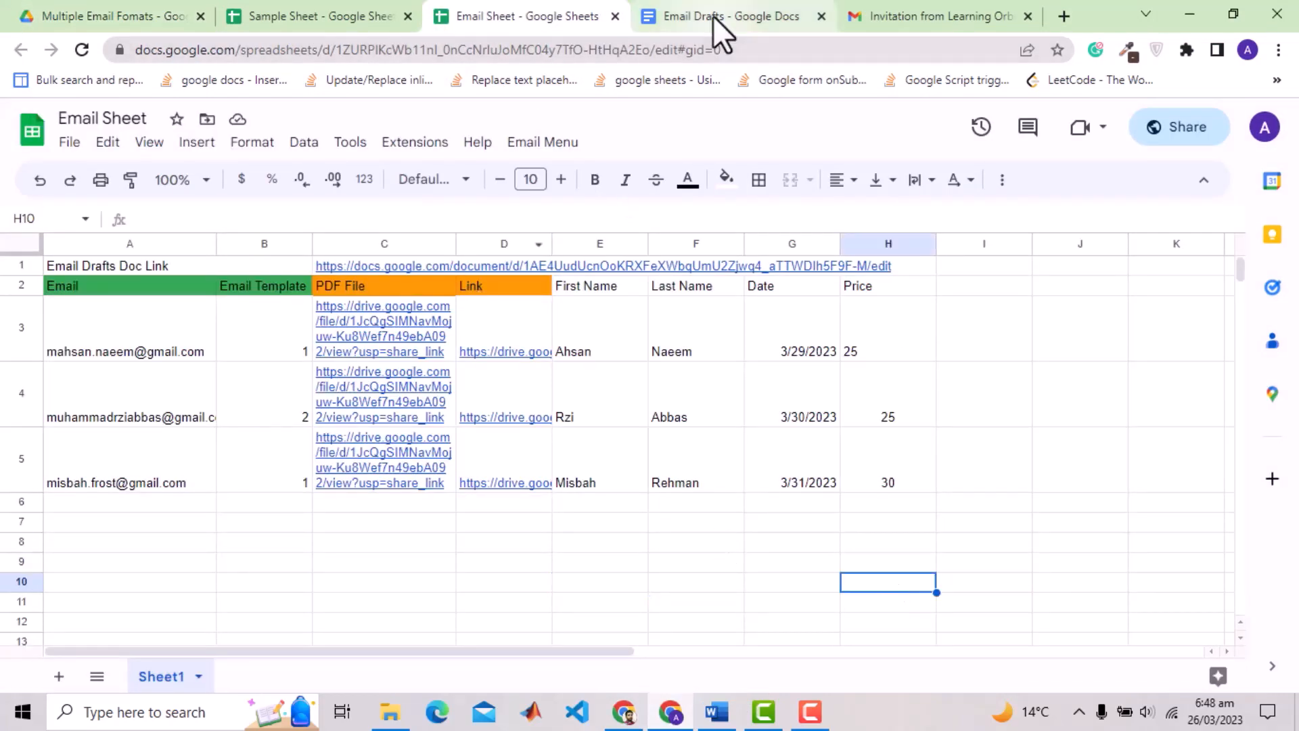
left_click(721, 15)
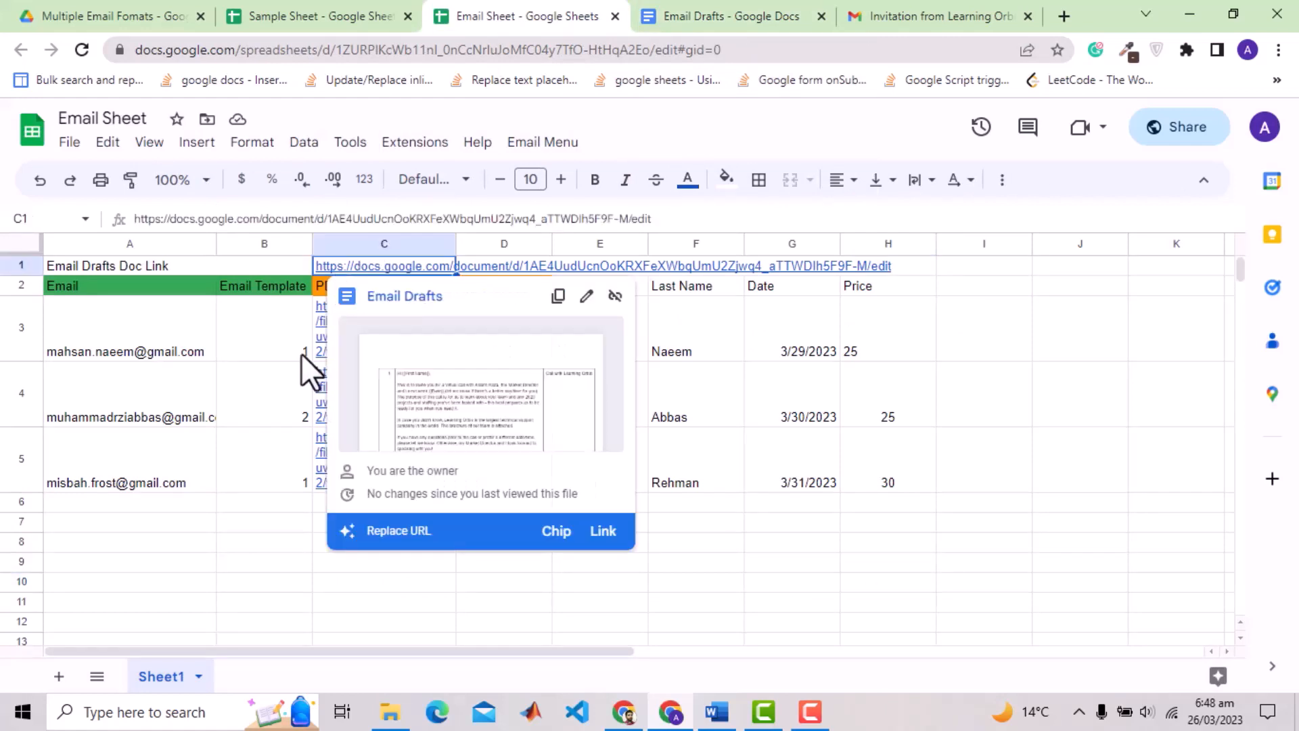
left_click(252, 580)
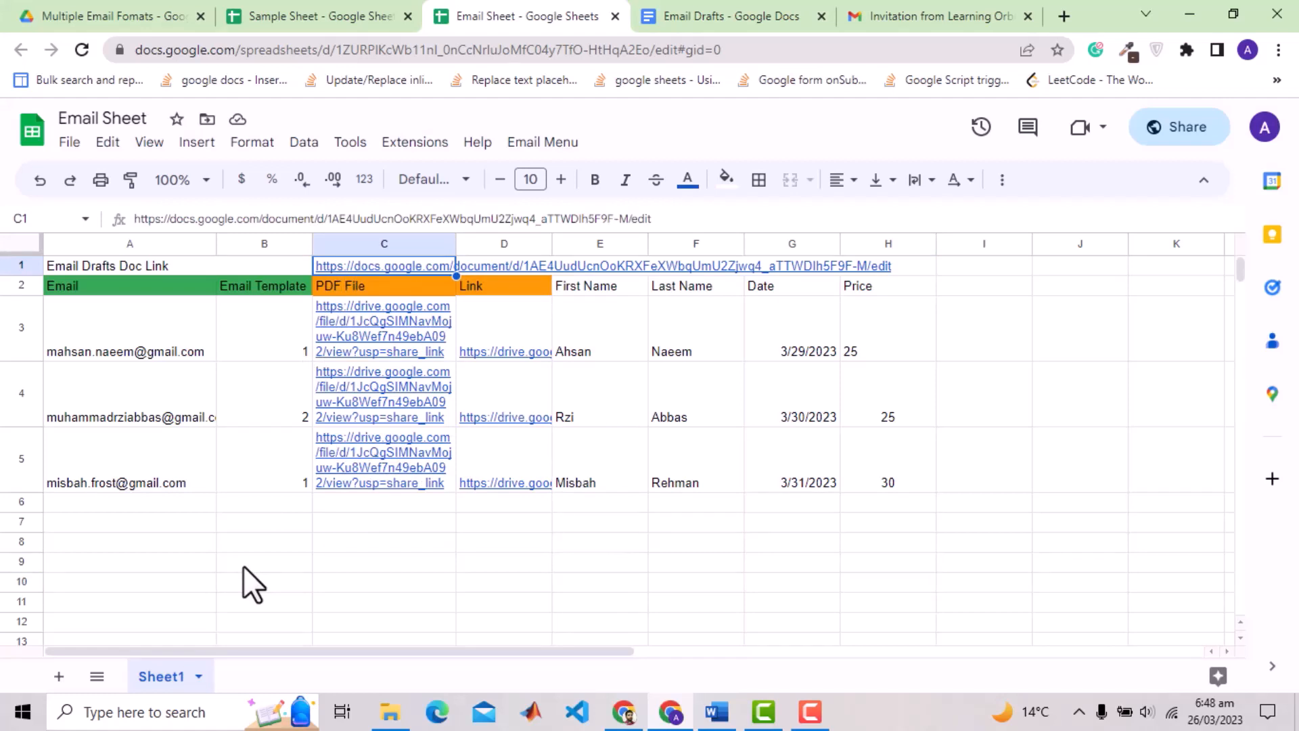
left_click(383, 562)
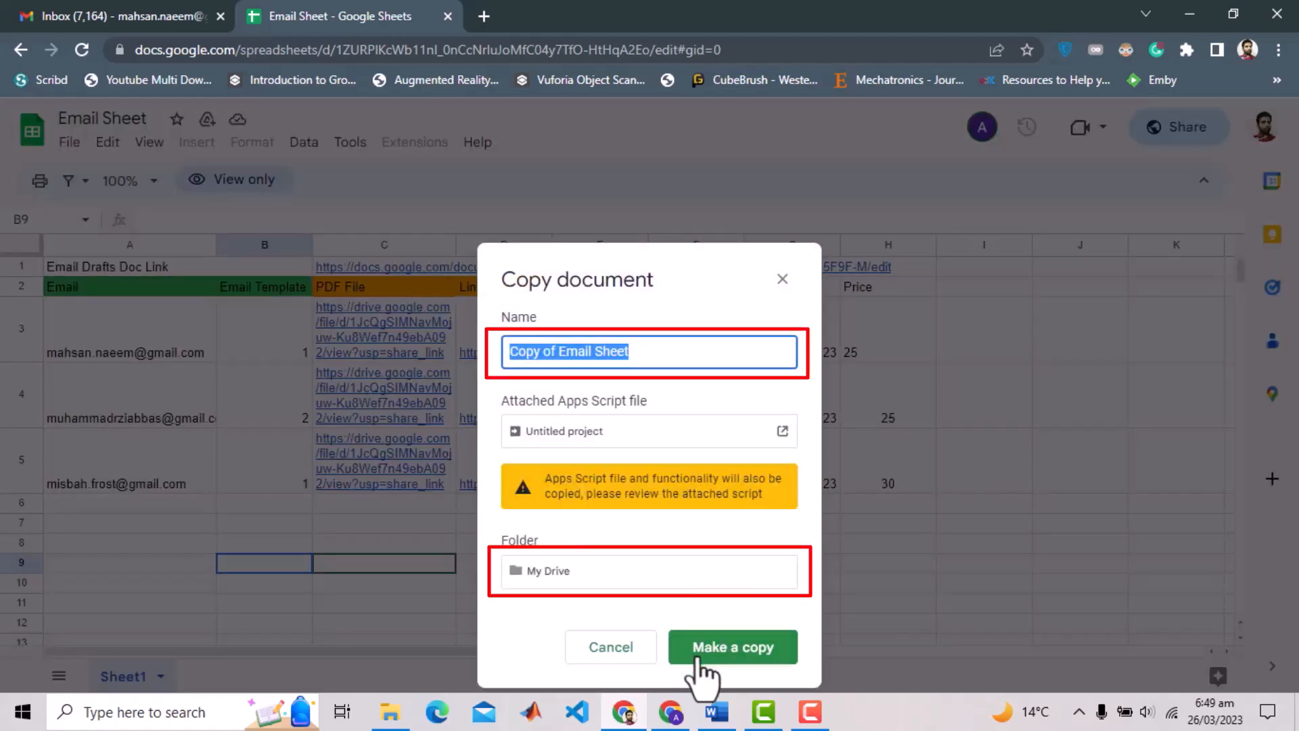
Step: Confirm creating Copy of Email Sheet with its script in My Drive and reload it
left_click(732, 647)
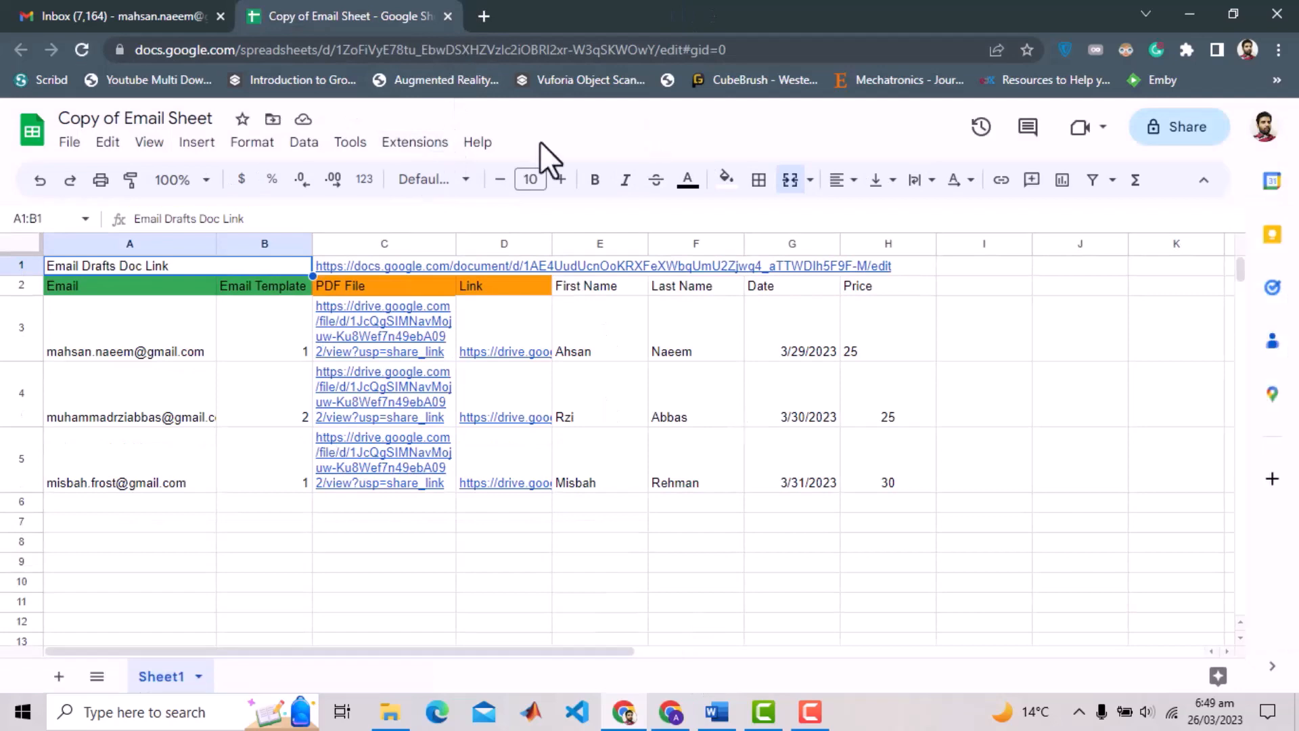
left_click(81, 49)
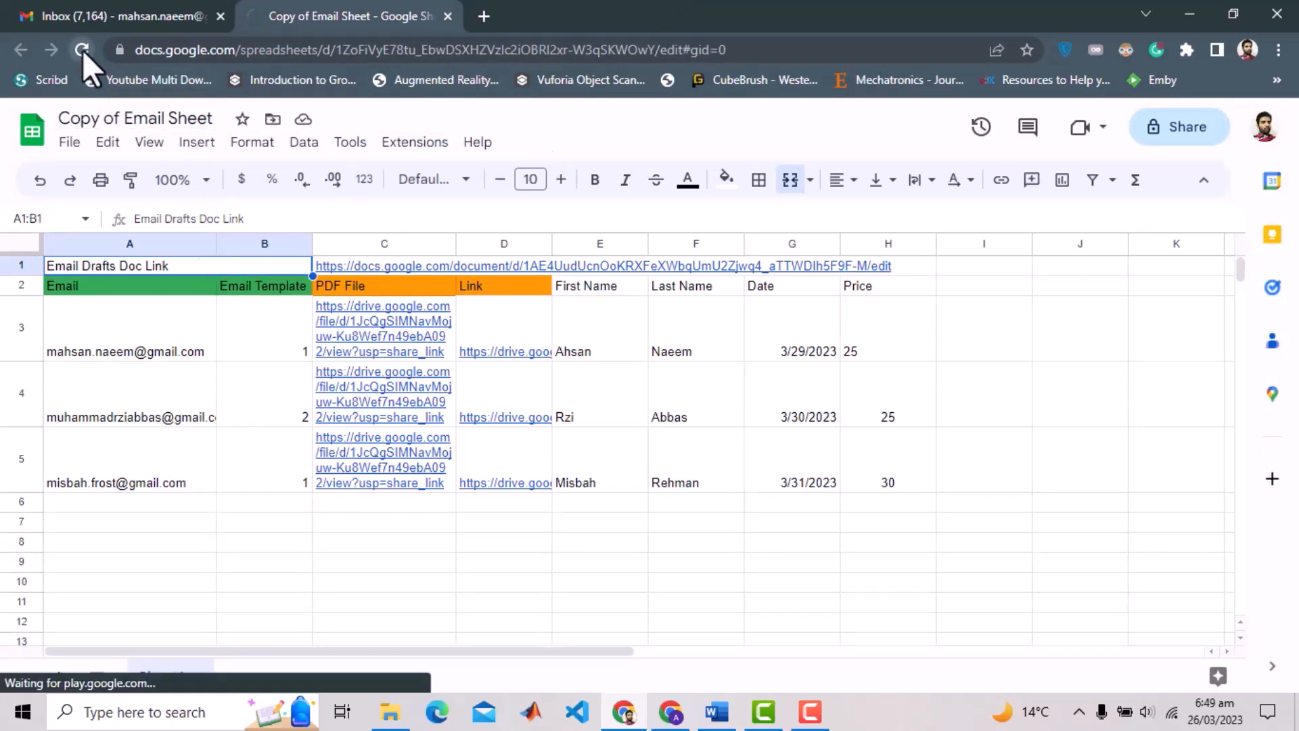
left_click(81, 49)
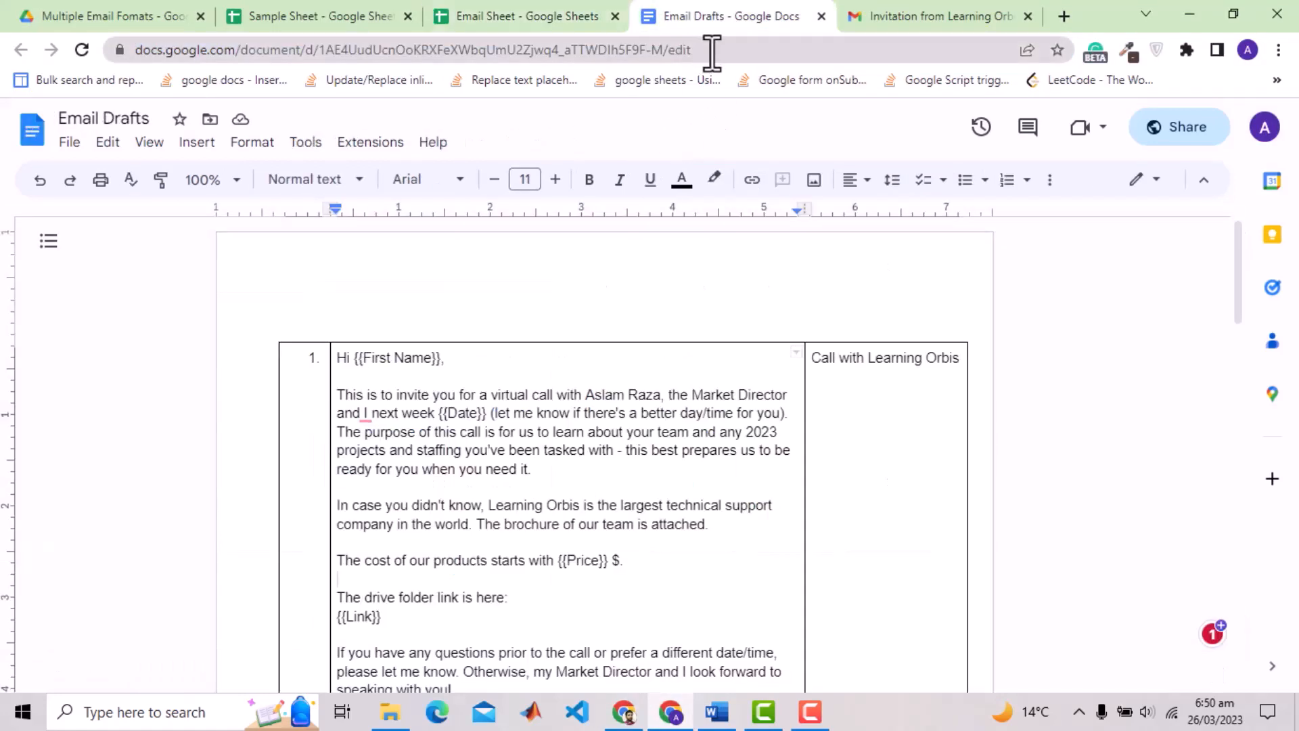
Step: Load the shared Email Drafts URL and create your own Copy of Email Drafts
left_click(412, 50)
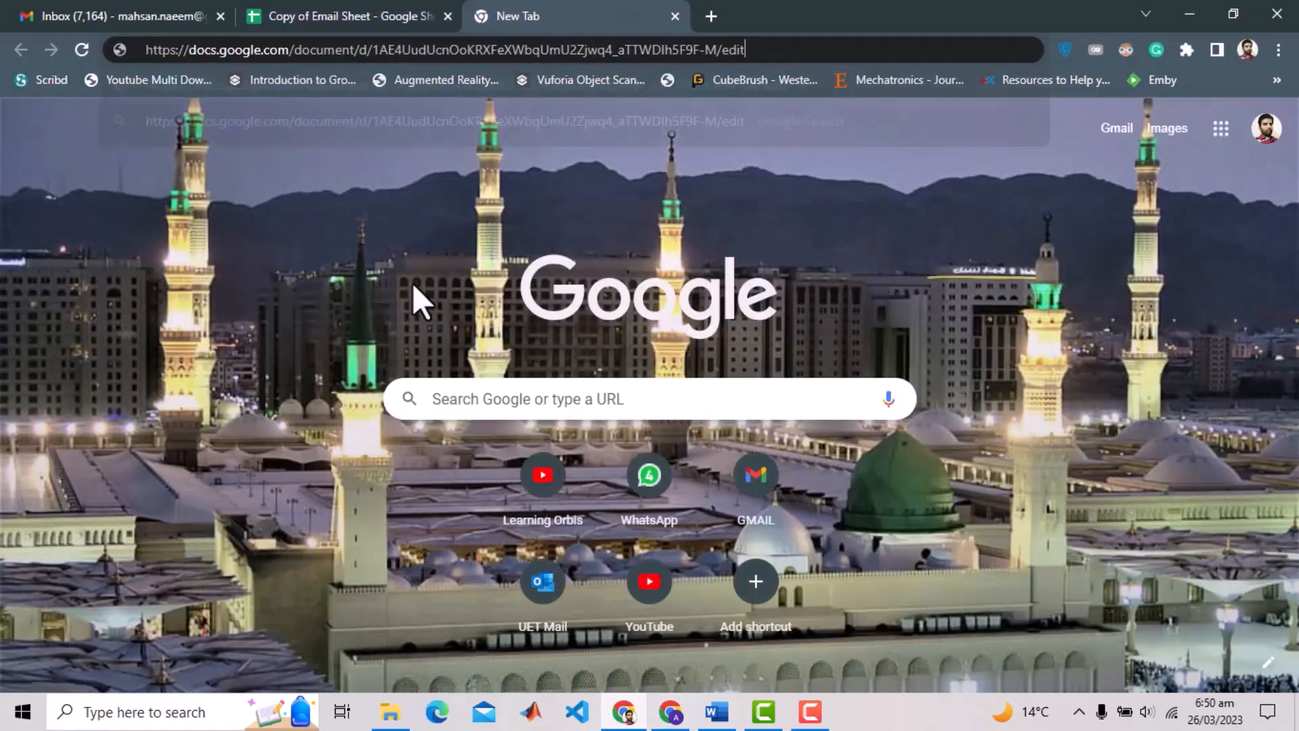
key("Enter")
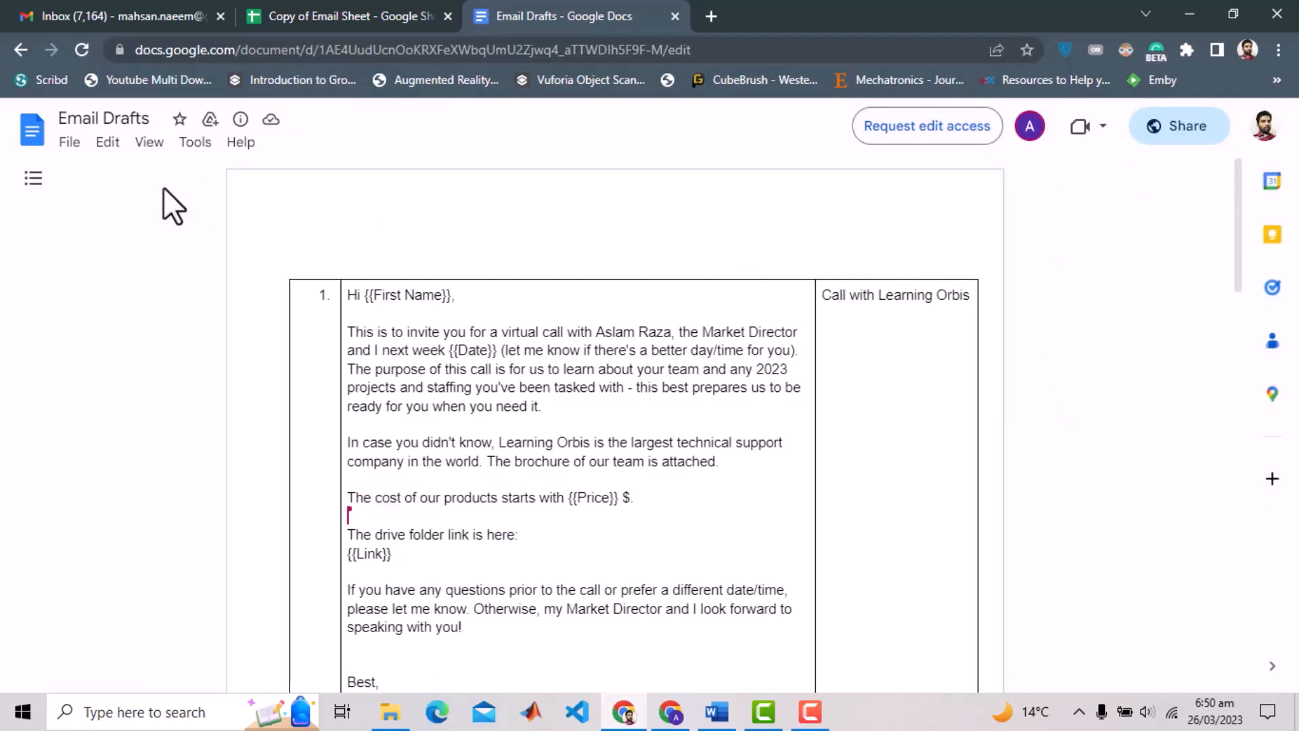
left_click(70, 142)
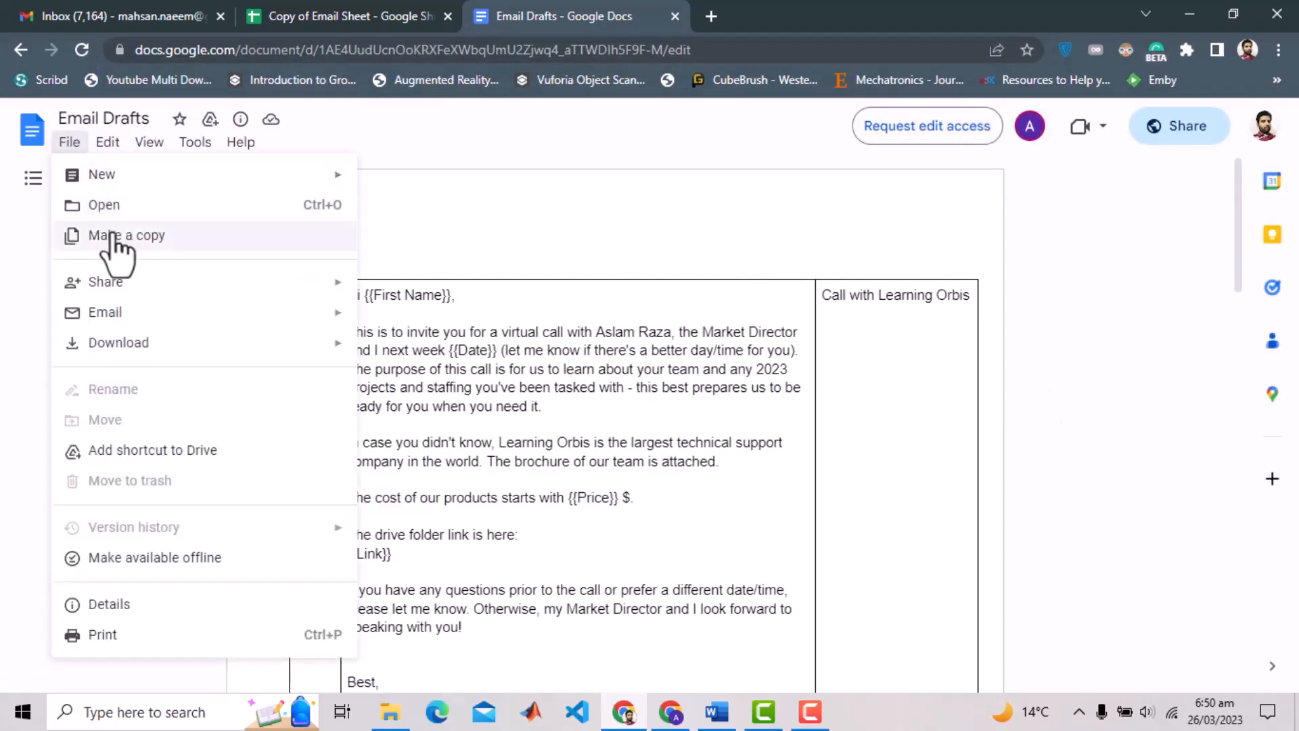
left_click(127, 236)
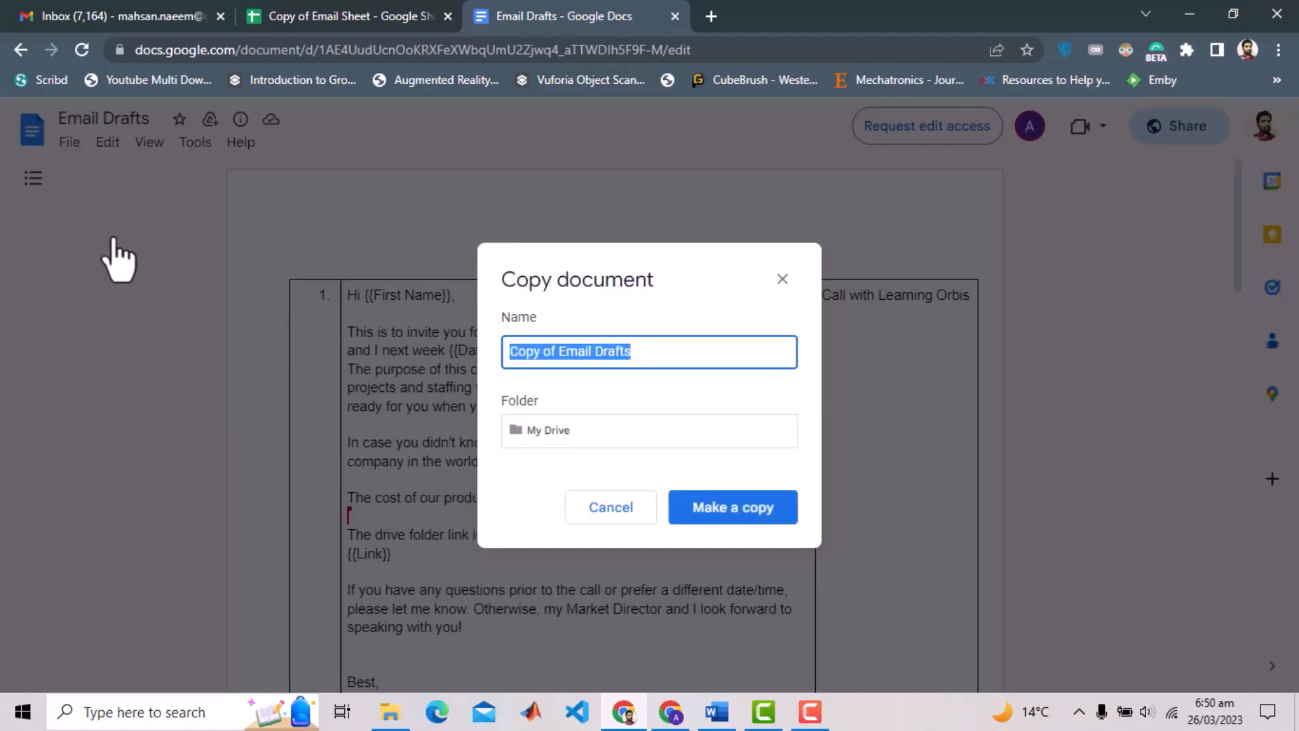
left_click(732, 506)
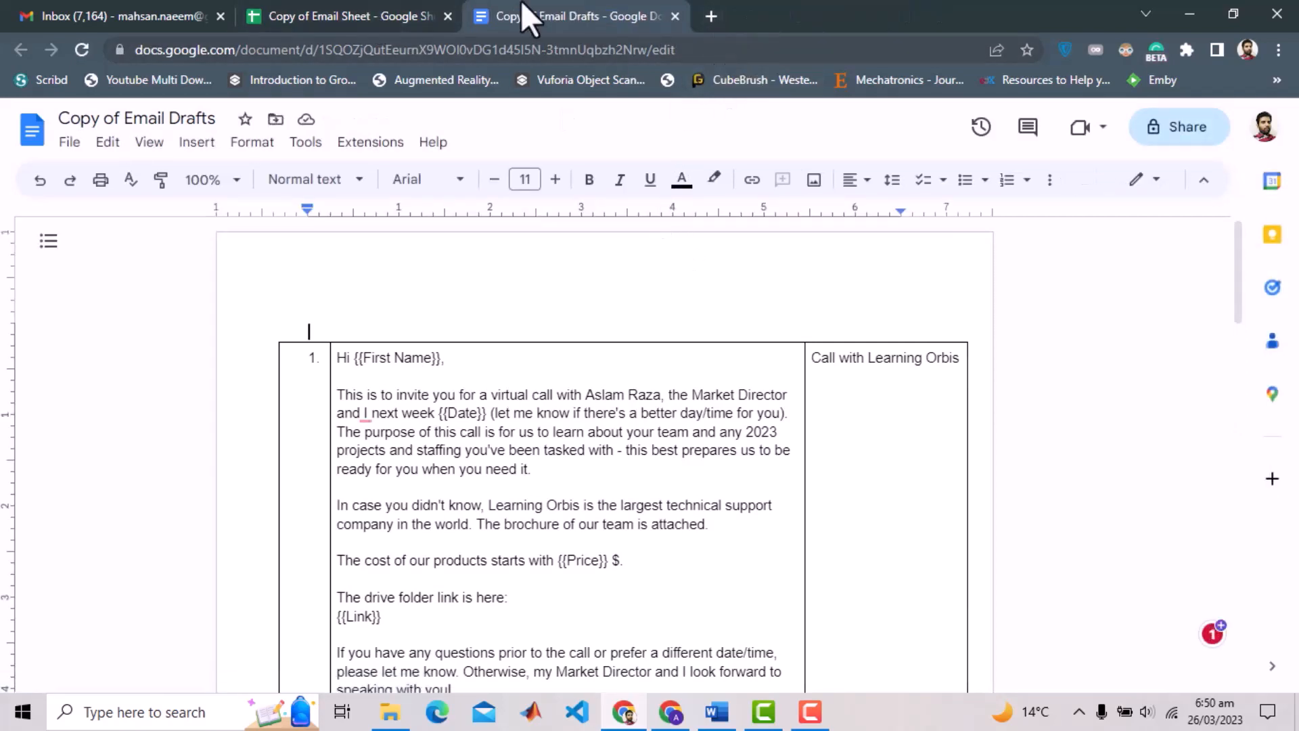
Step: Replace the C1 link with the Copy of Email Drafts address and remove the first recipient row
left_click(348, 15)
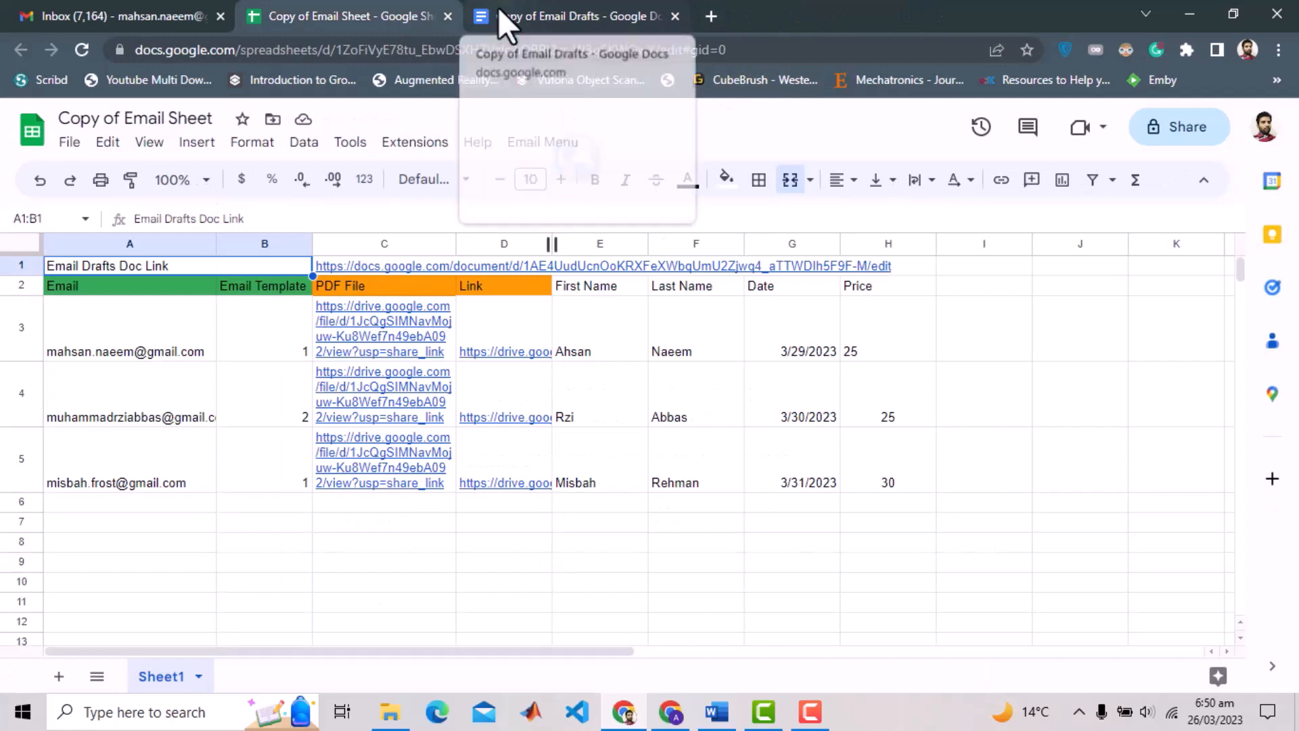
left_click(384, 265)
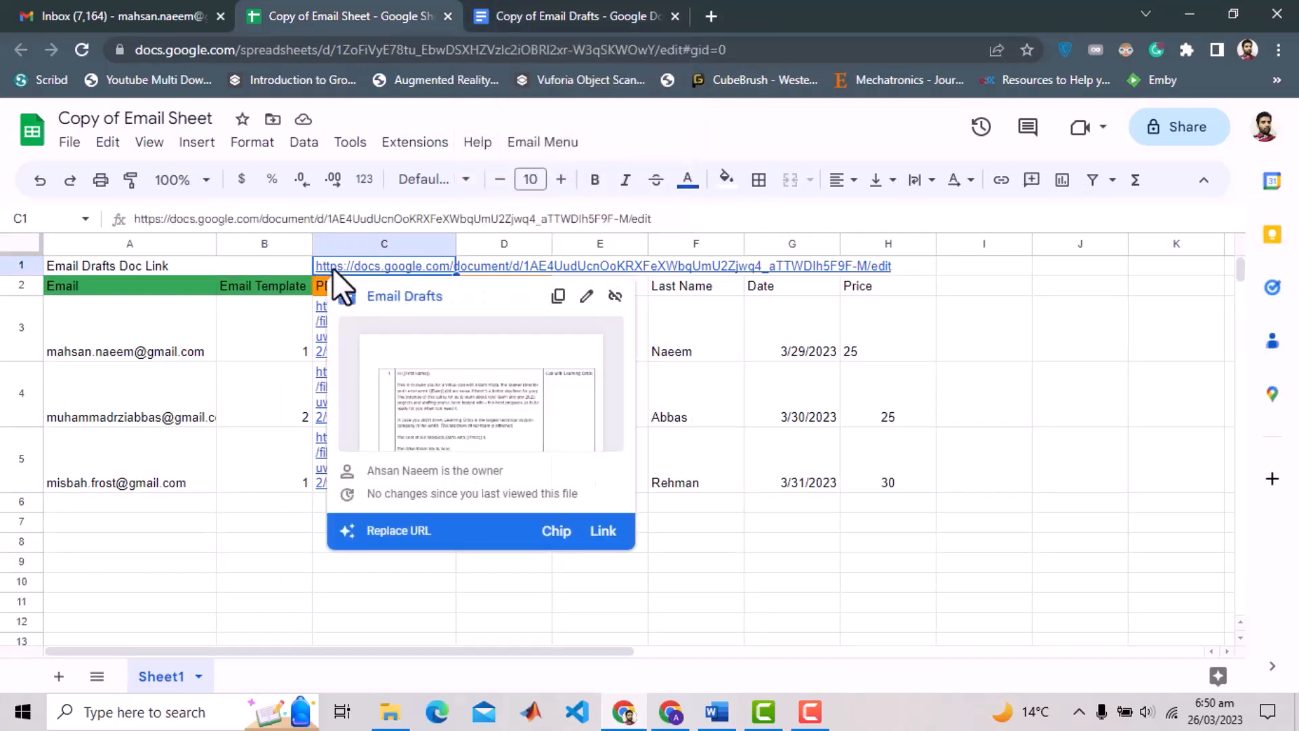
left_click(572, 16)
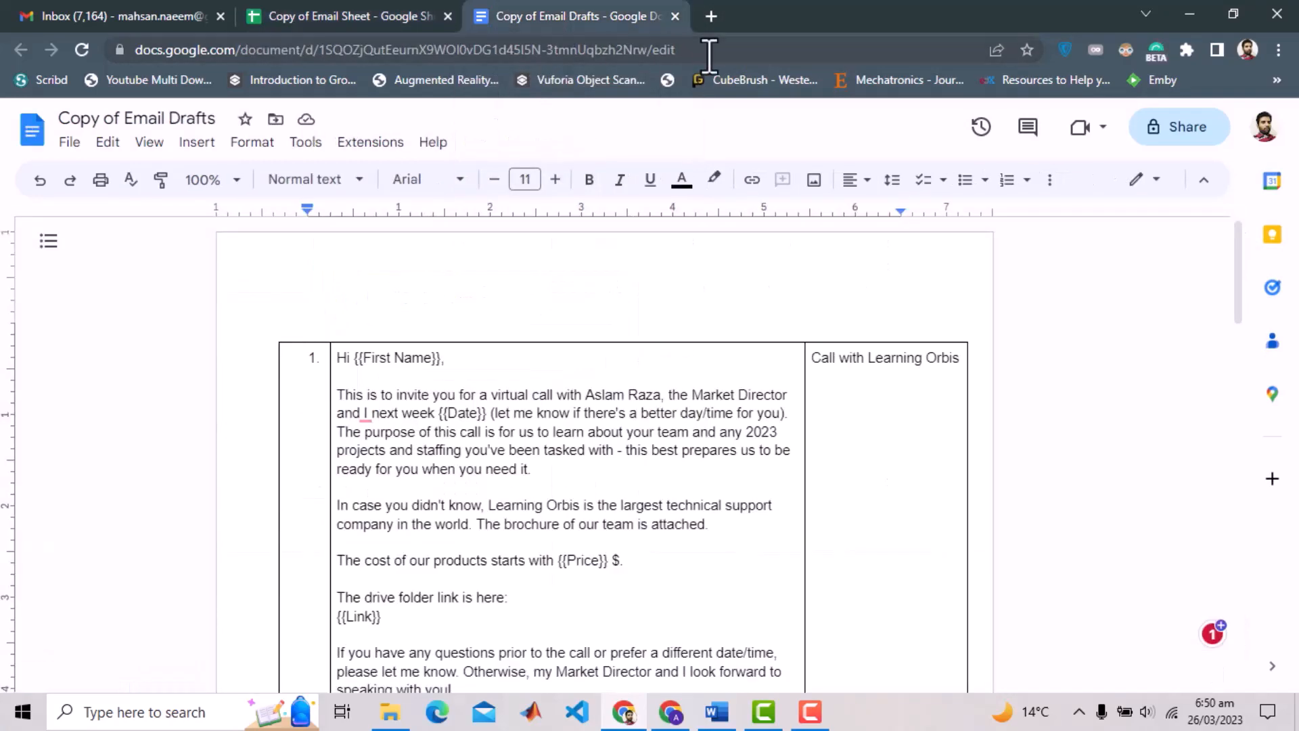
left_click(348, 16)
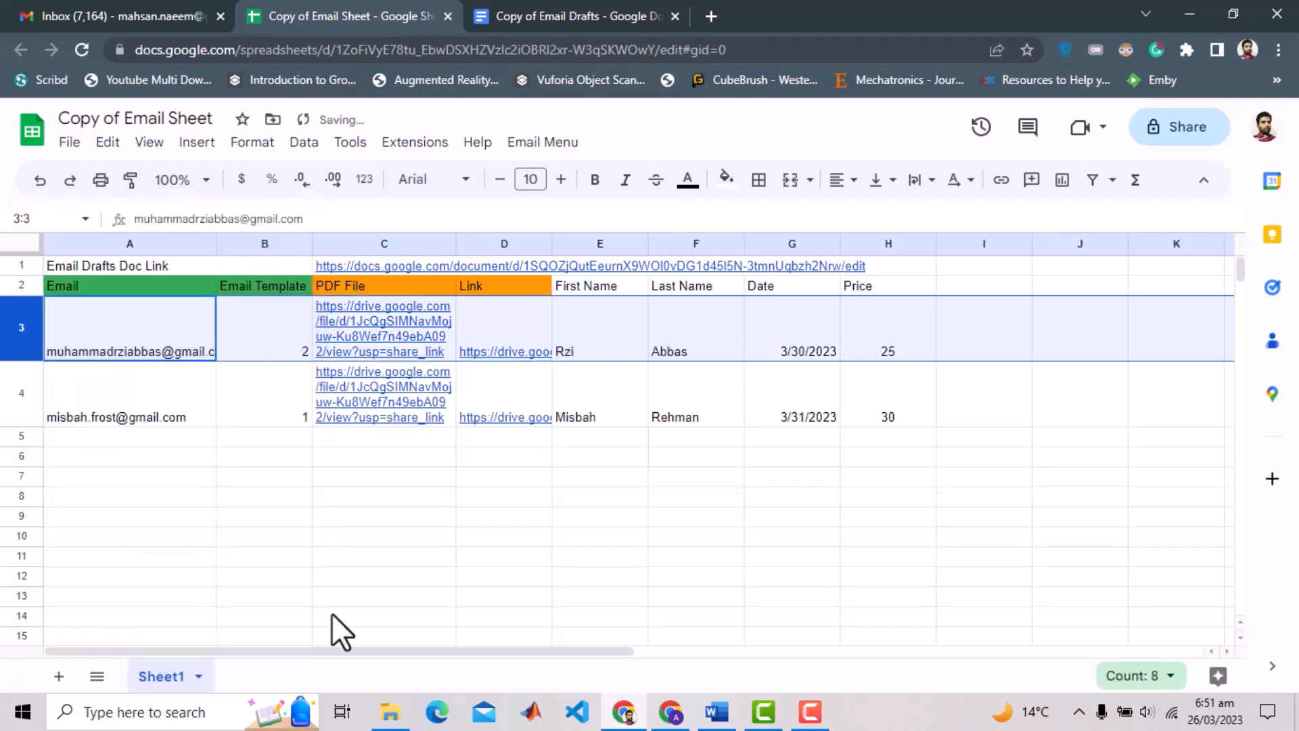
left_click(570, 15)
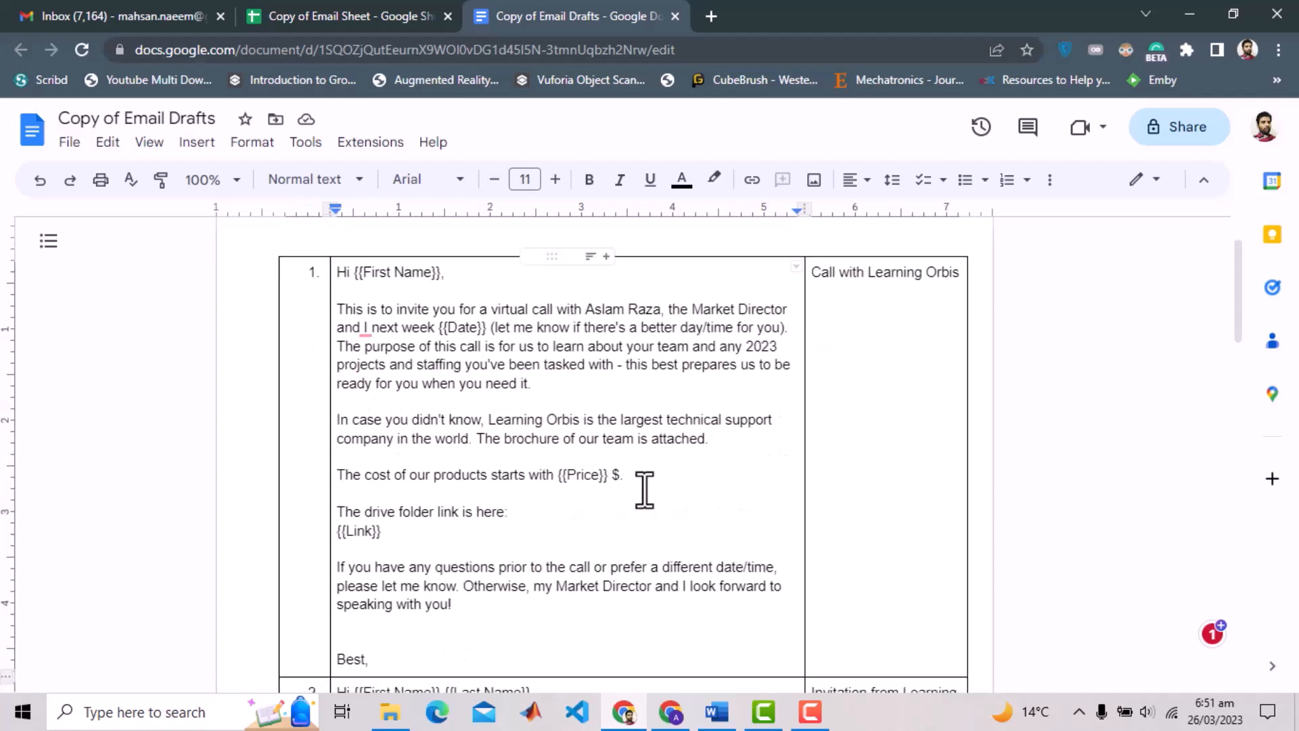
double_click(621, 308)
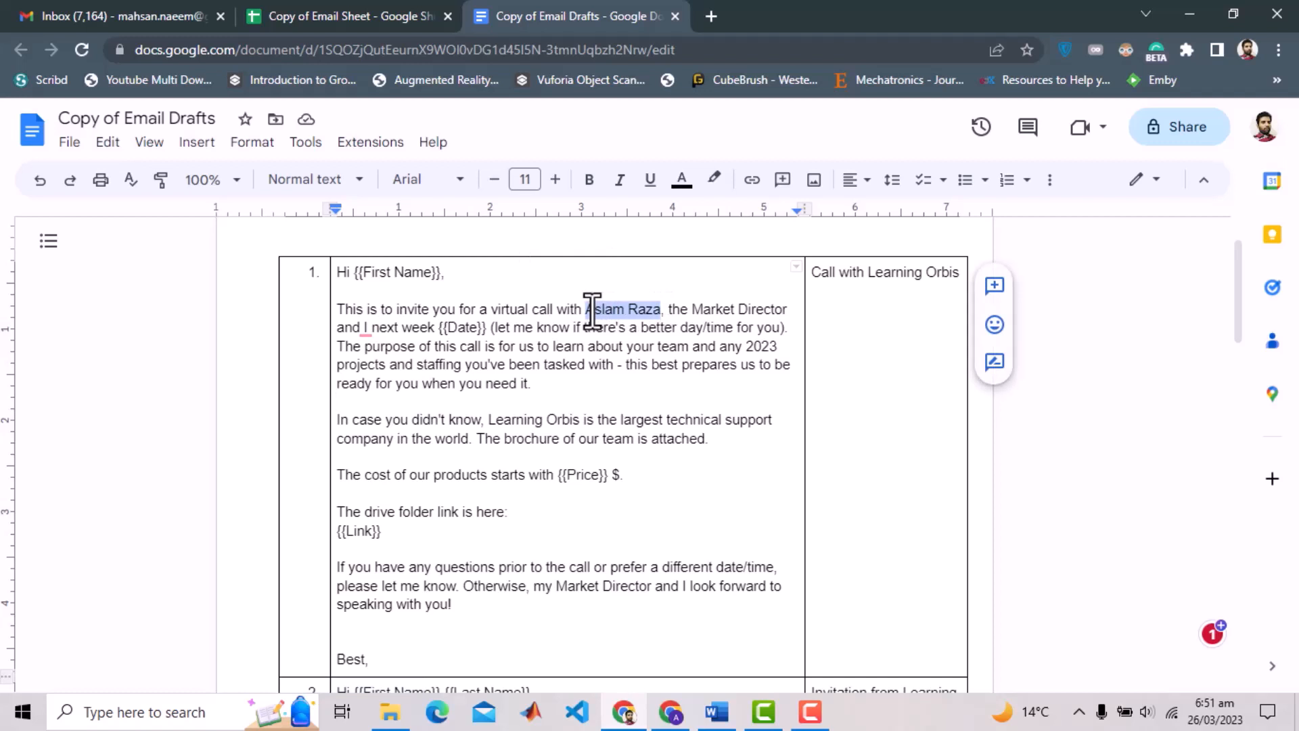
type("ABdullah Sheer")
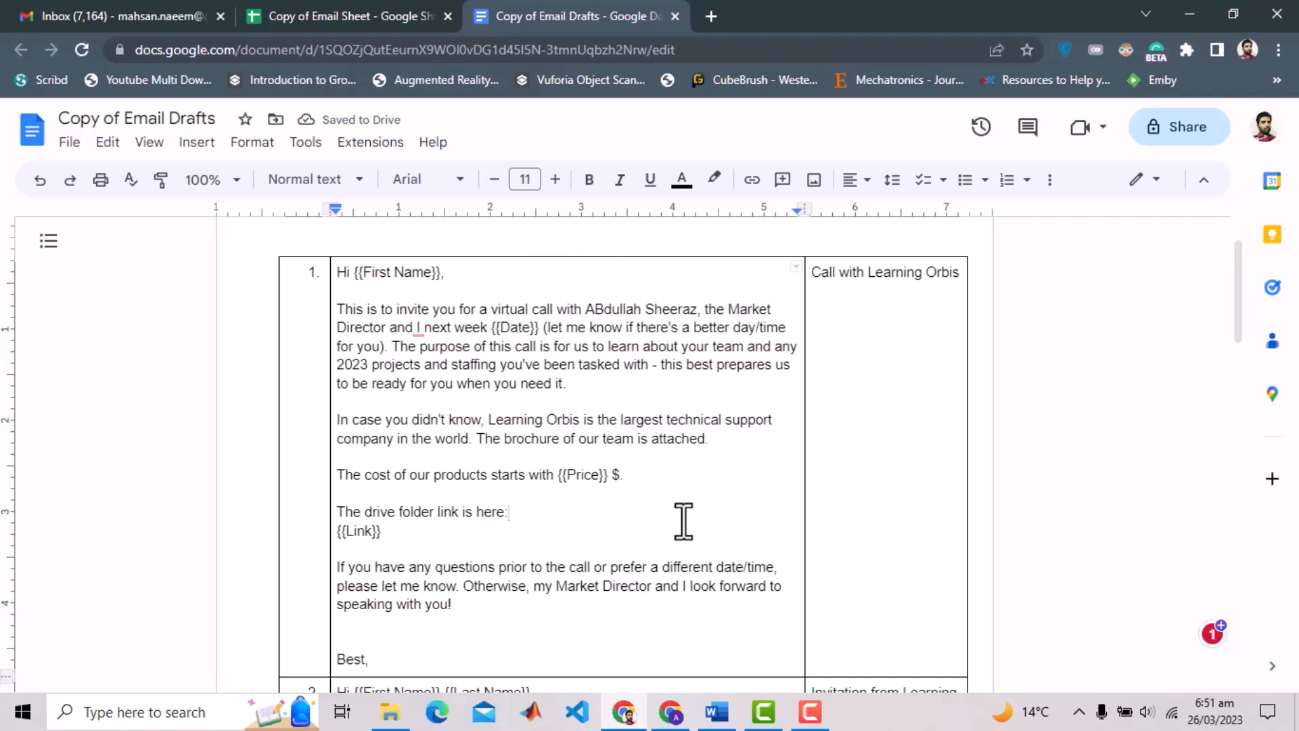
double_click(513, 326)
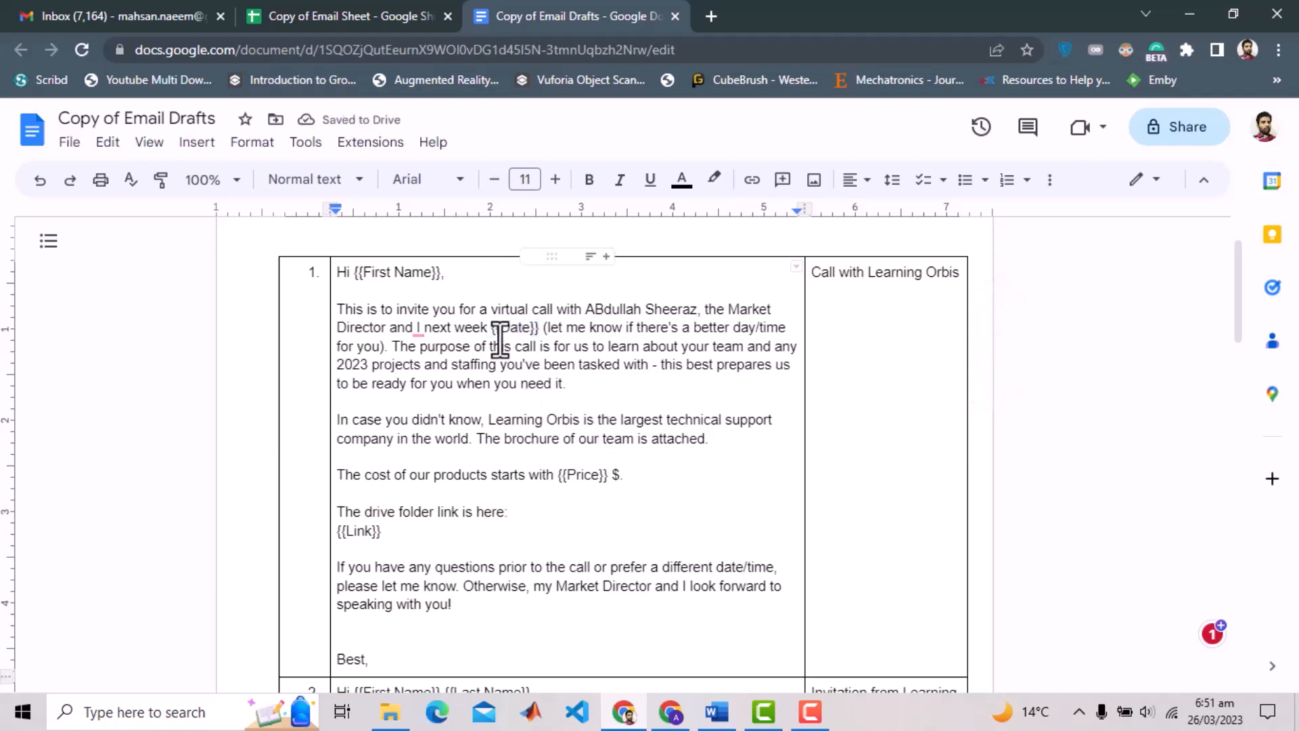
type("<b>")
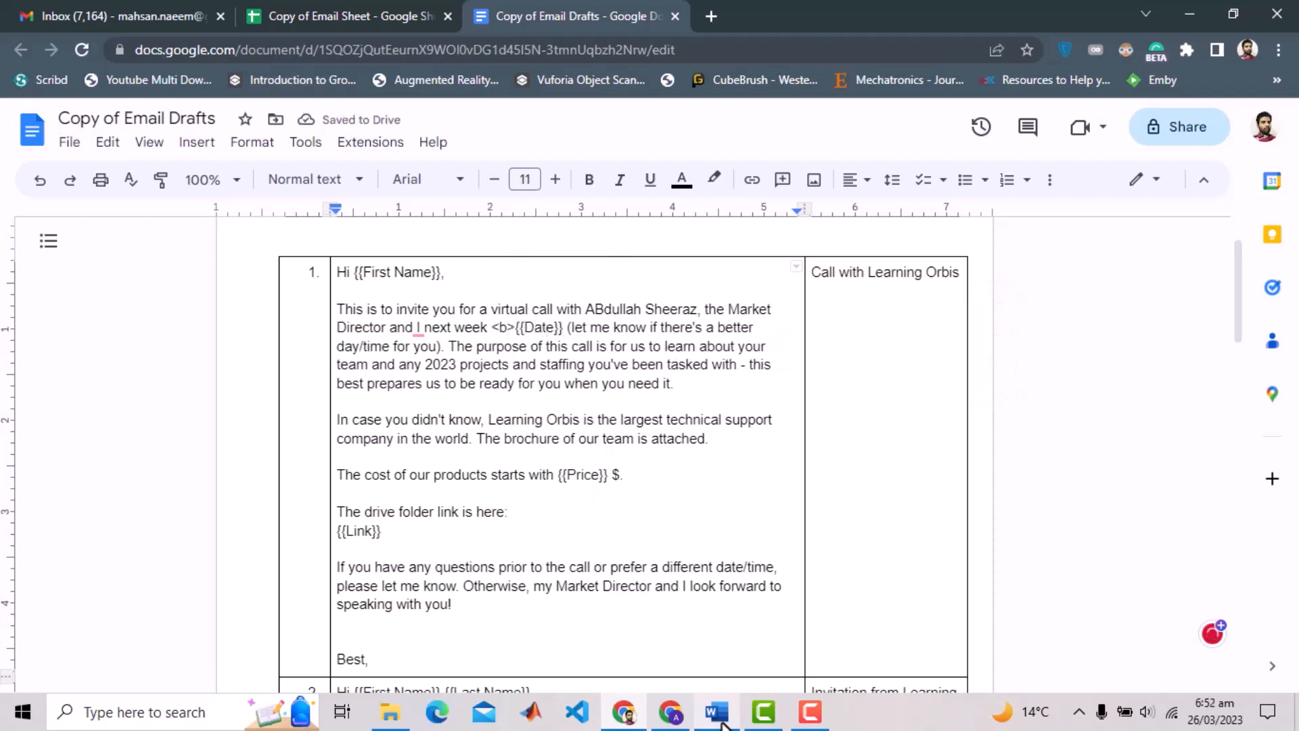
Step: Close {{Date}} with </b> and rewrite the link line as <a href={{Link}}>here</a>
type("</b>")
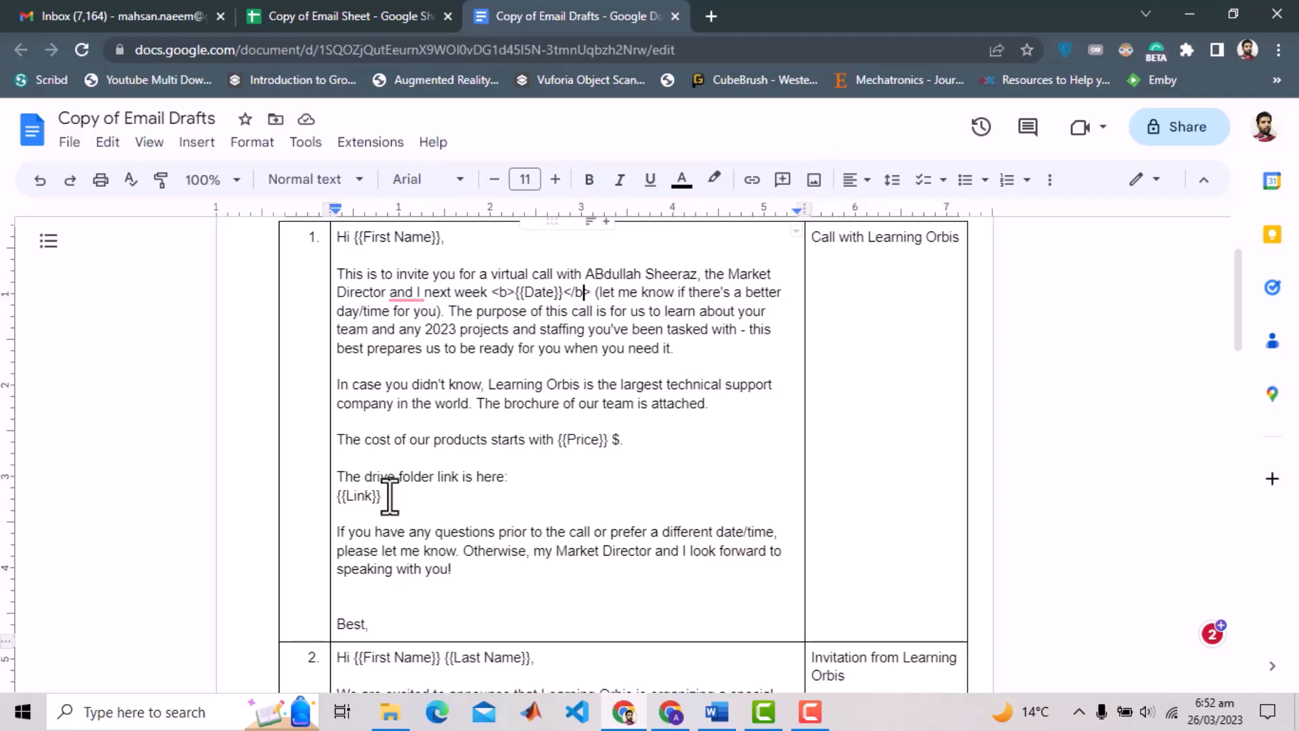
left_click(108, 15)
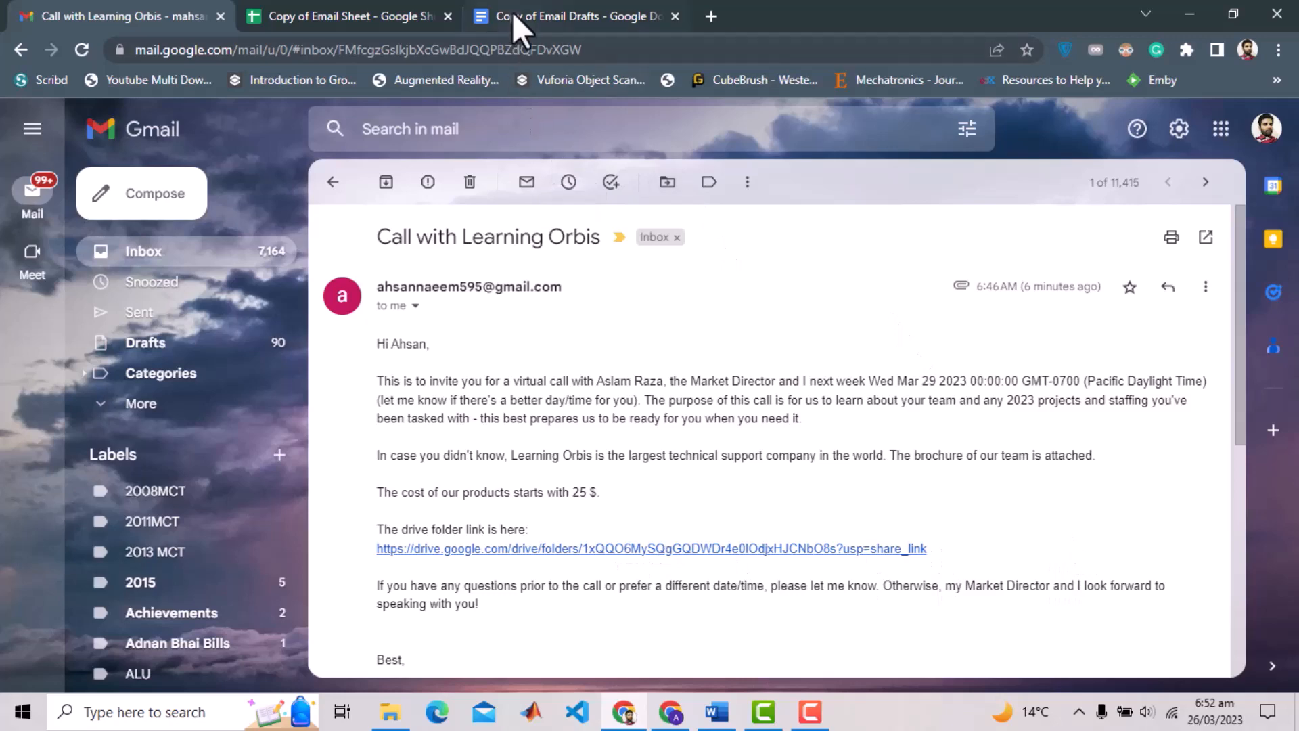
left_click(572, 16)
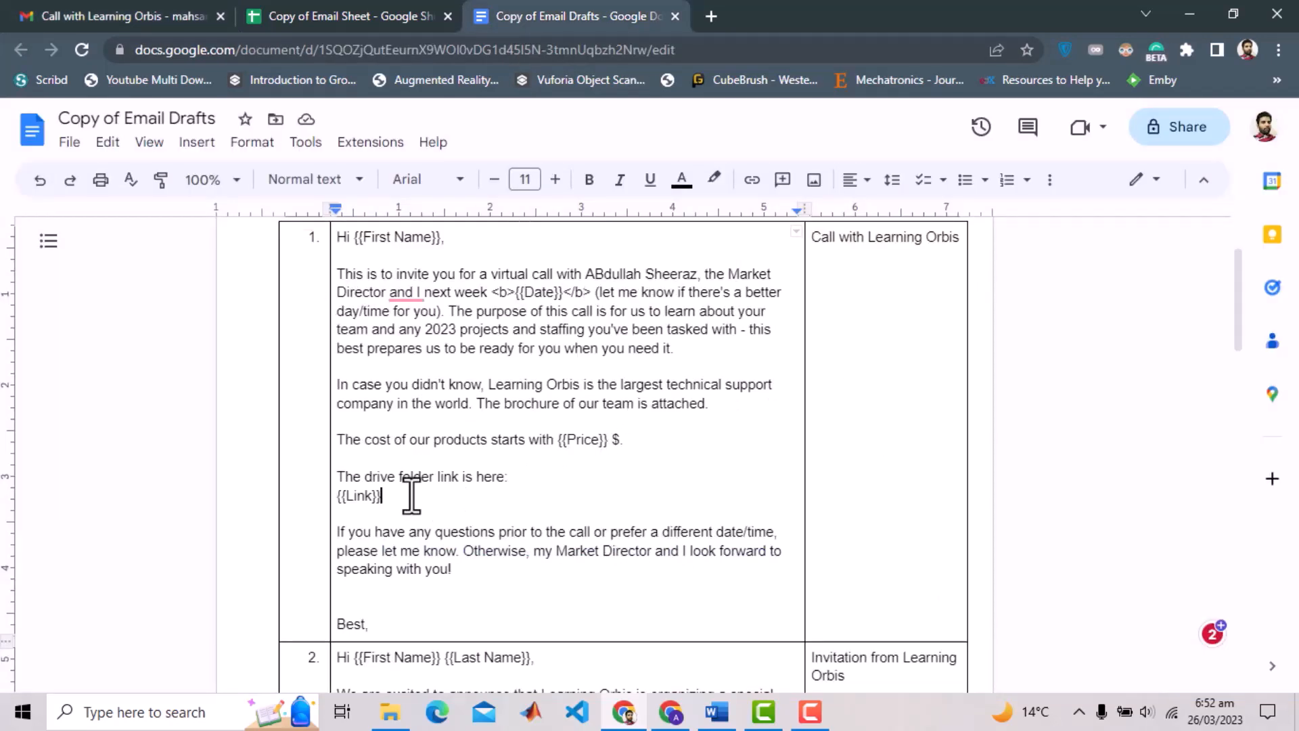
double_click(491, 476)
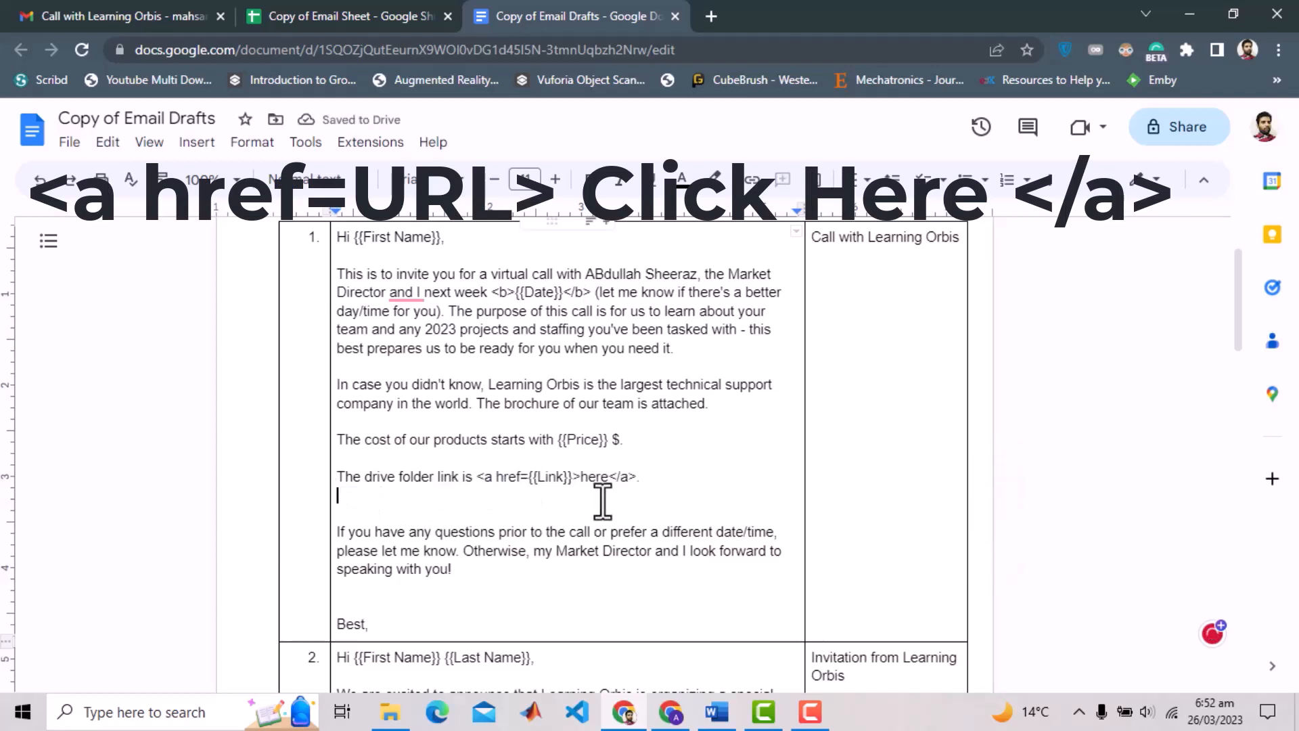
double_click(595, 477)
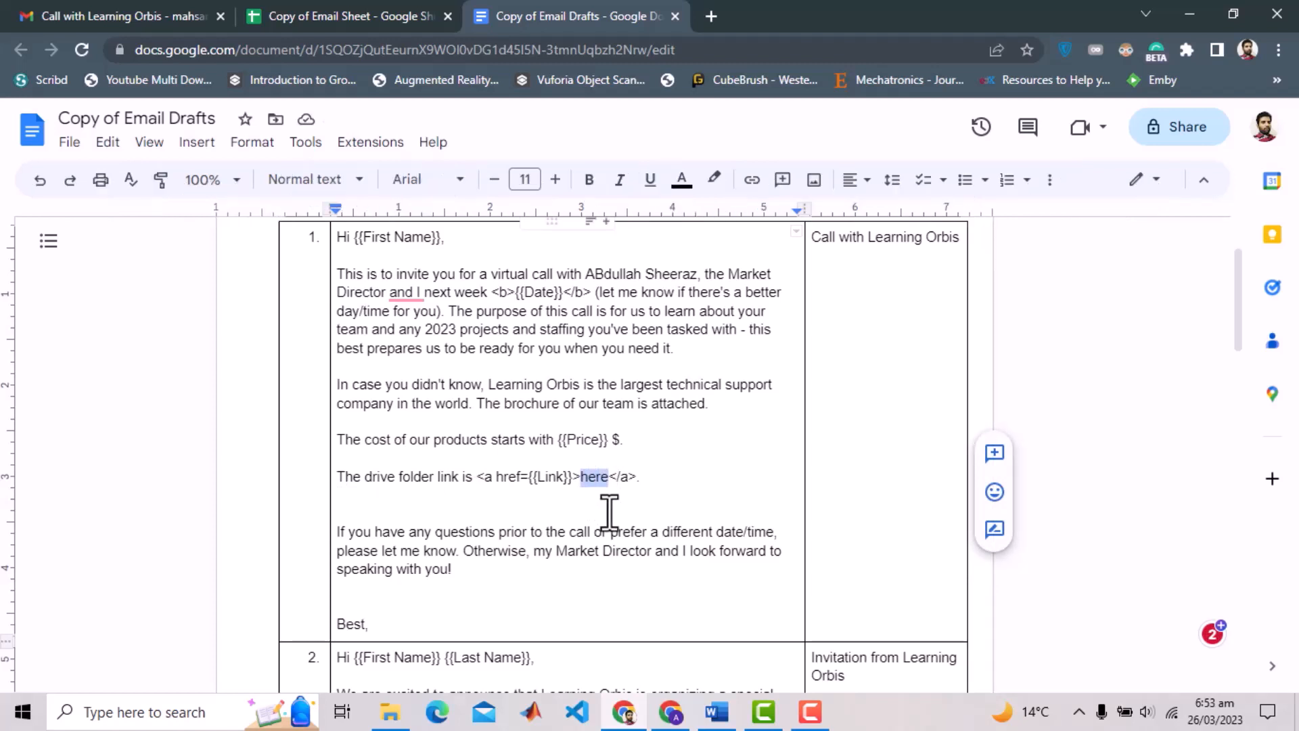
left_click(346, 15)
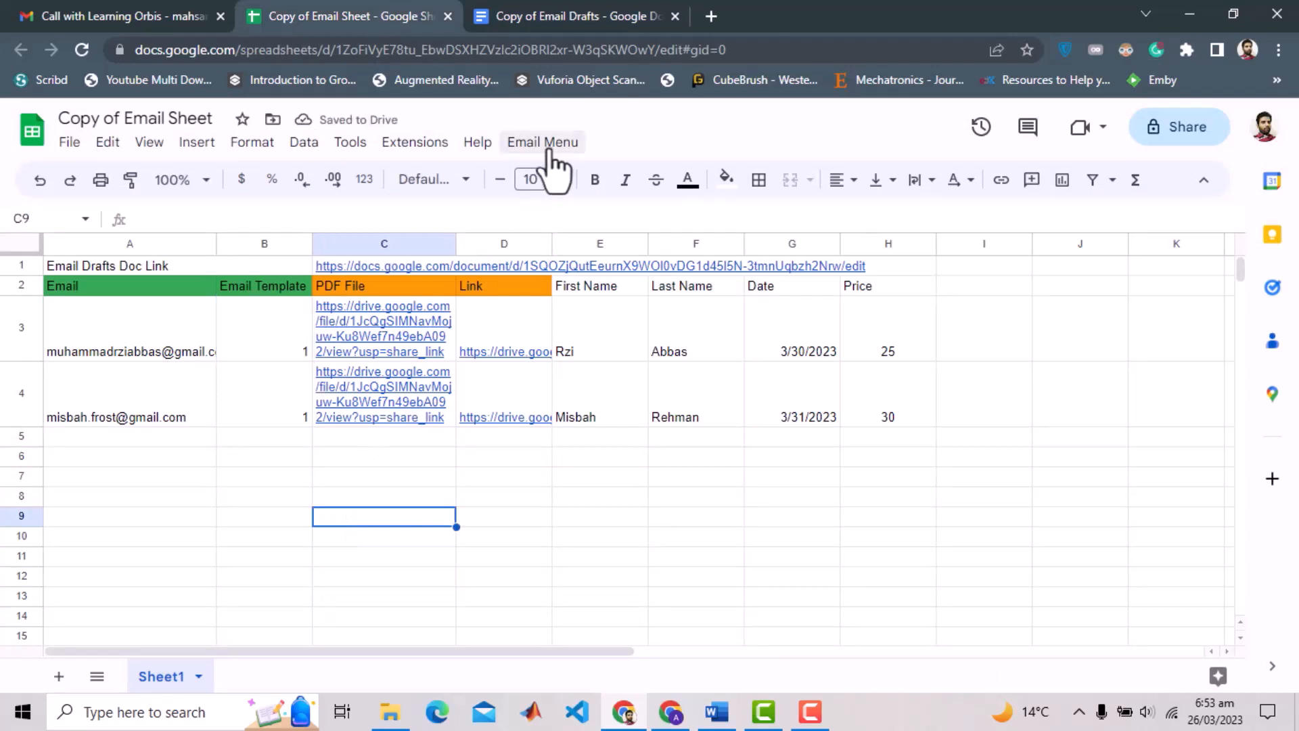
Step: Authorize the attached script via Continue, account choice, Advanced, Go to Untitled project (unsafe), Allow
left_click(543, 141)
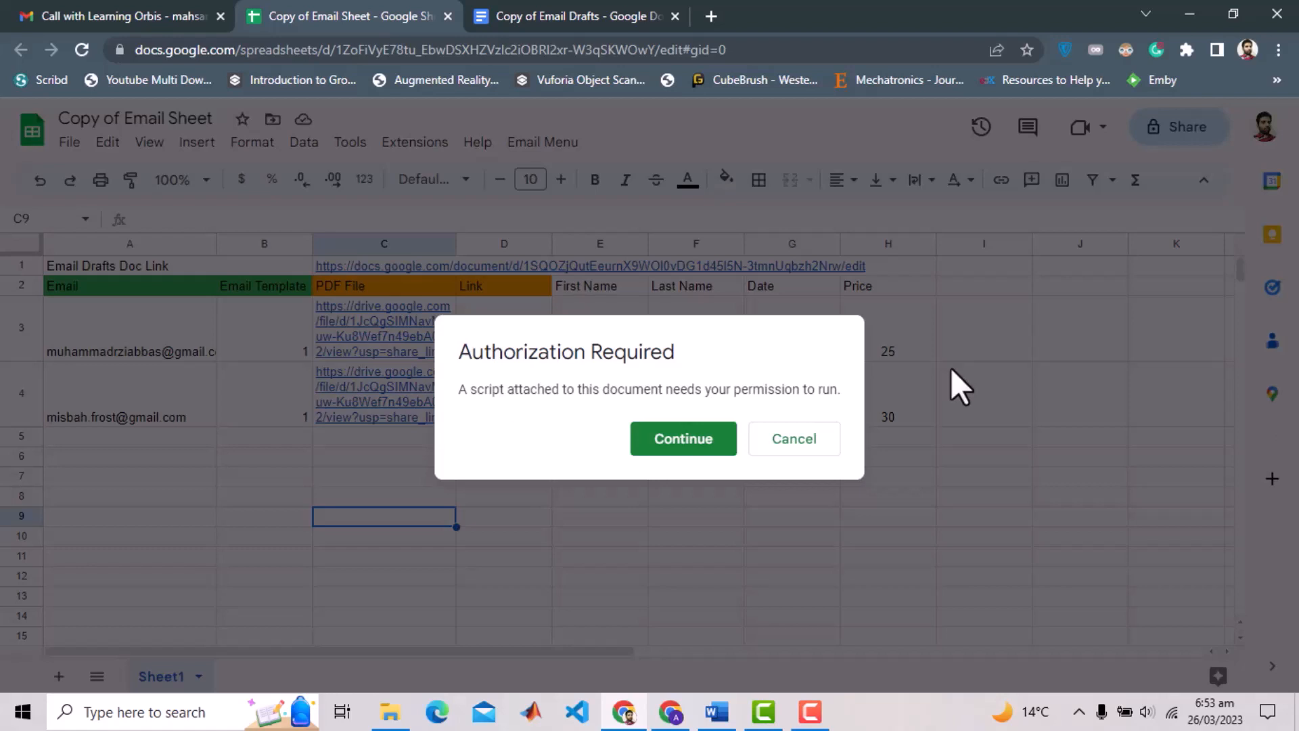
left_click(682, 438)
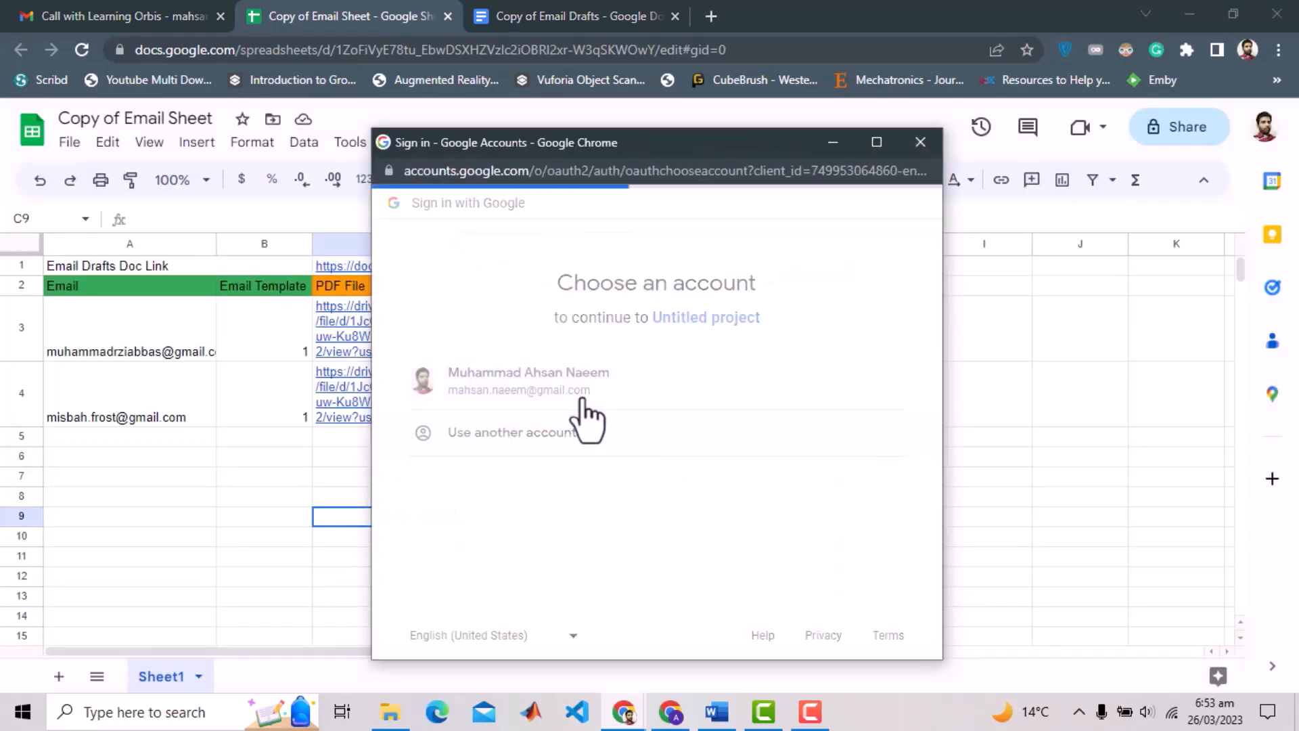
left_click(527, 381)
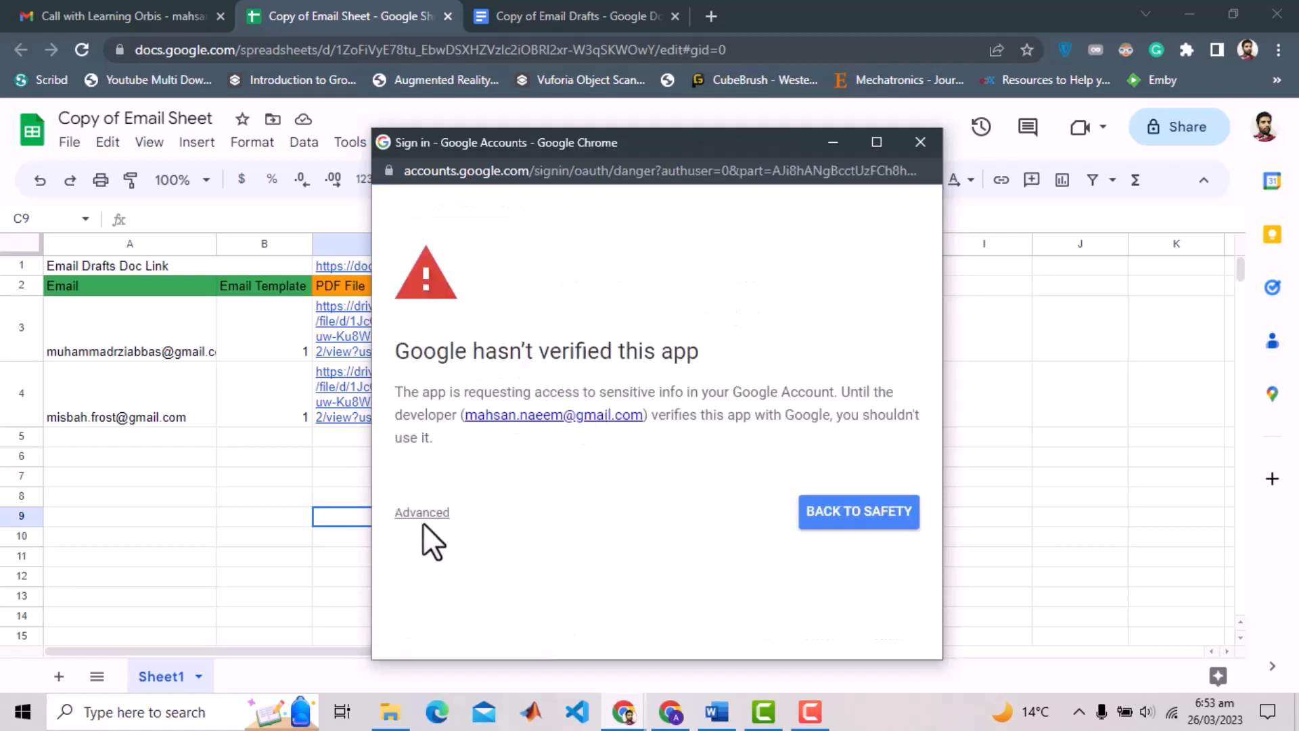
left_click(421, 512)
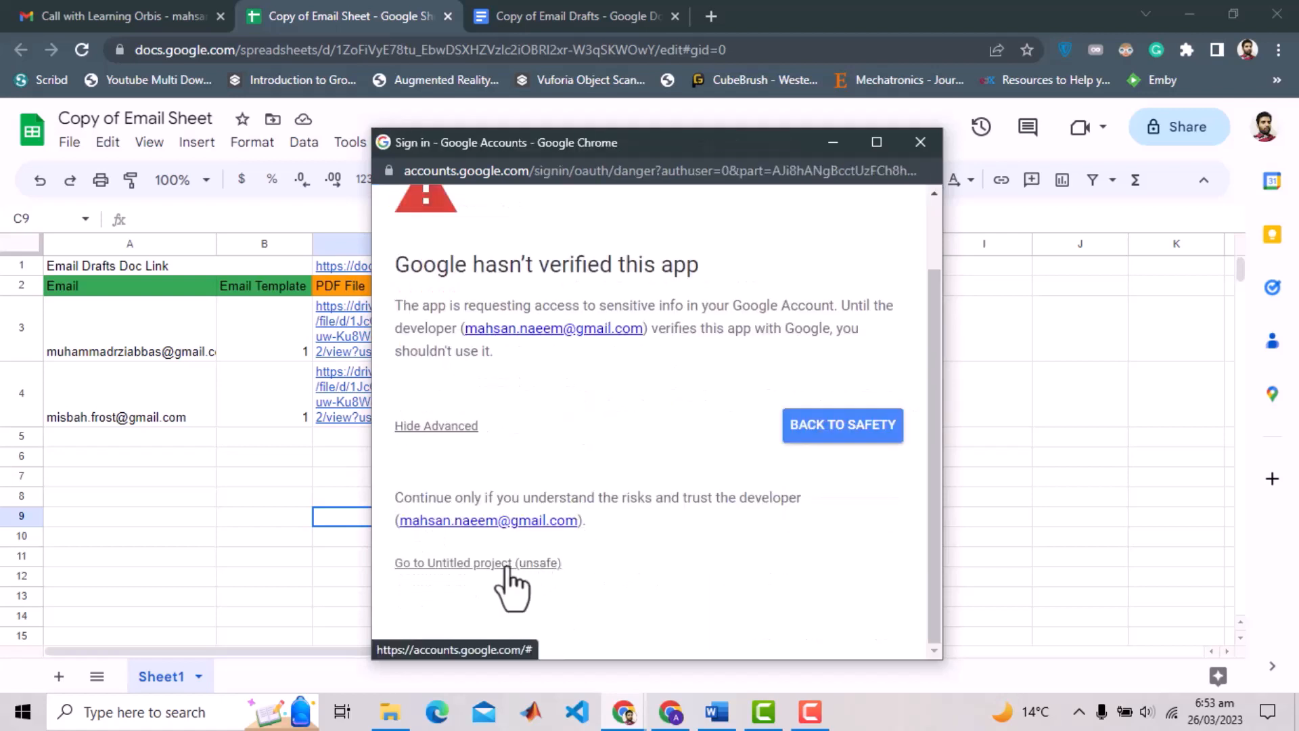
left_click(477, 562)
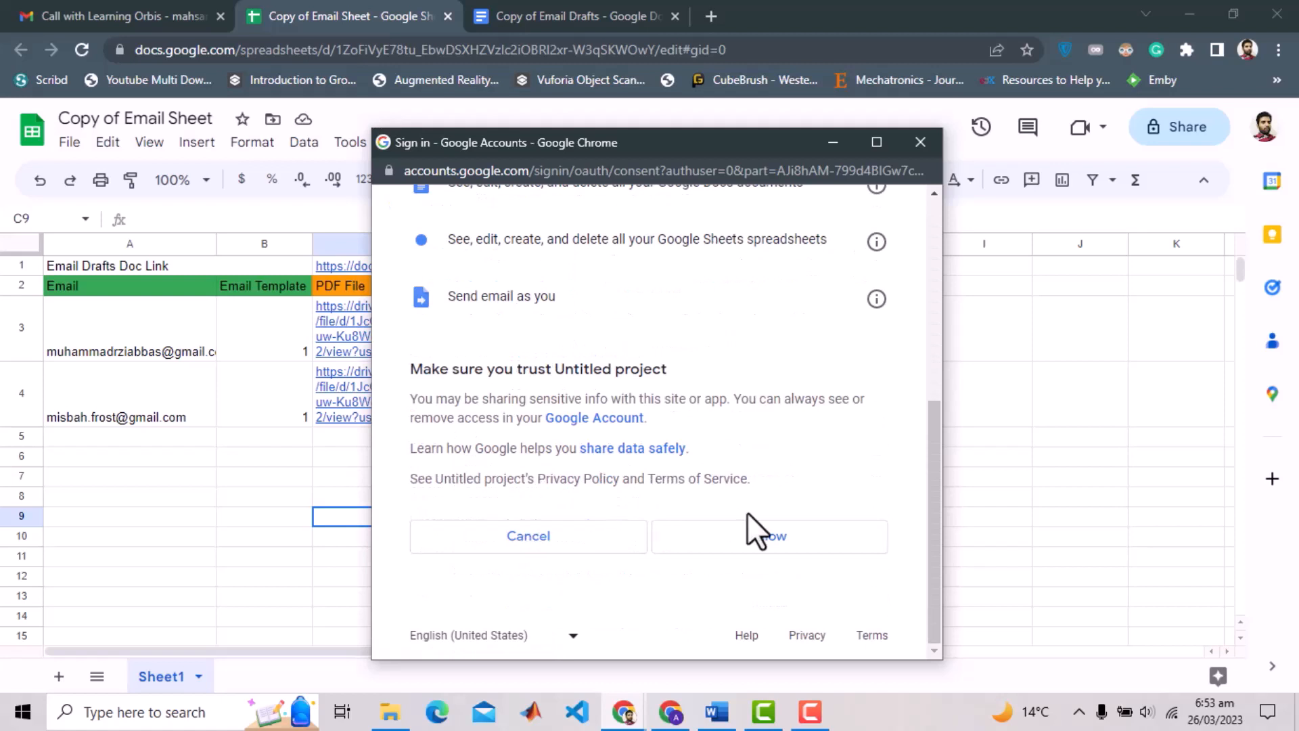
left_click(768, 536)
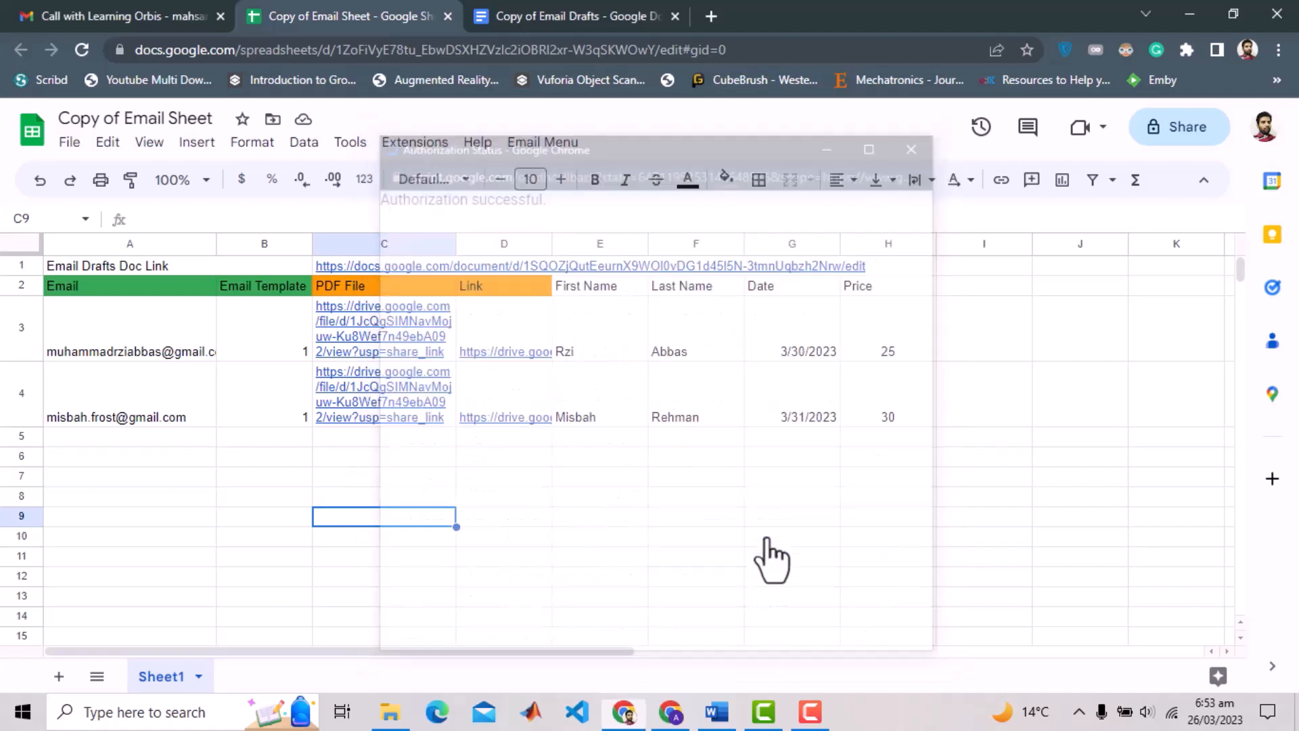
left_click(911, 149)
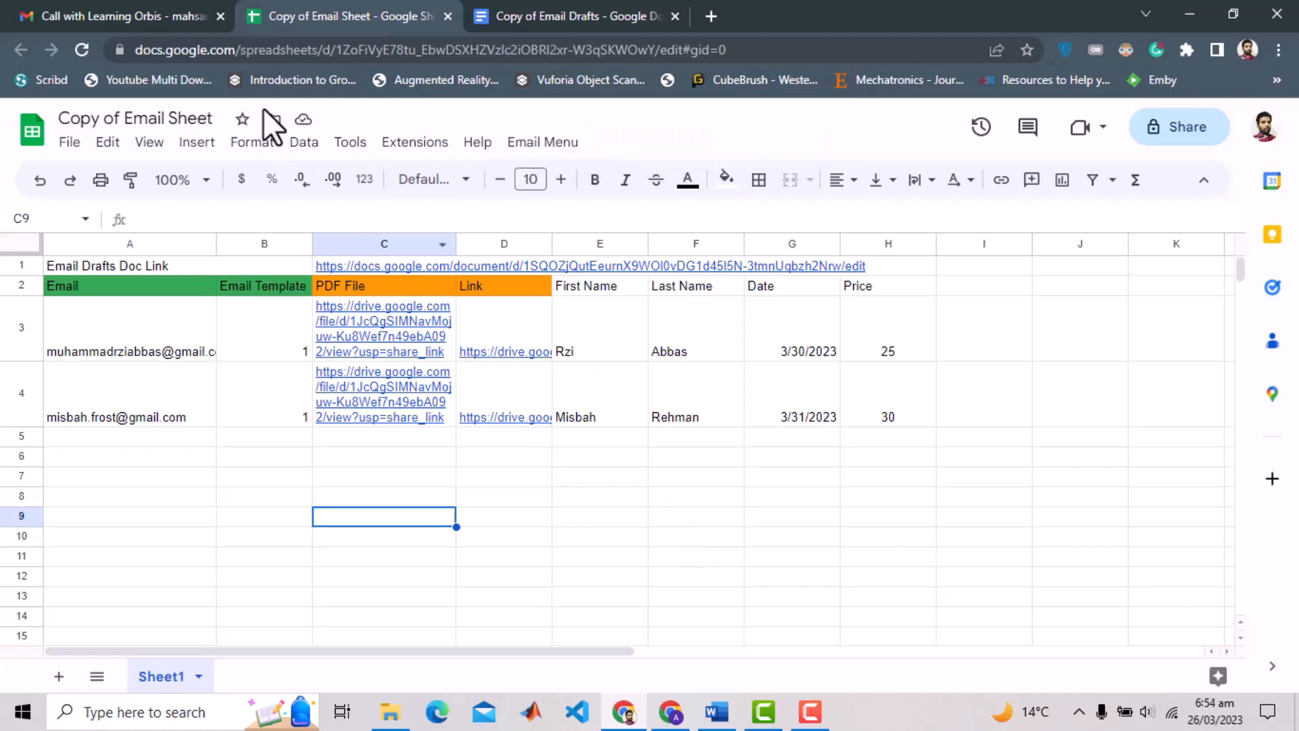
left_click(116, 15)
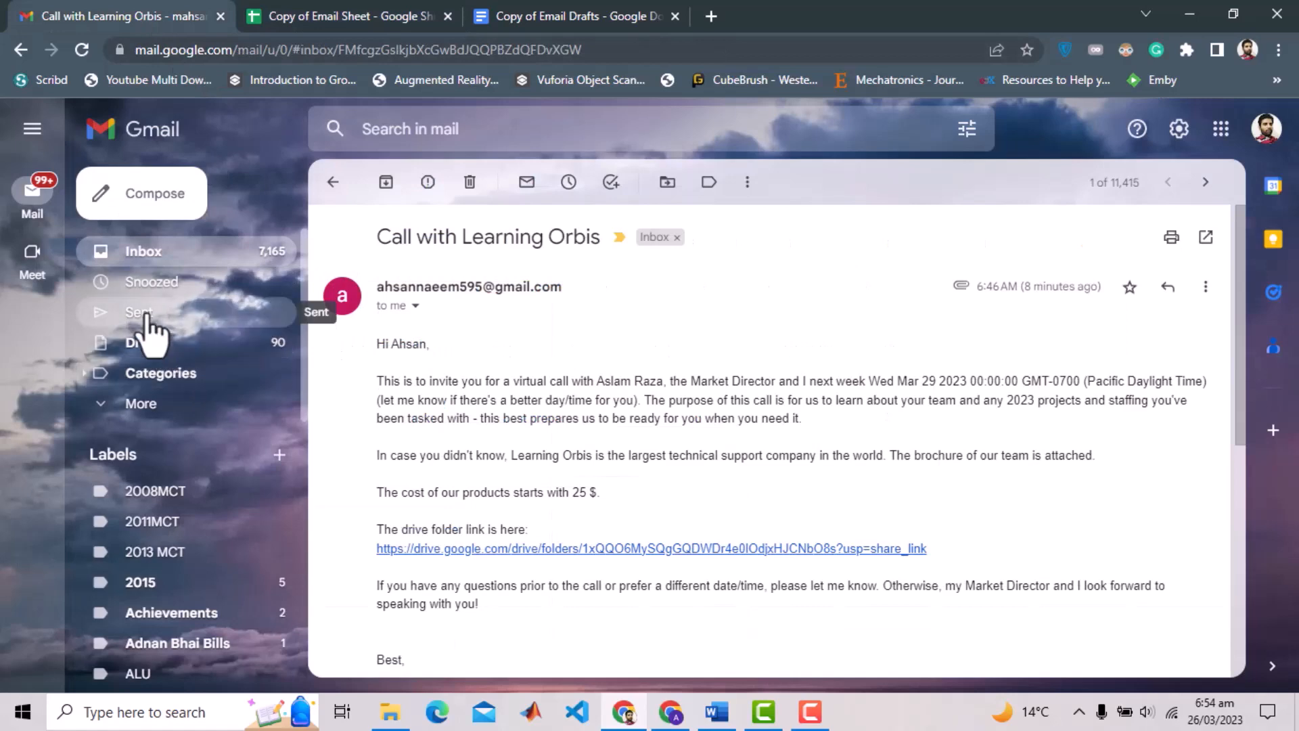
left_click(139, 312)
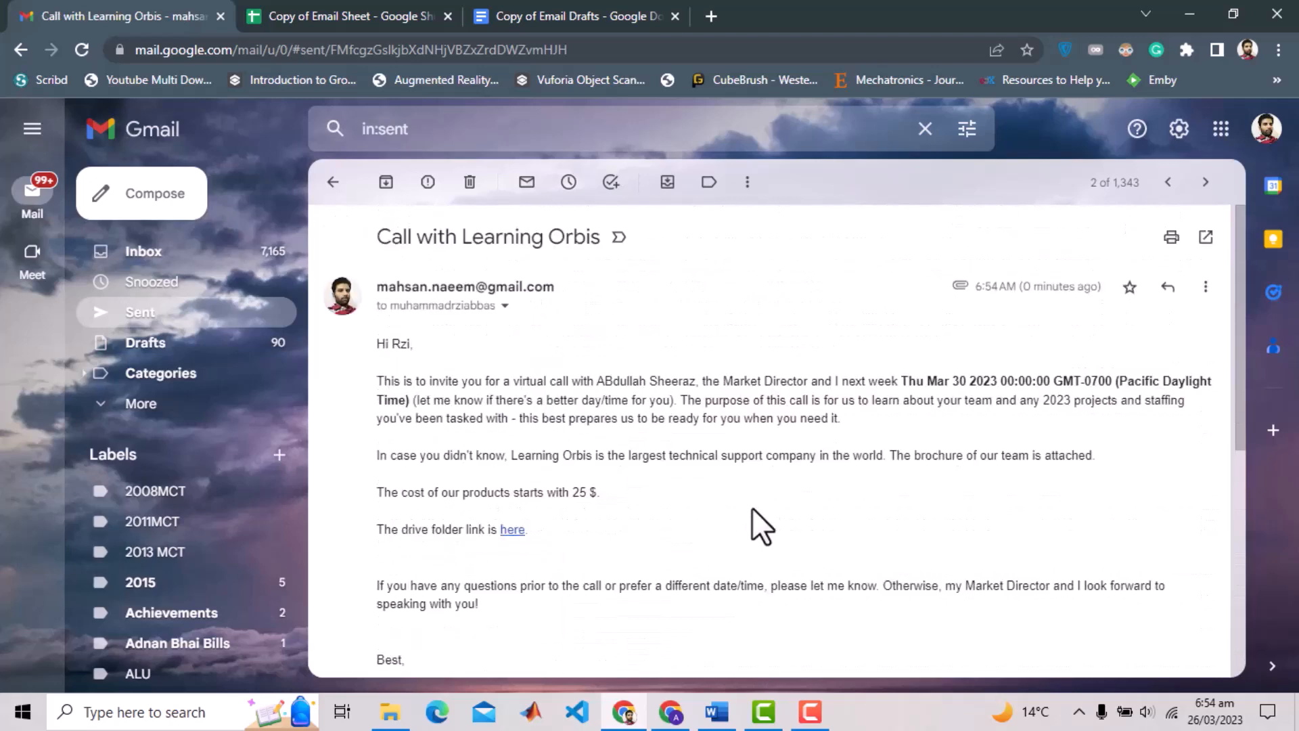
mouse_move(598, 390)
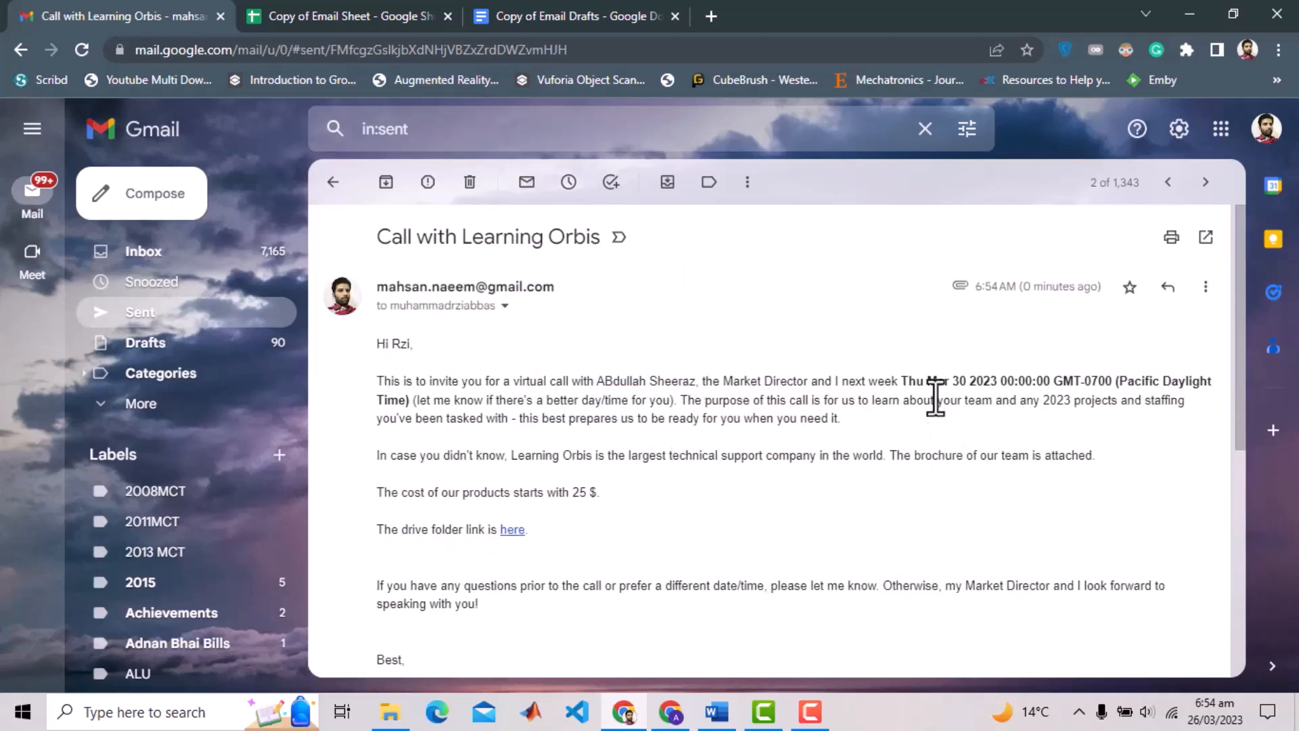
left_click_drag(902, 381, 418, 400)
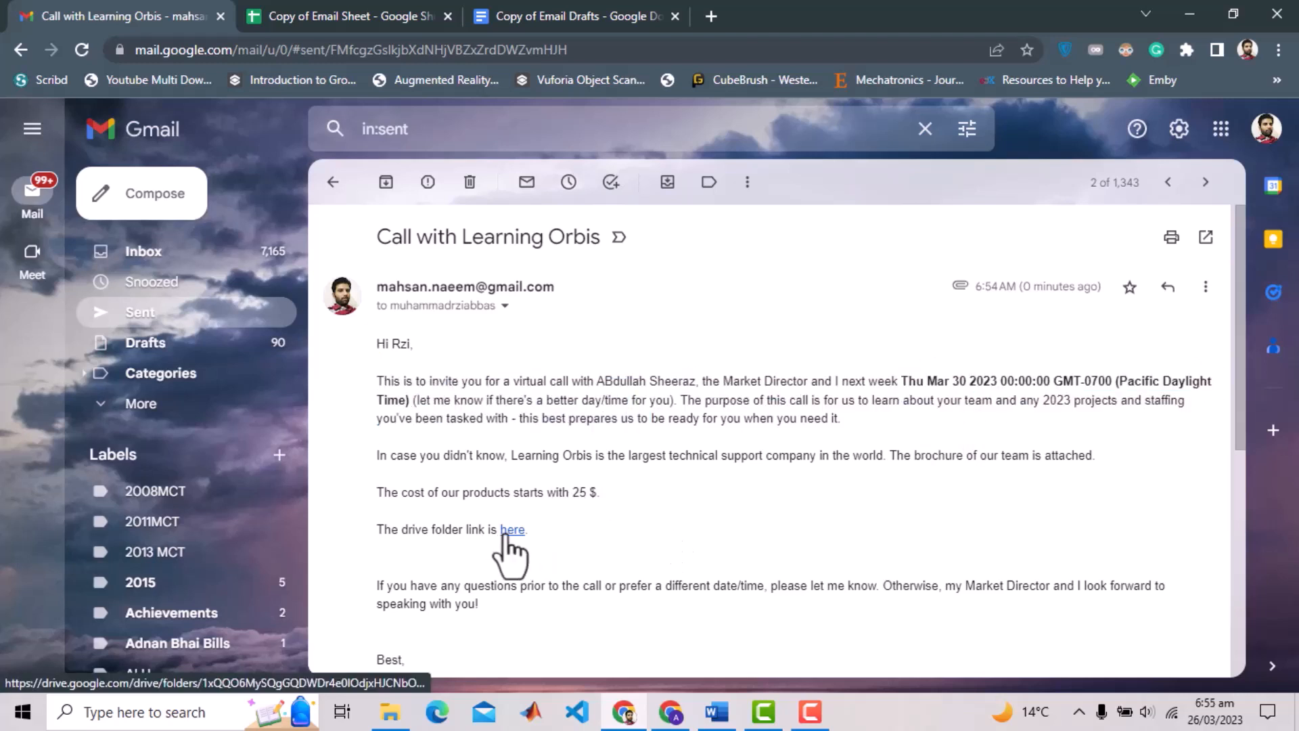
mouse_move(551, 580)
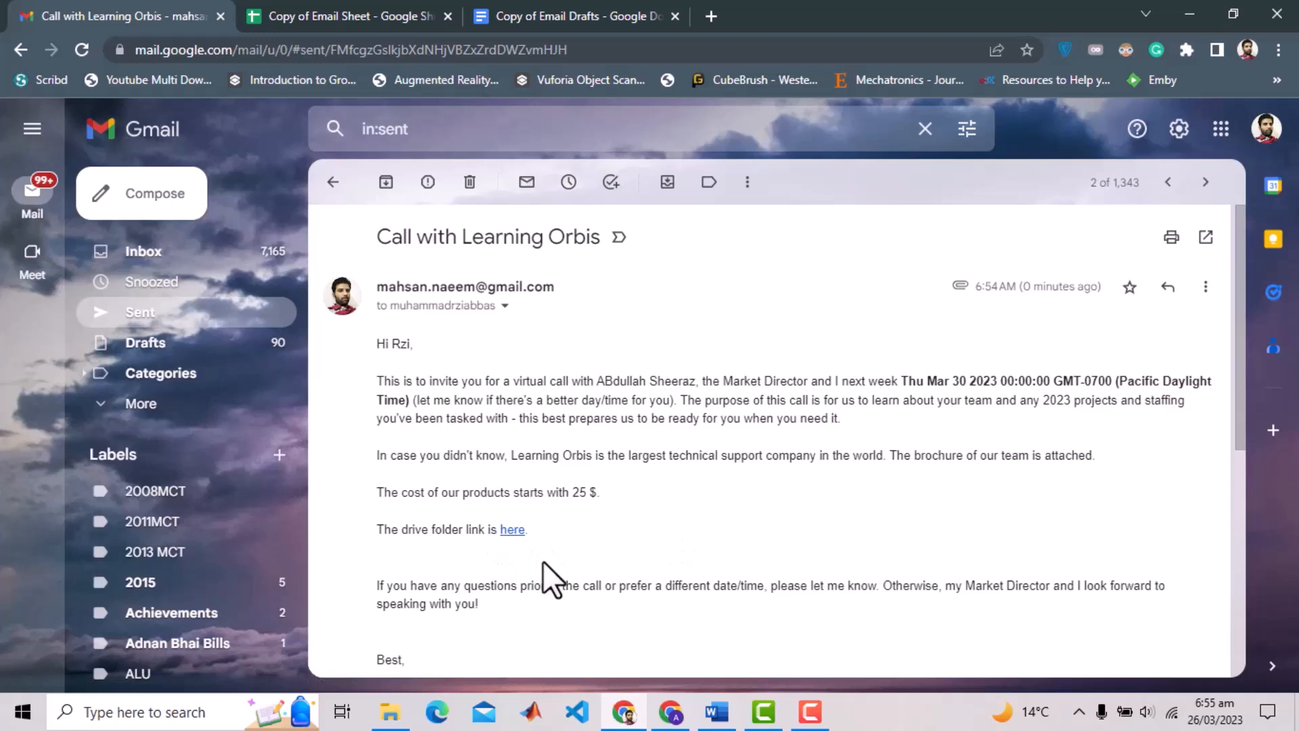
left_click(333, 181)
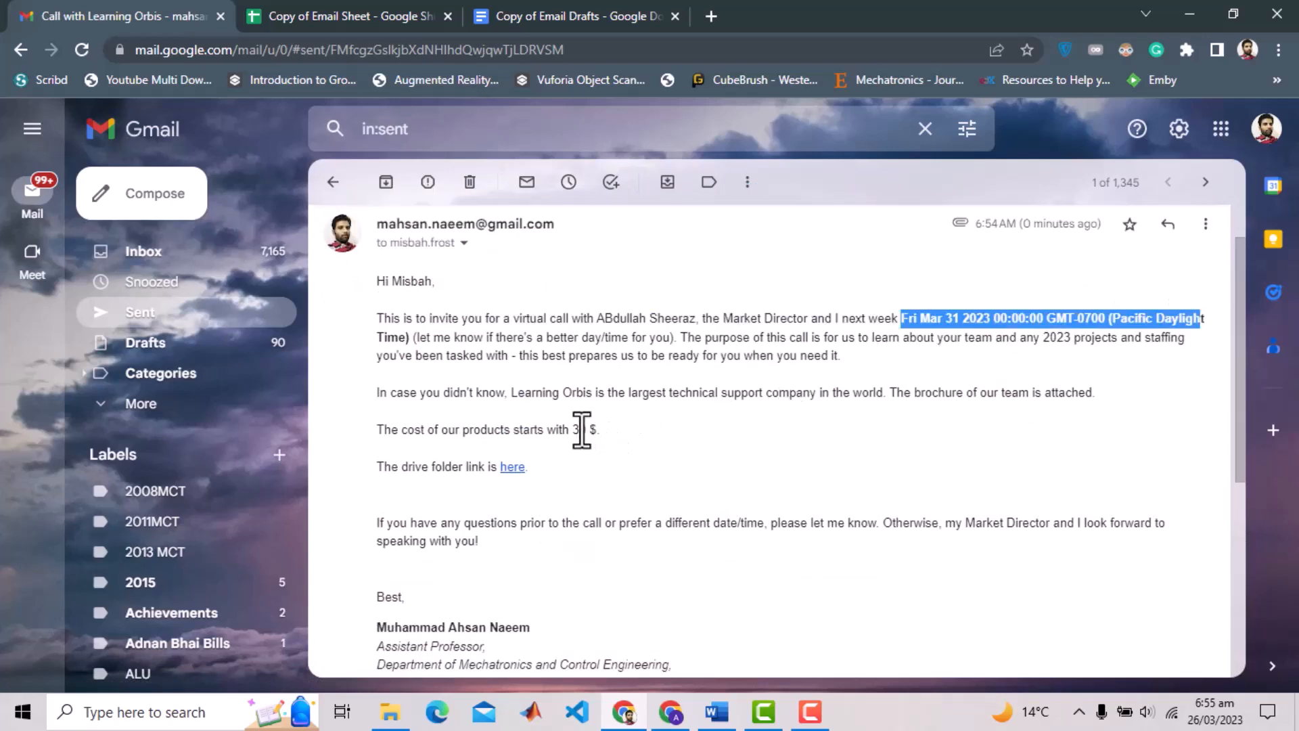
scroll("down", 3)
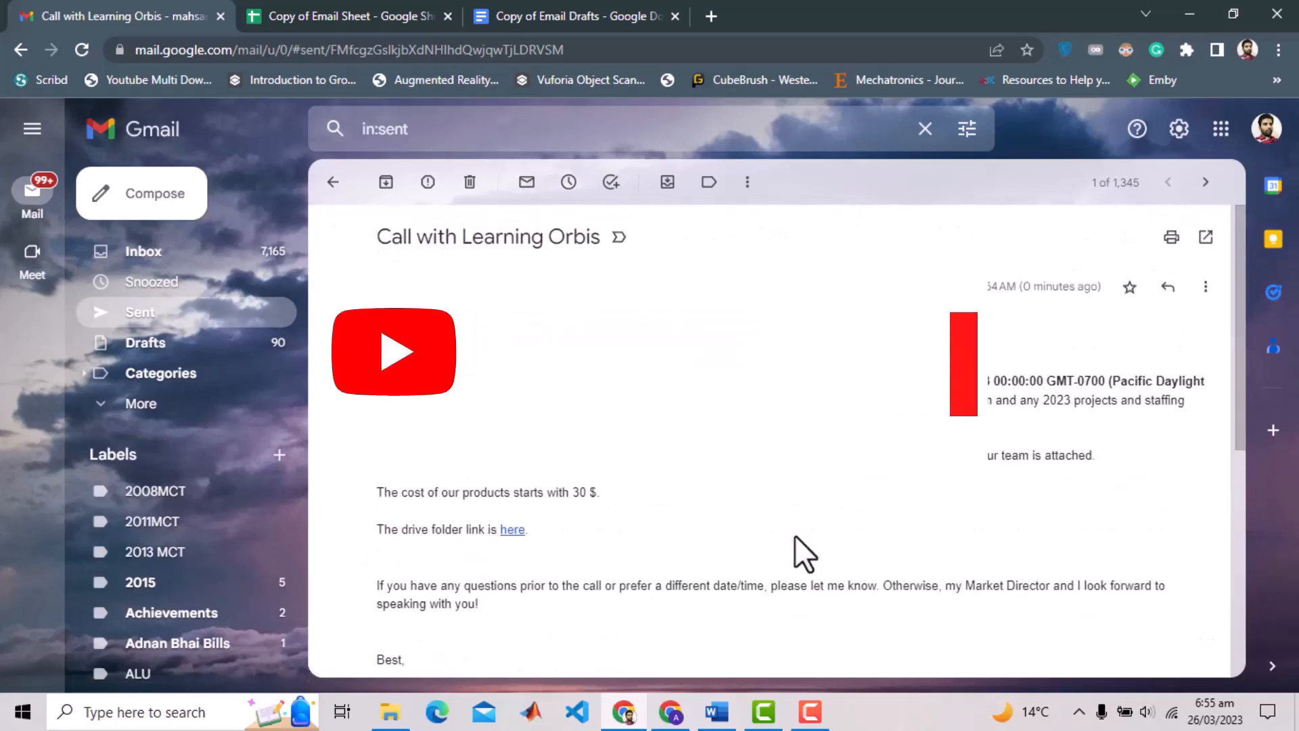
left_click(348, 15)
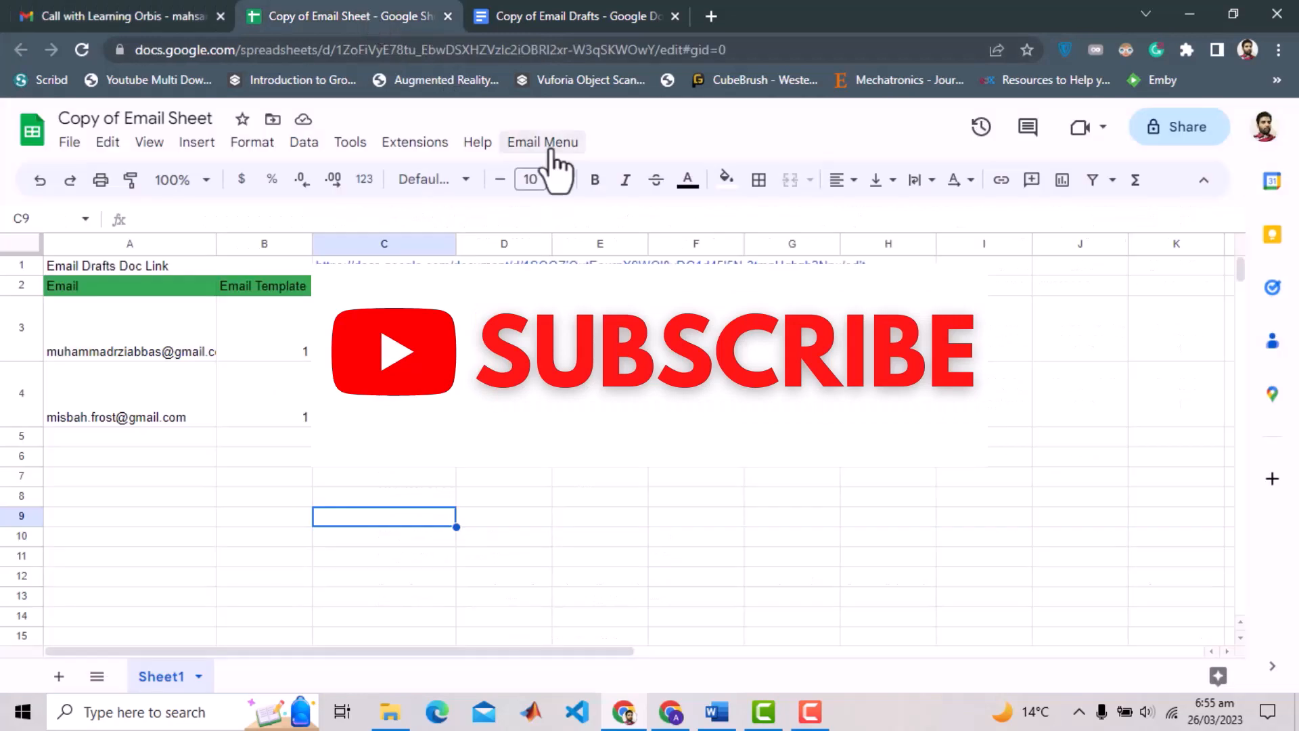
Step: Run Email Menu > Clear Sheet, then Check Remaining Quota showing 98 emails left
left_click(542, 141)
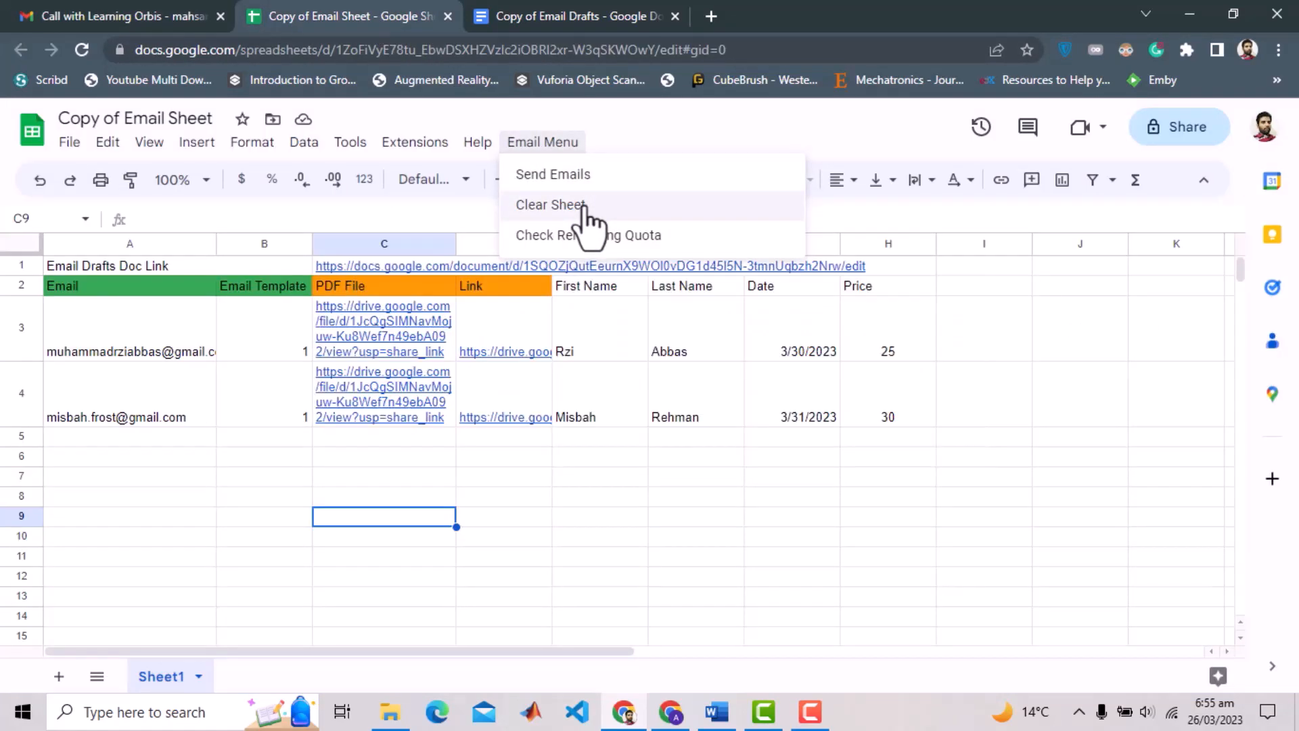
left_click(550, 204)
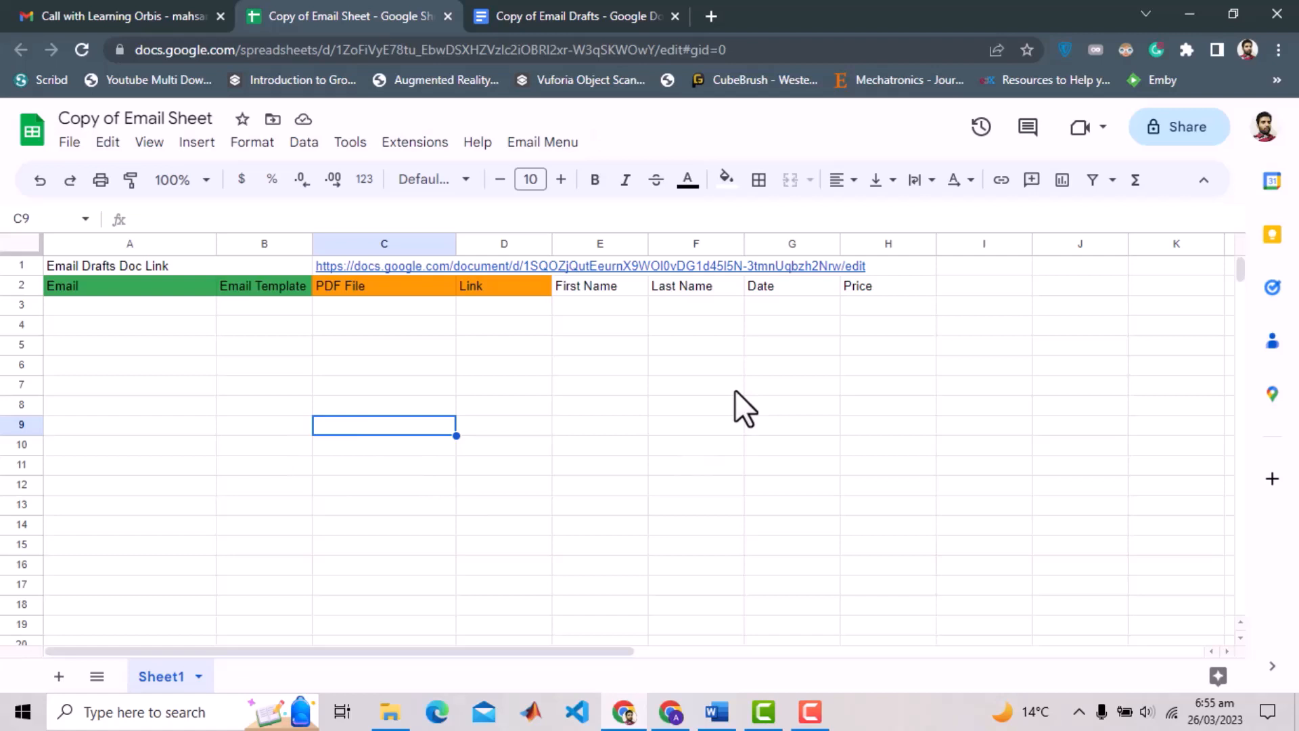
mouse_move(609, 149)
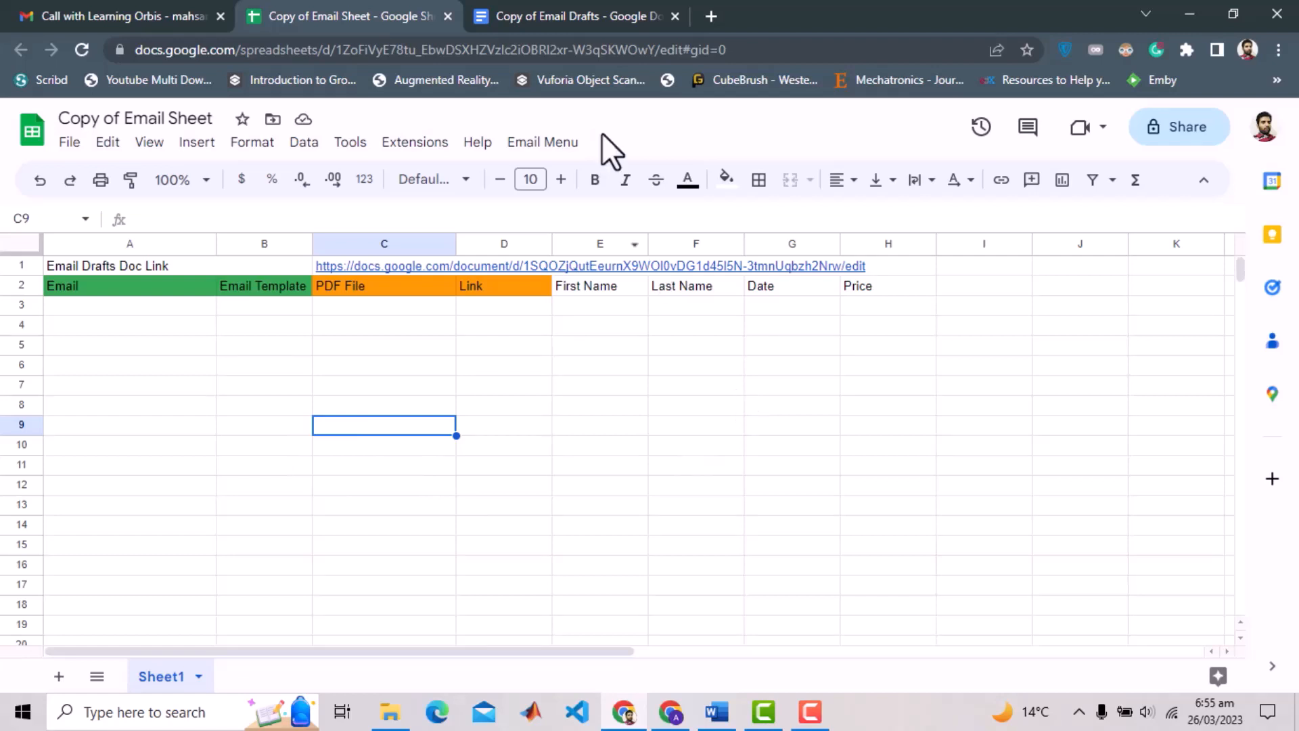
left_click(543, 142)
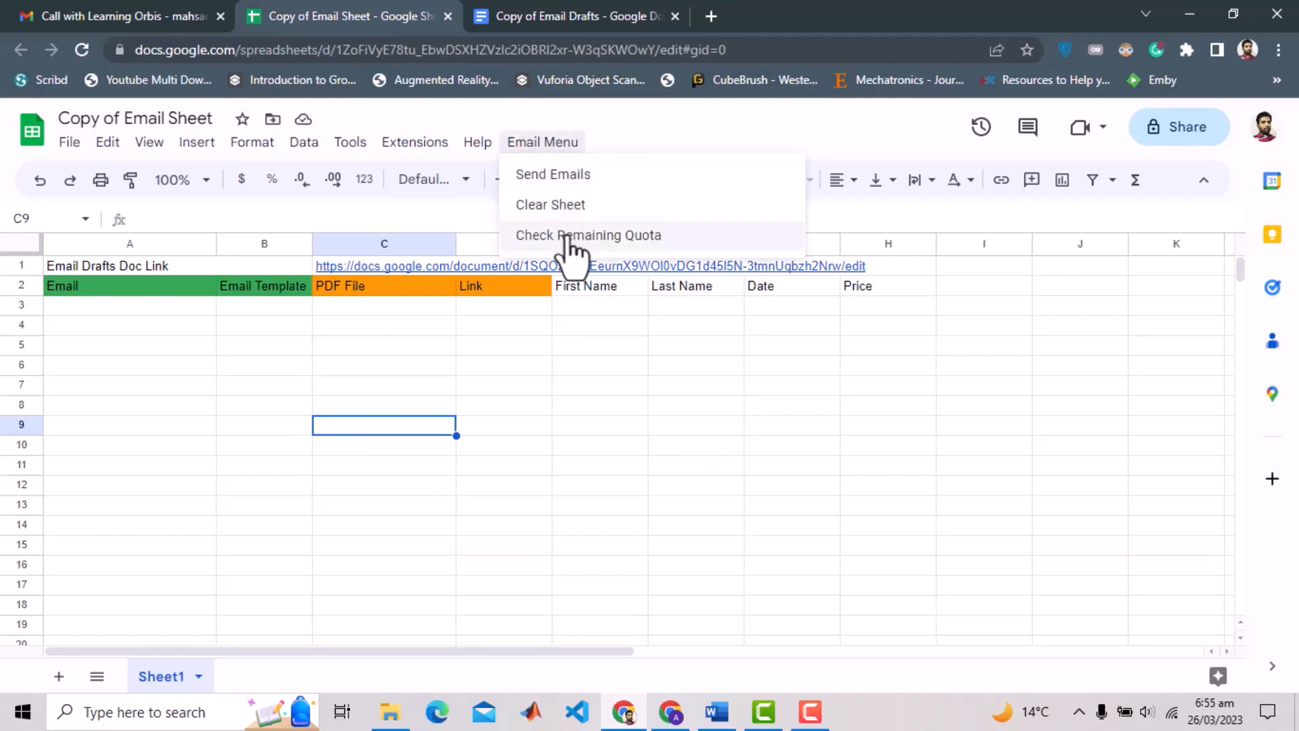
left_click(588, 234)
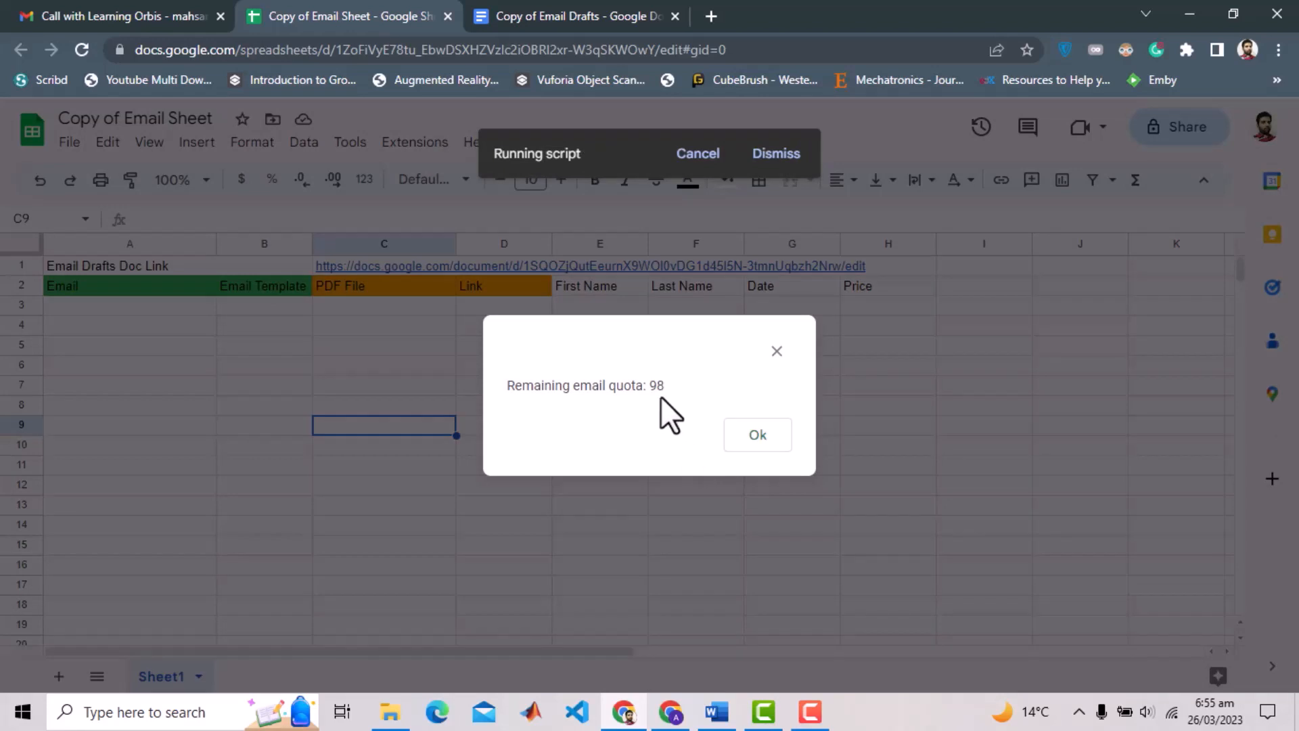
mouse_move(742, 576)
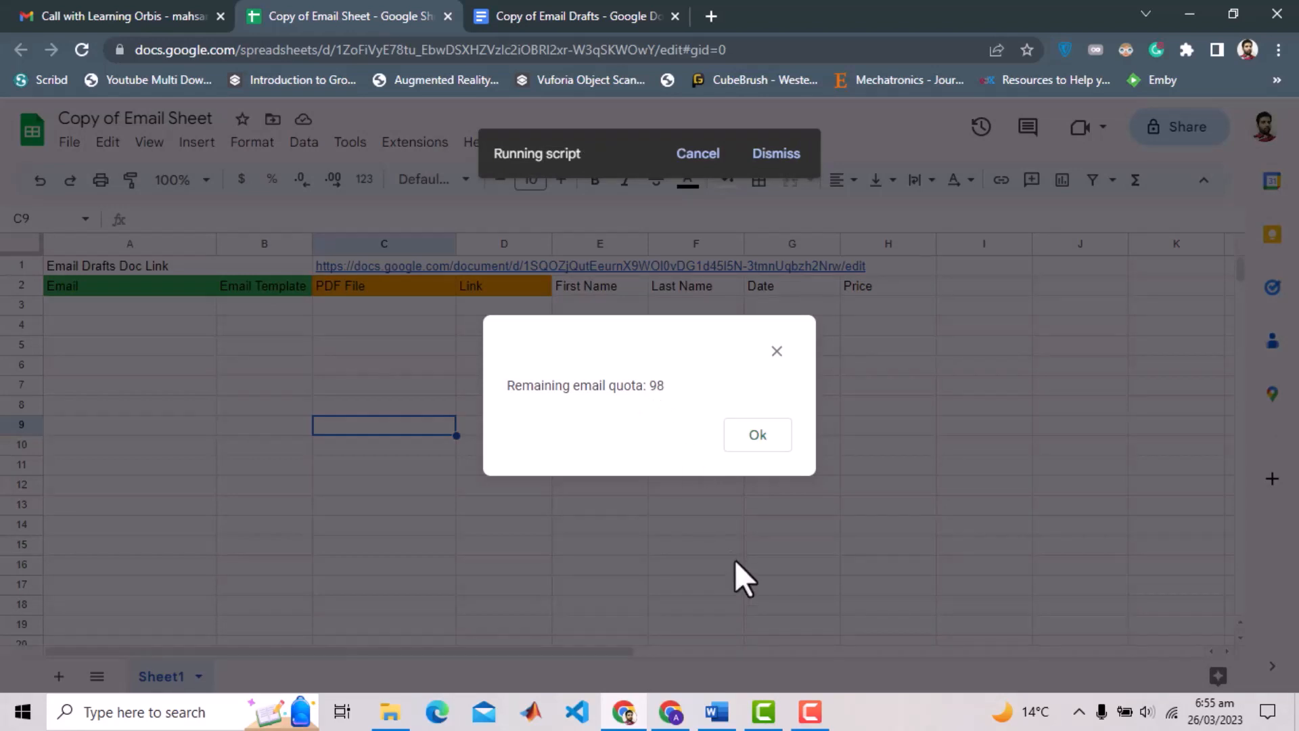
left_click(756, 434)
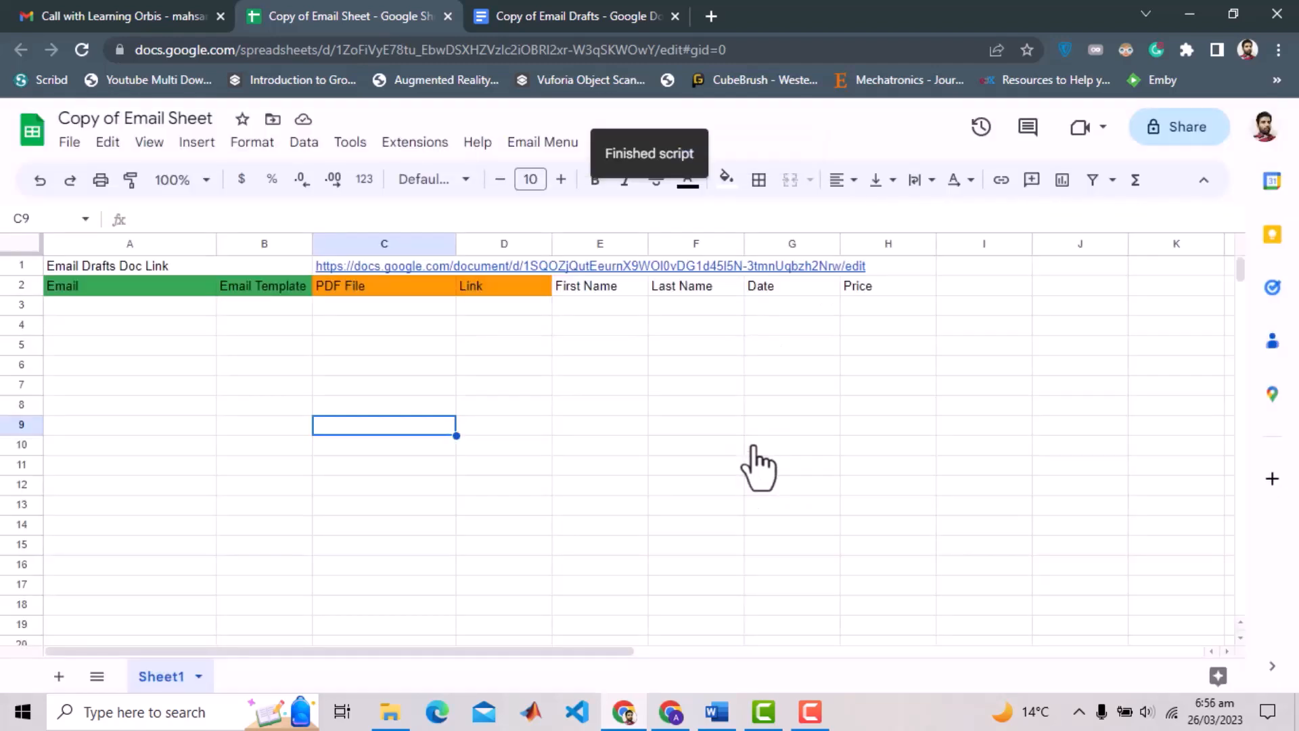
left_click(572, 16)
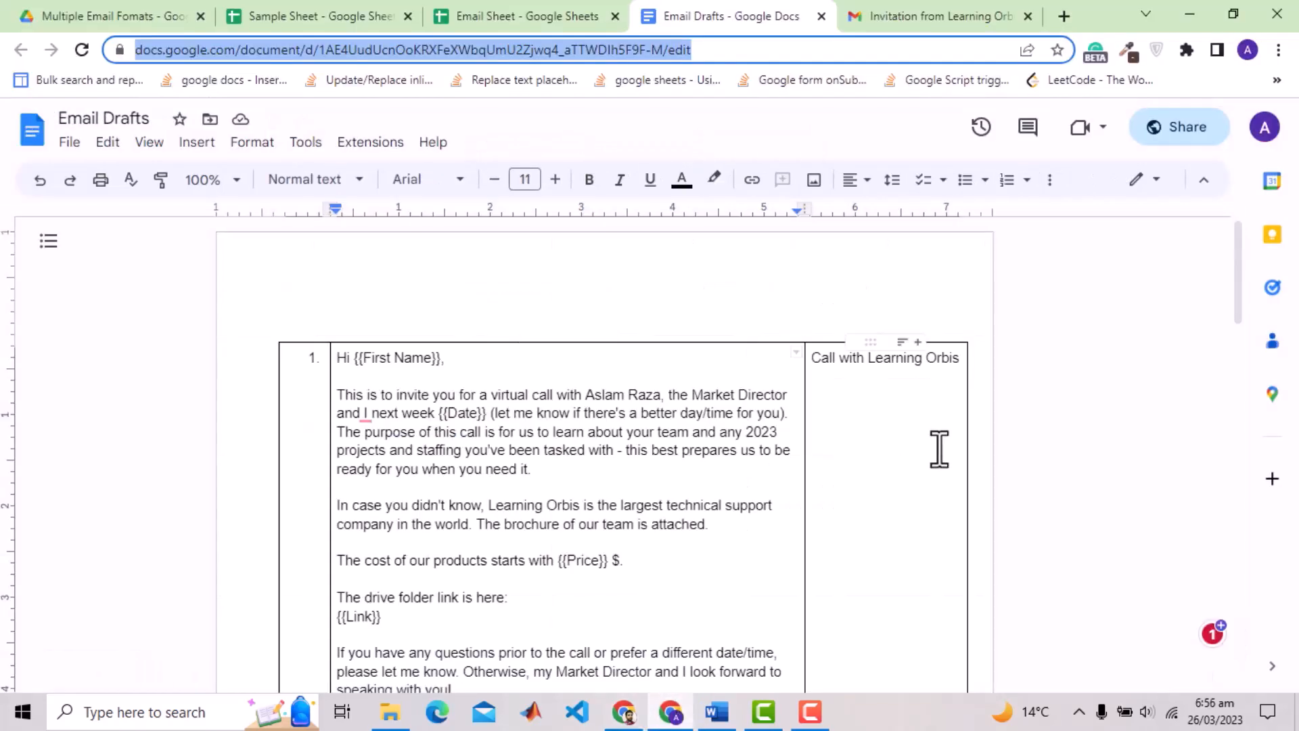
Step: Browse the Apps Script Quotas for Google Services page, then return to the sheet
left_click(1064, 16)
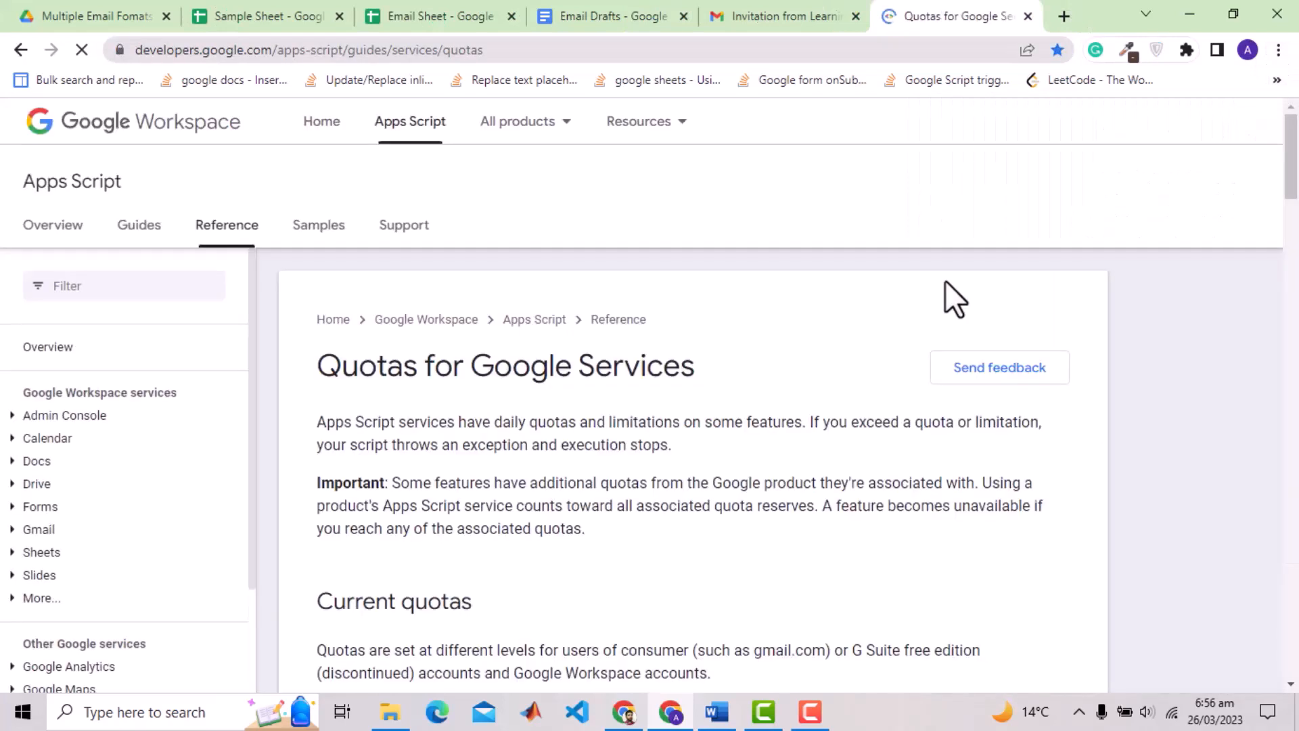
scroll("down", 3)
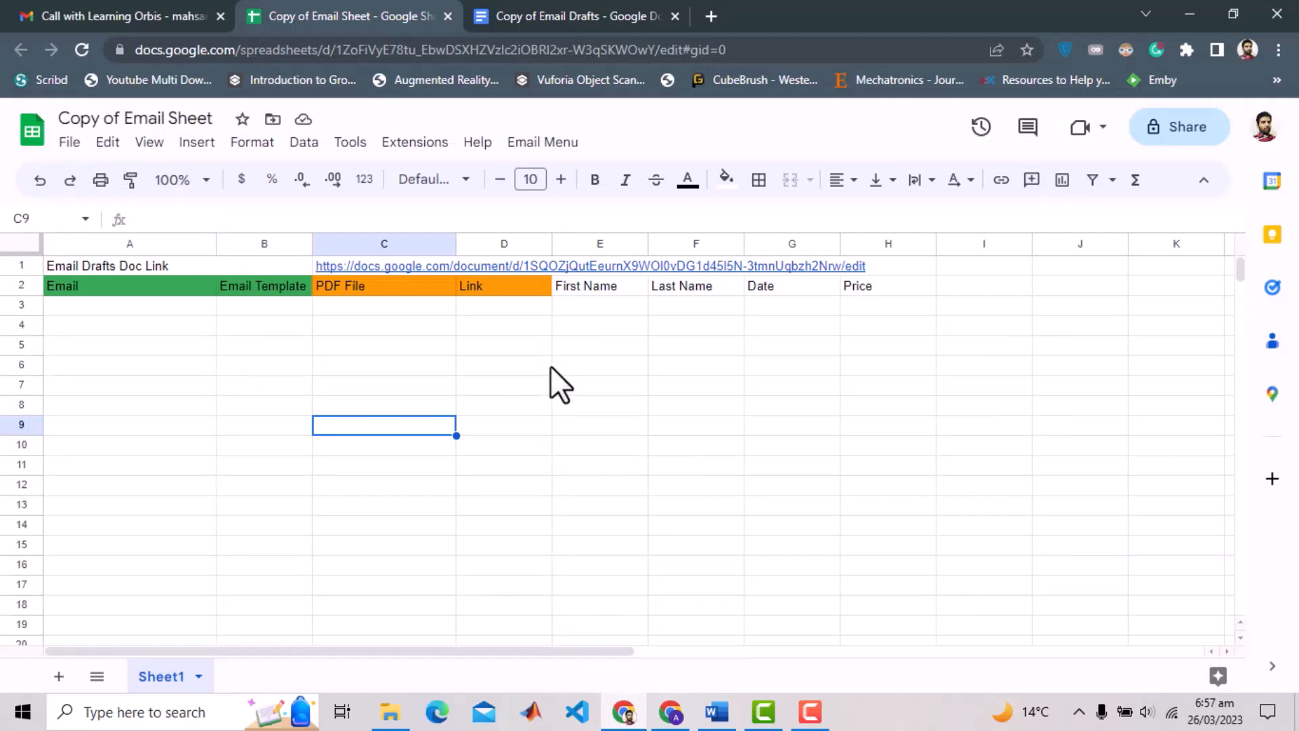
mouse_move(414, 142)
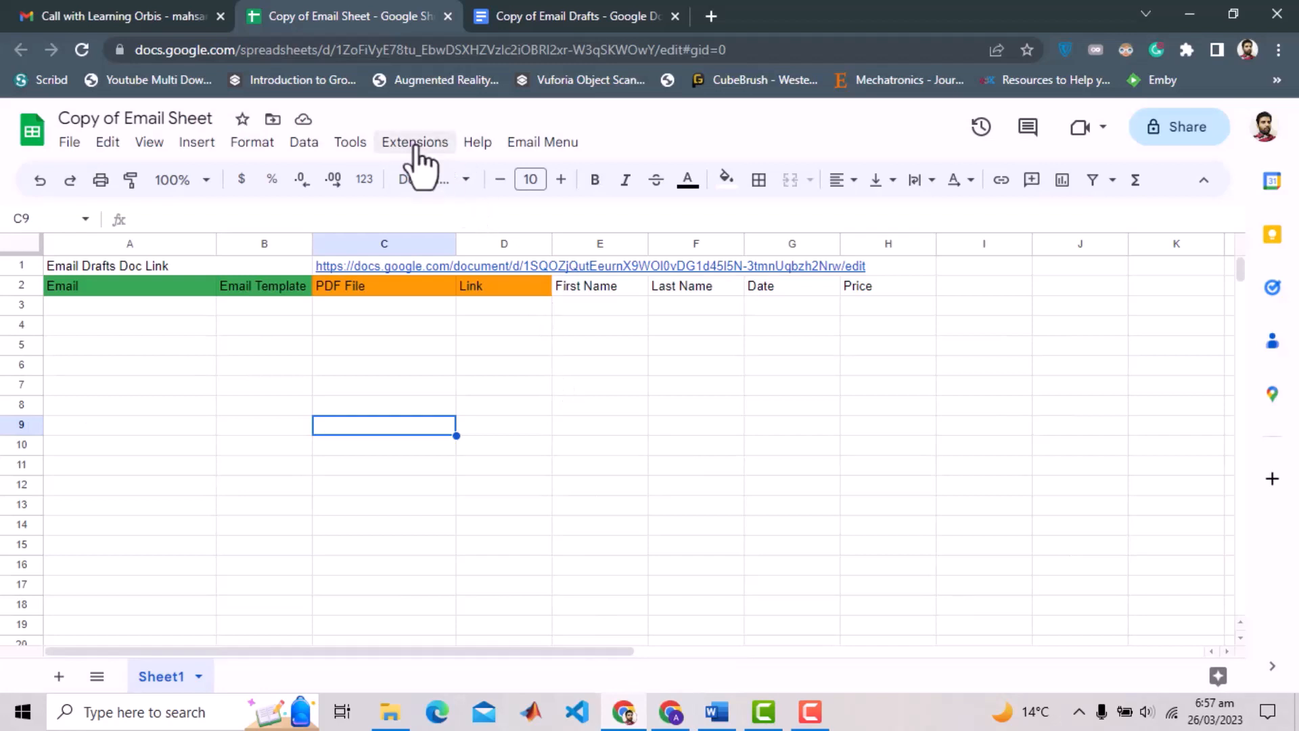
Step: View the bound Apps Script project's onOpen, check and sendEmails code, then return to Copy of Email Sheet
left_click(414, 141)
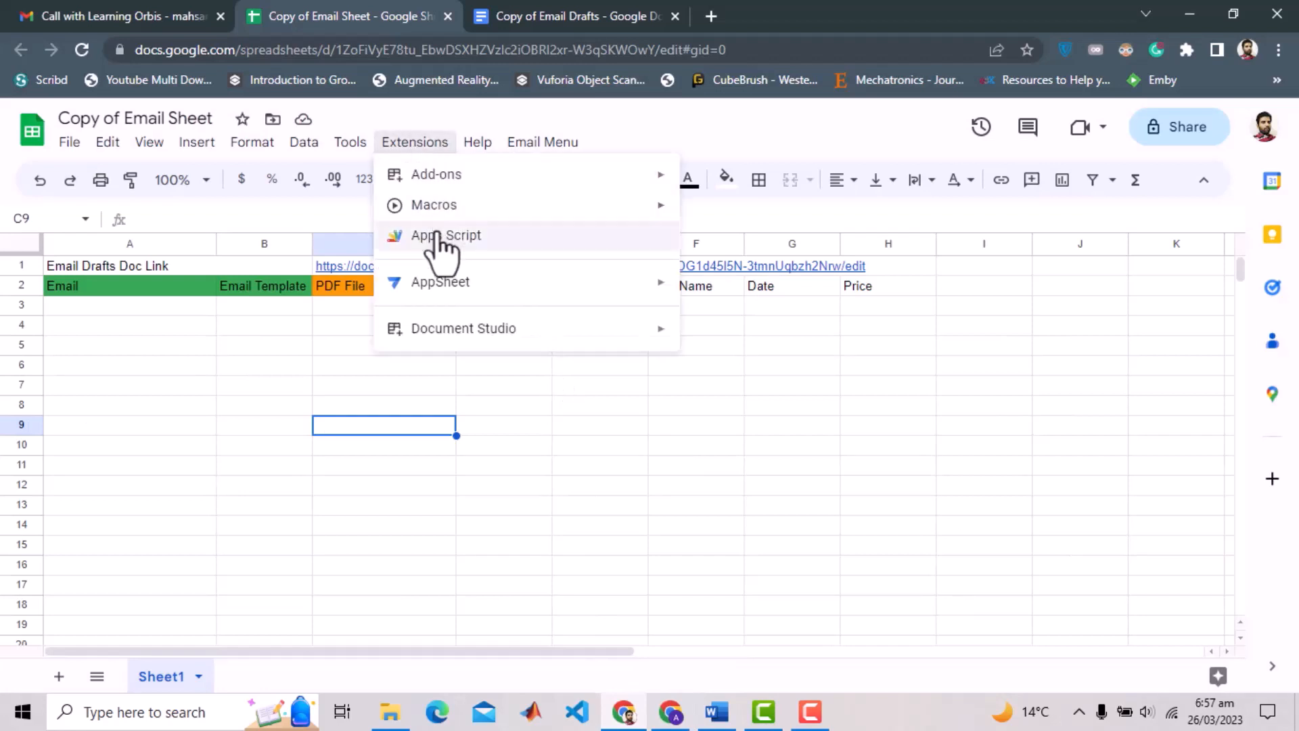
left_click(477, 141)
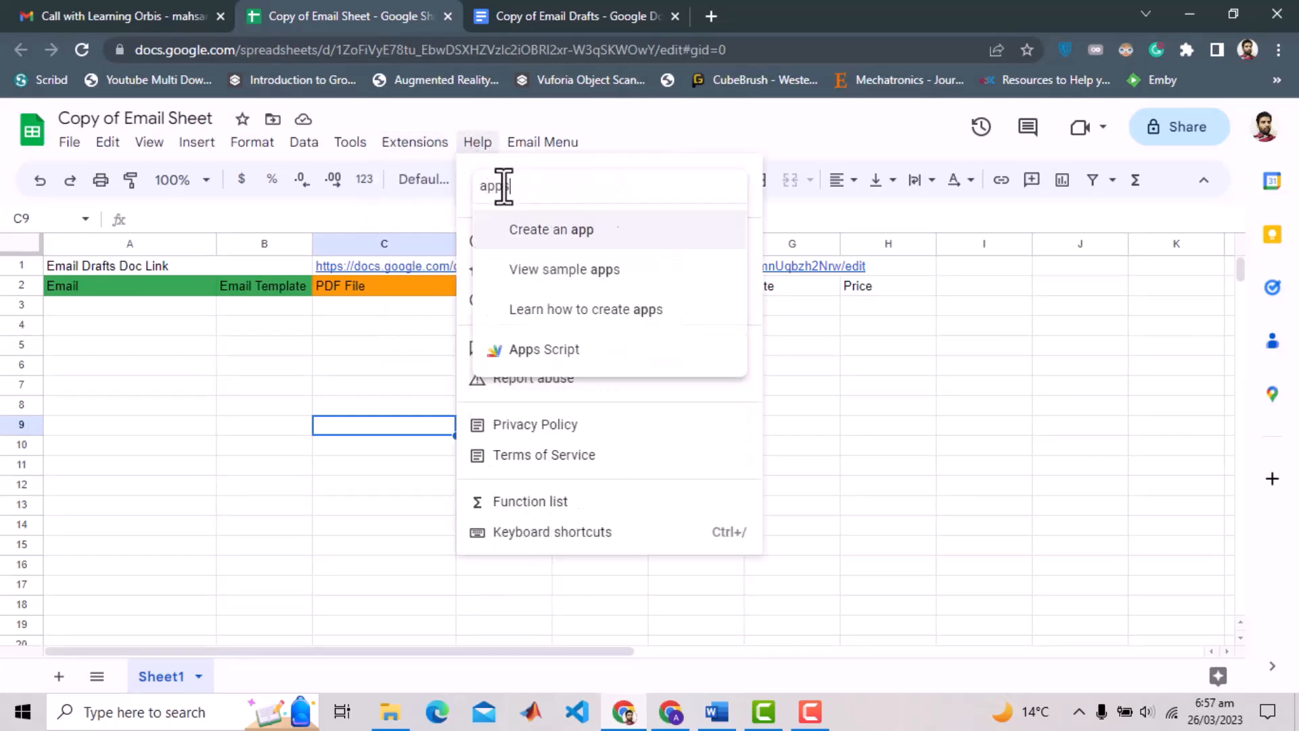
left_click(543, 350)
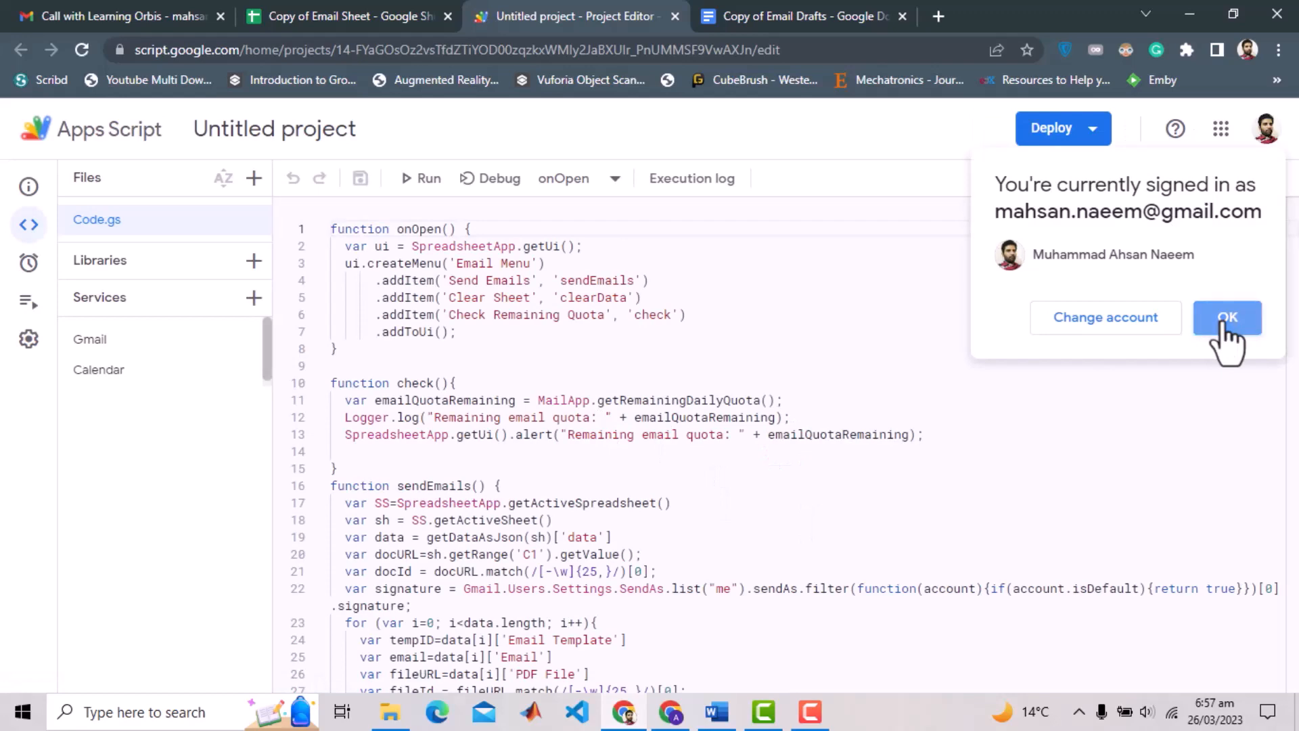
left_click(1227, 318)
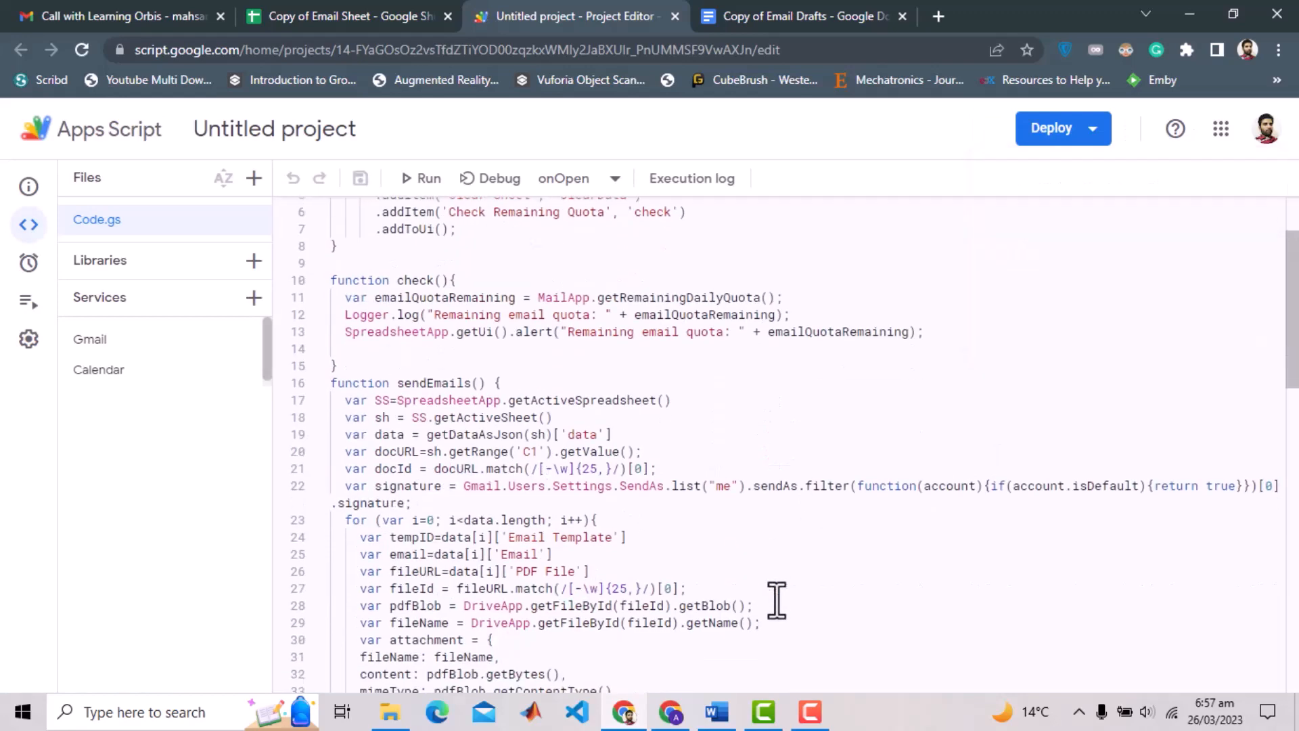
scroll("down", 3)
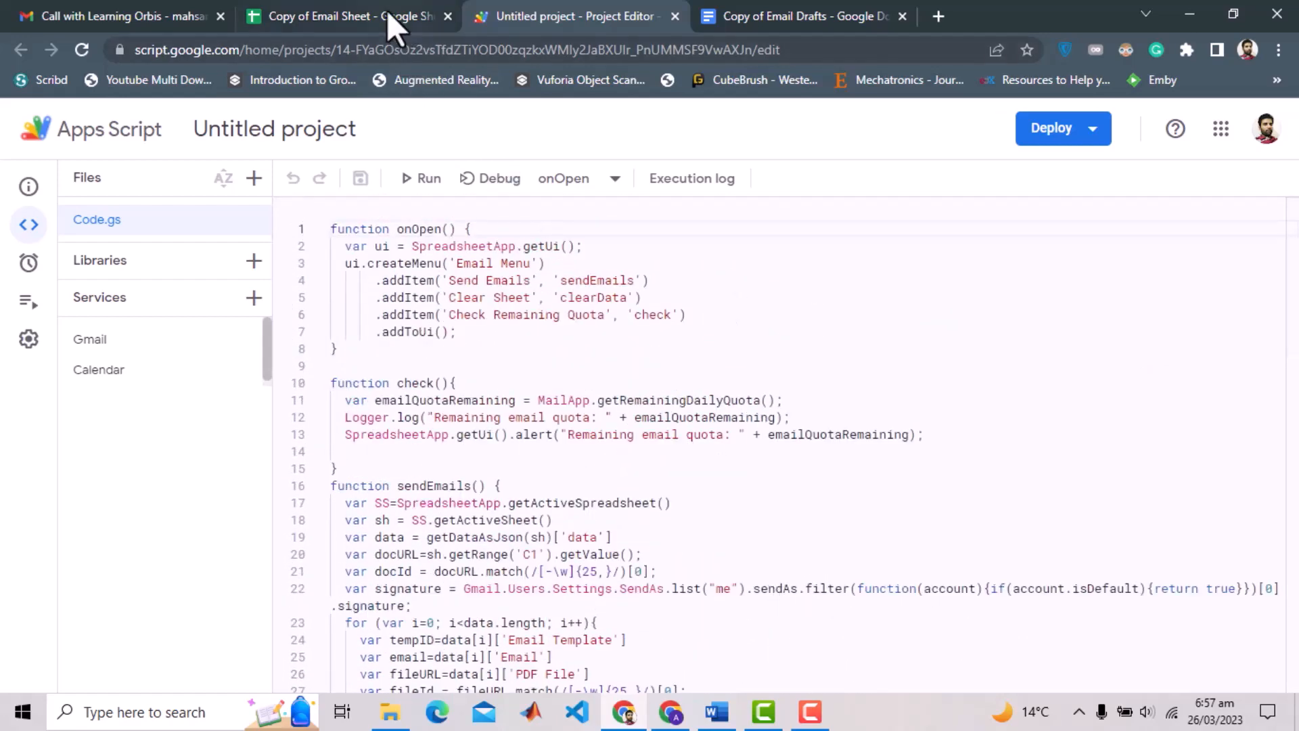
left_click(340, 16)
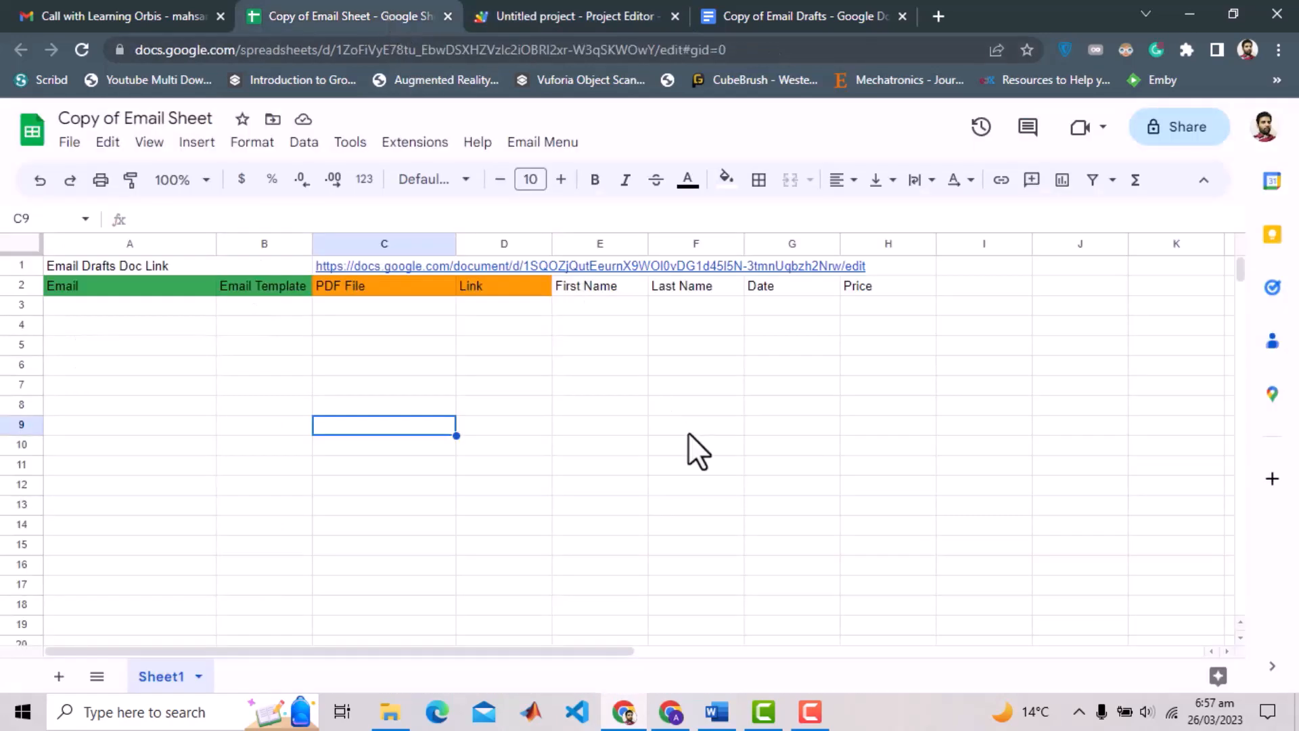